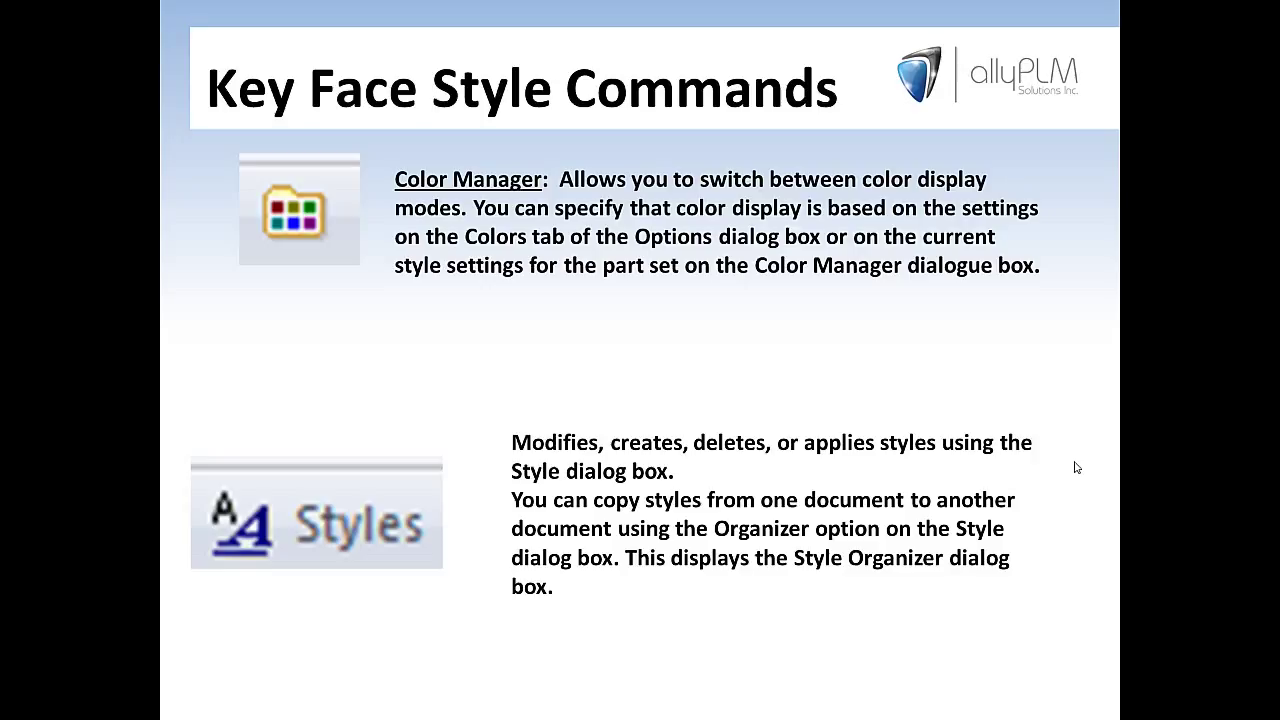
- Show the View ribbon with its view and display style commands
left_click(352, 704)
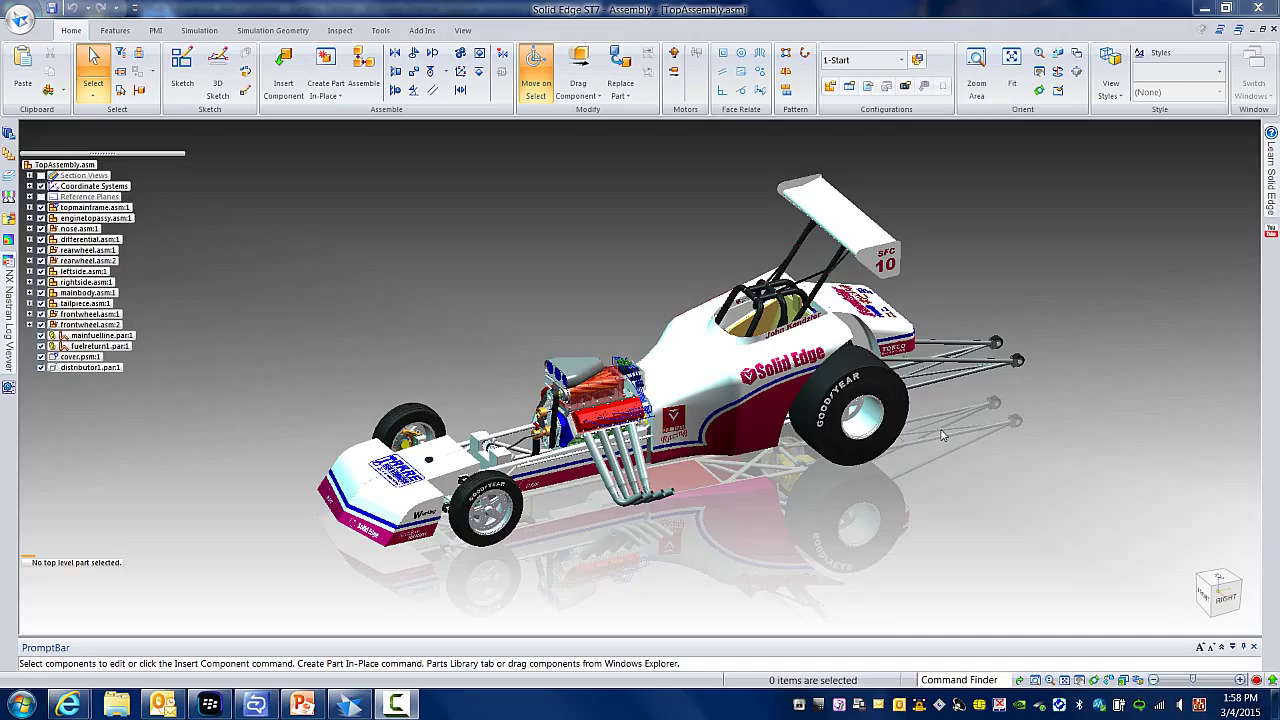
mouse_move(850, 320)
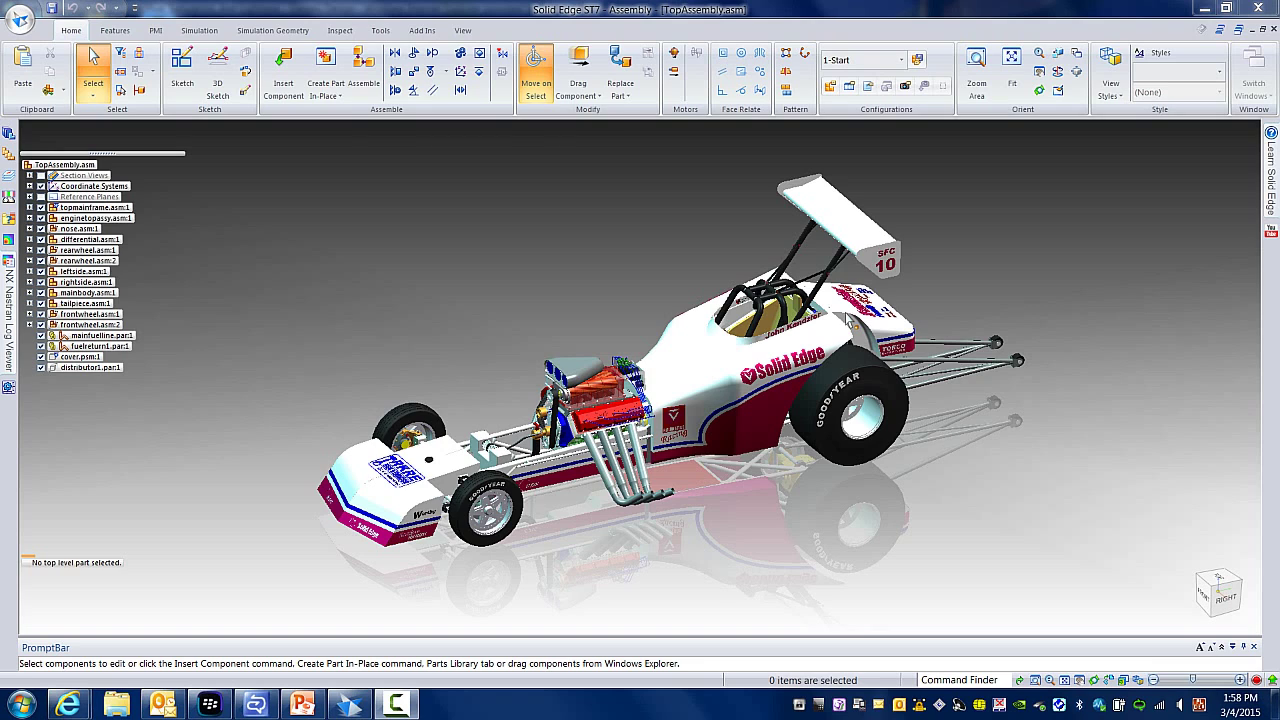
mouse_move(456, 22)
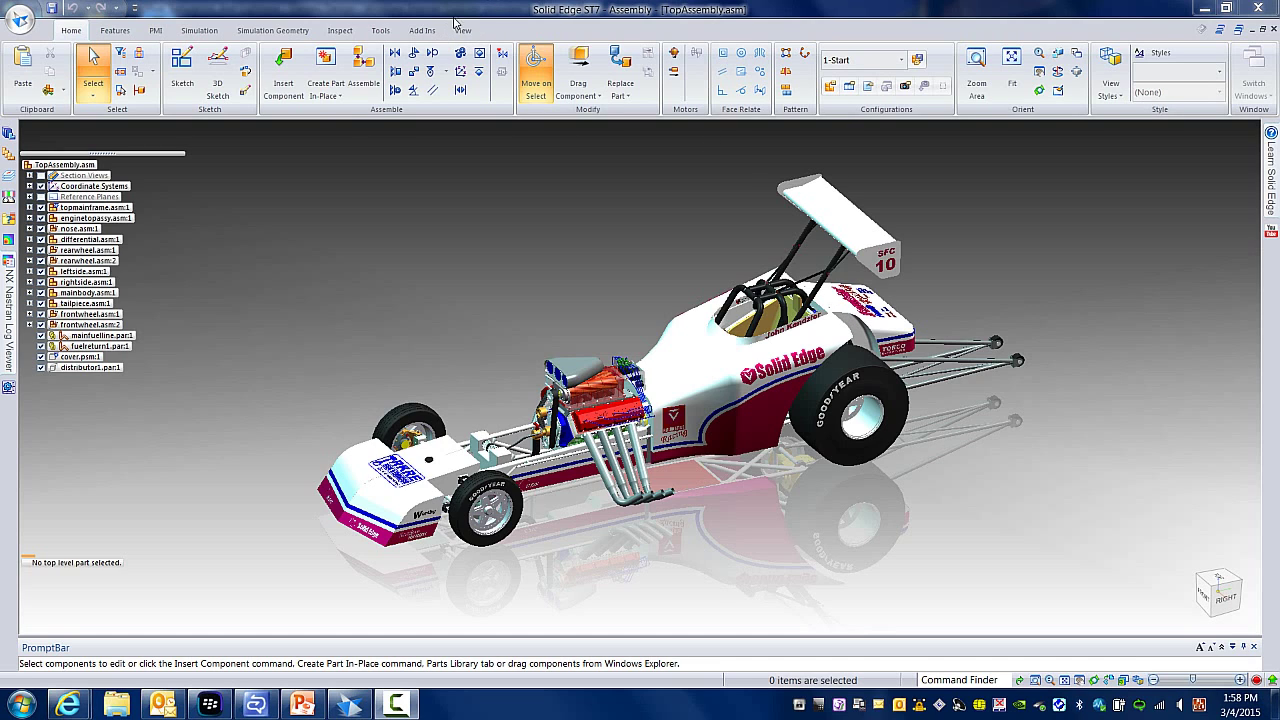
left_click(460, 30)
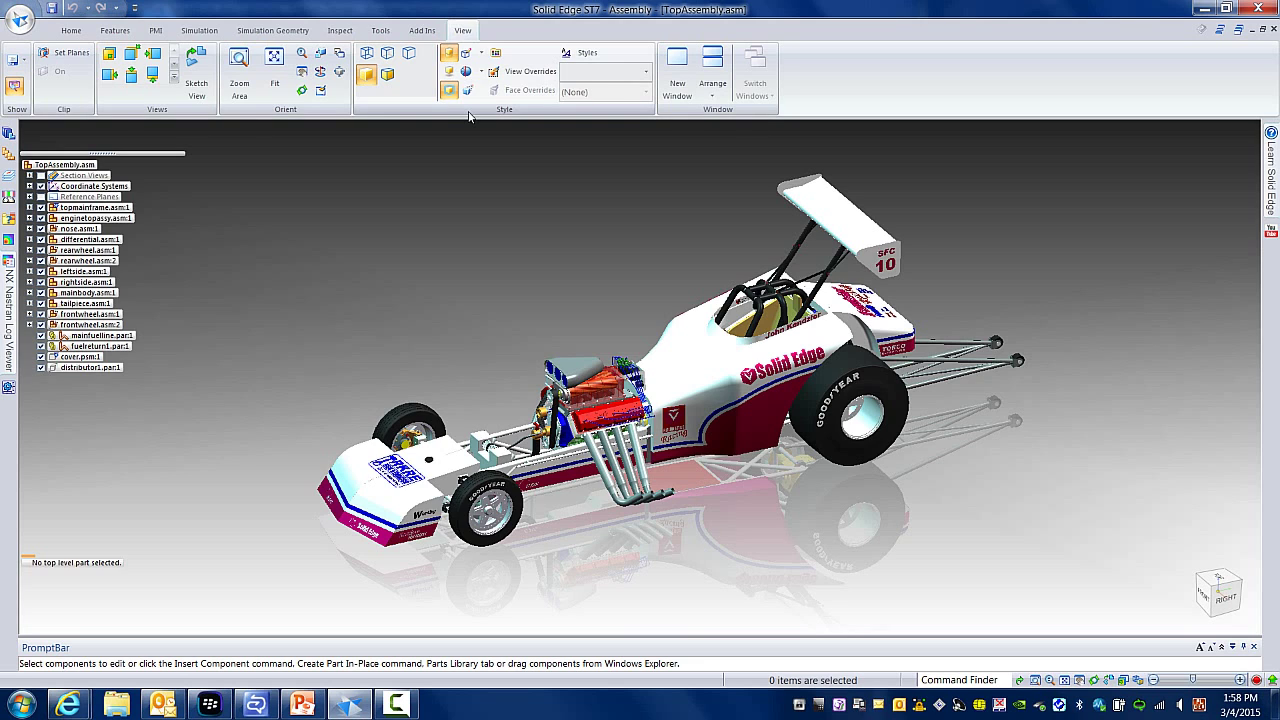
mouse_move(498, 224)
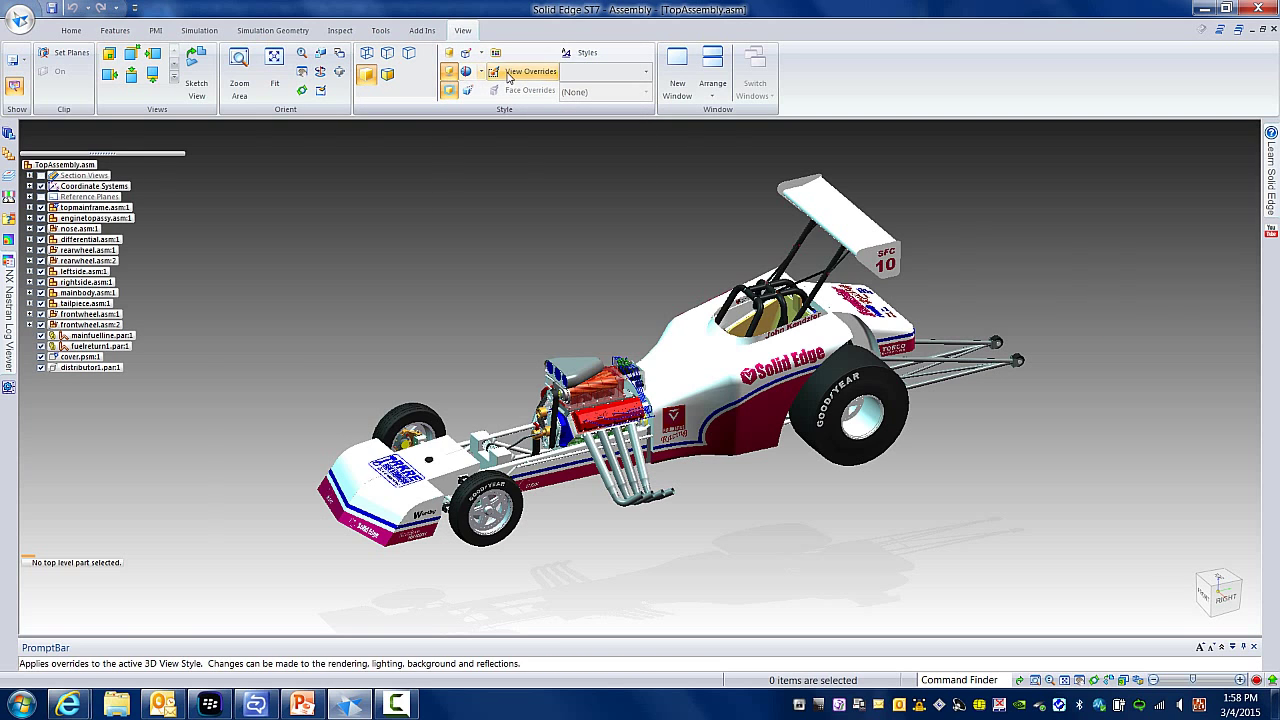
- Accept the View Overrides rendering settings and toggle the drop shadow under the model
left_click(528, 72)
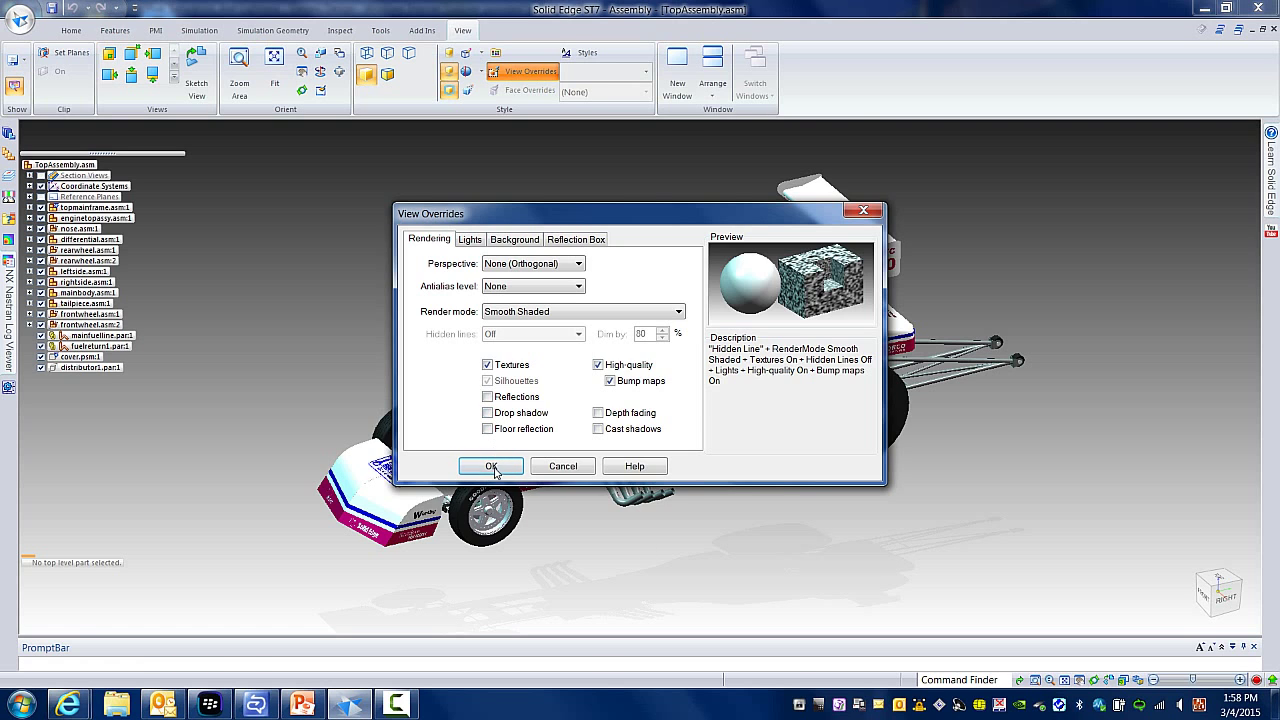
left_click(490, 466)
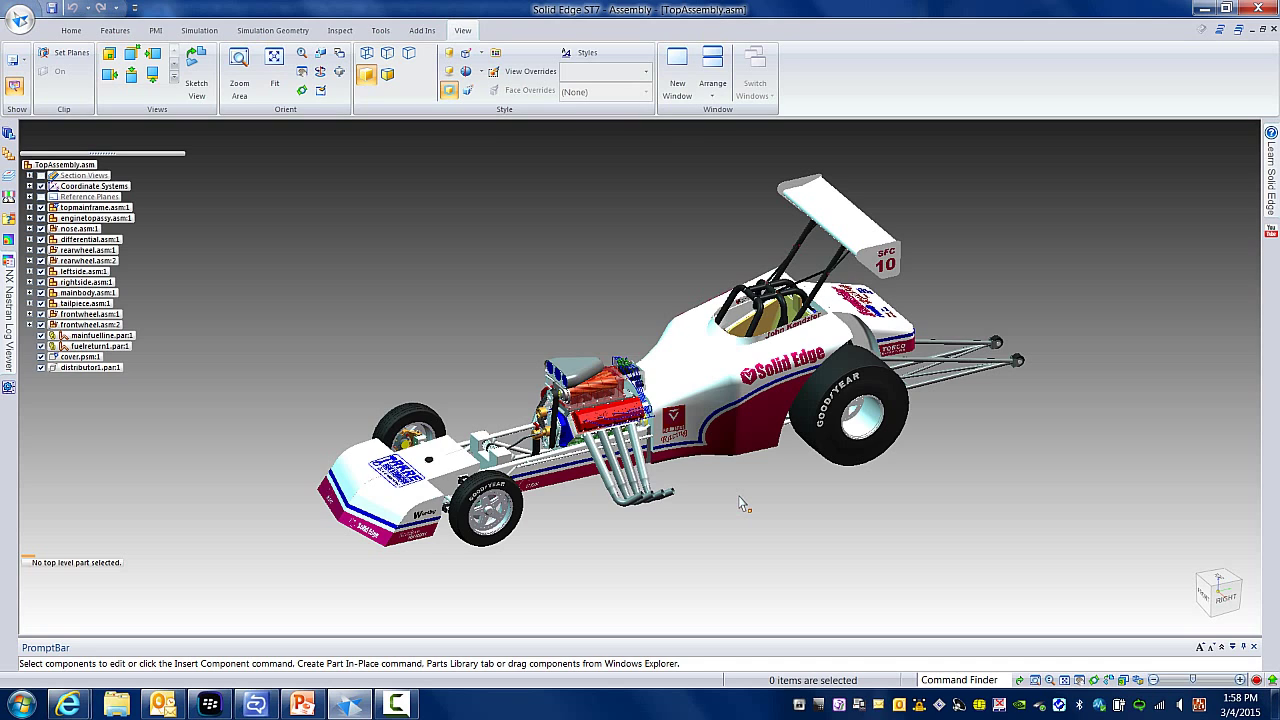
mouse_move(624, 308)
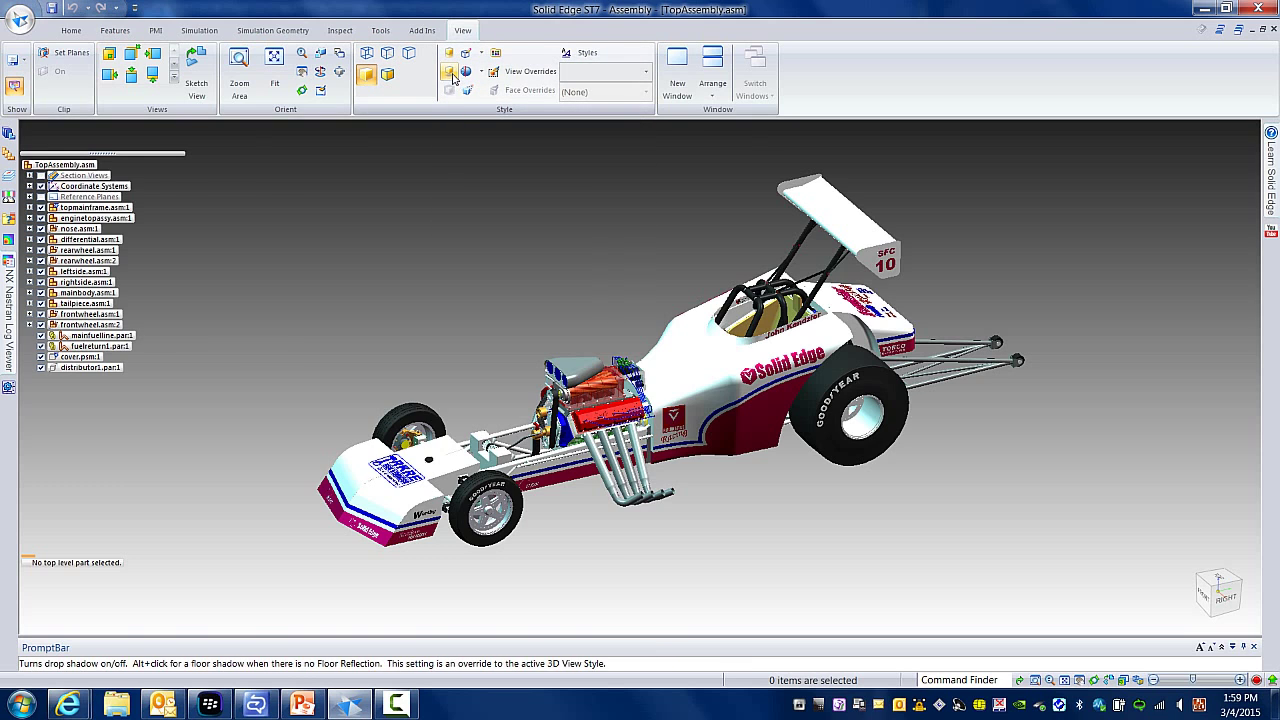
left_click(450, 78)
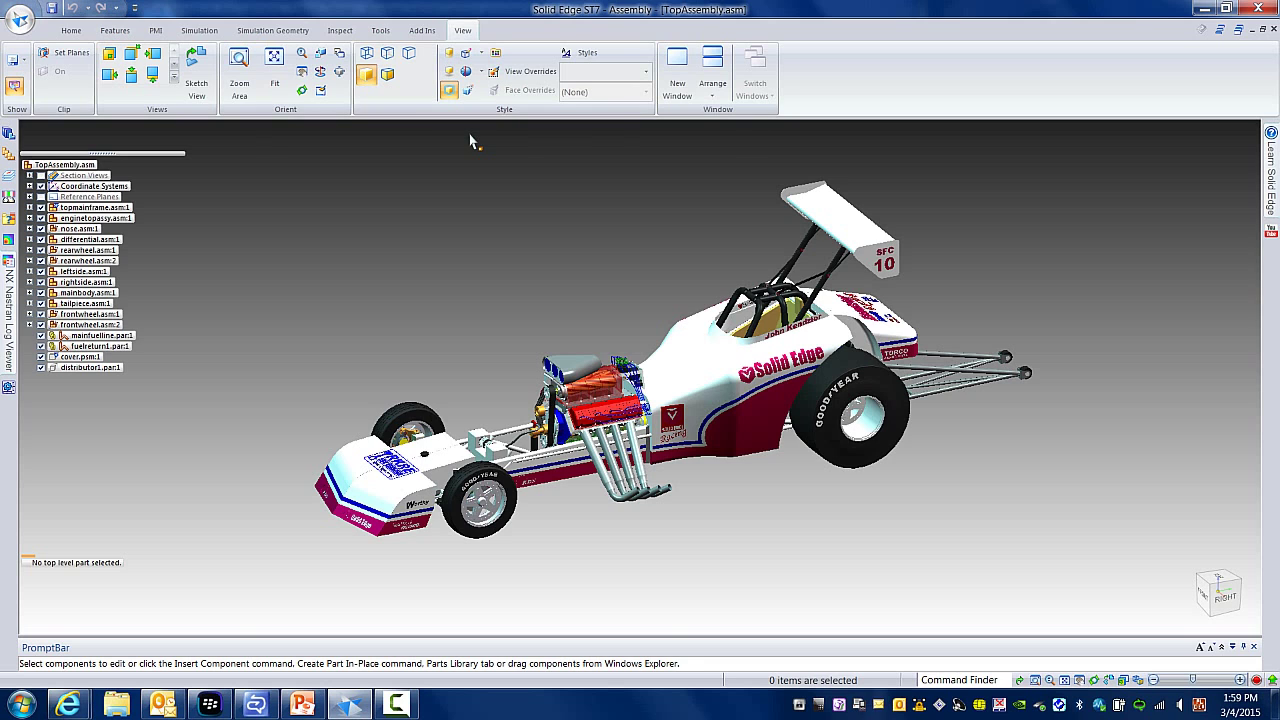
- Activate the 2-Engine configuration so only the engine subassembly is displayed
left_click(70, 30)
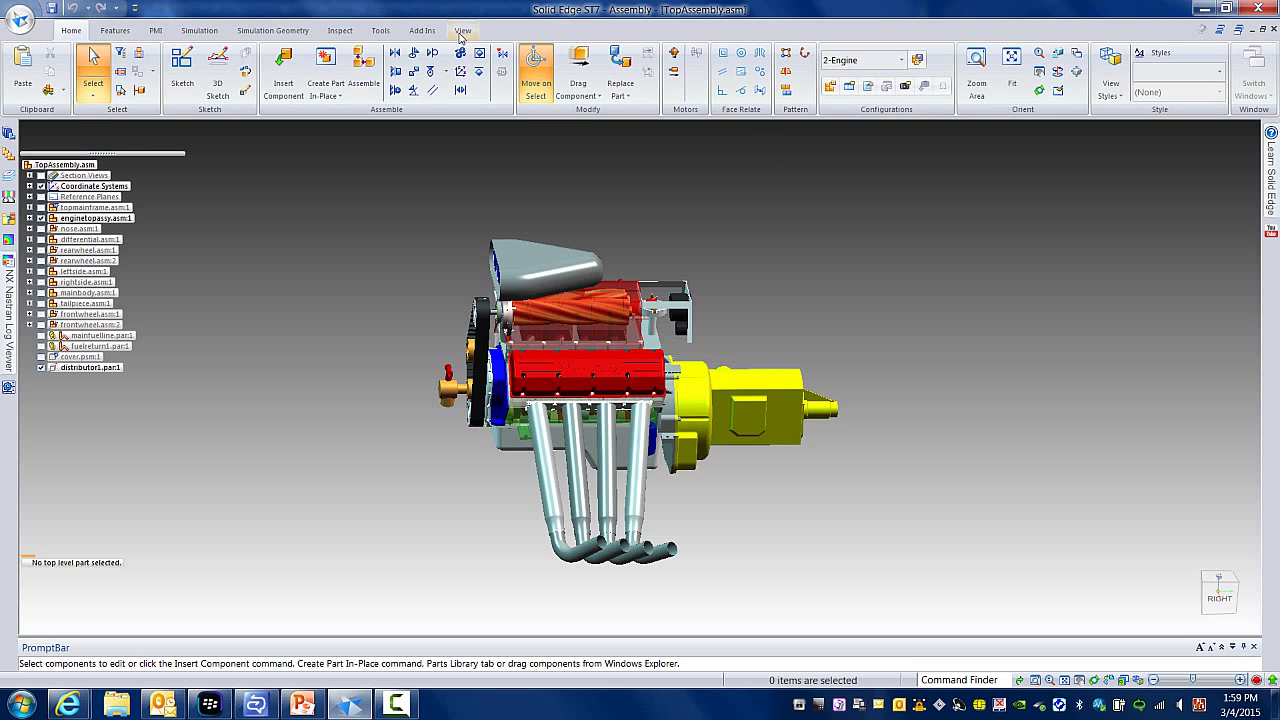
- In Color Manager, turn off assembly style overrides so parts show their own colours
left_click(462, 30)
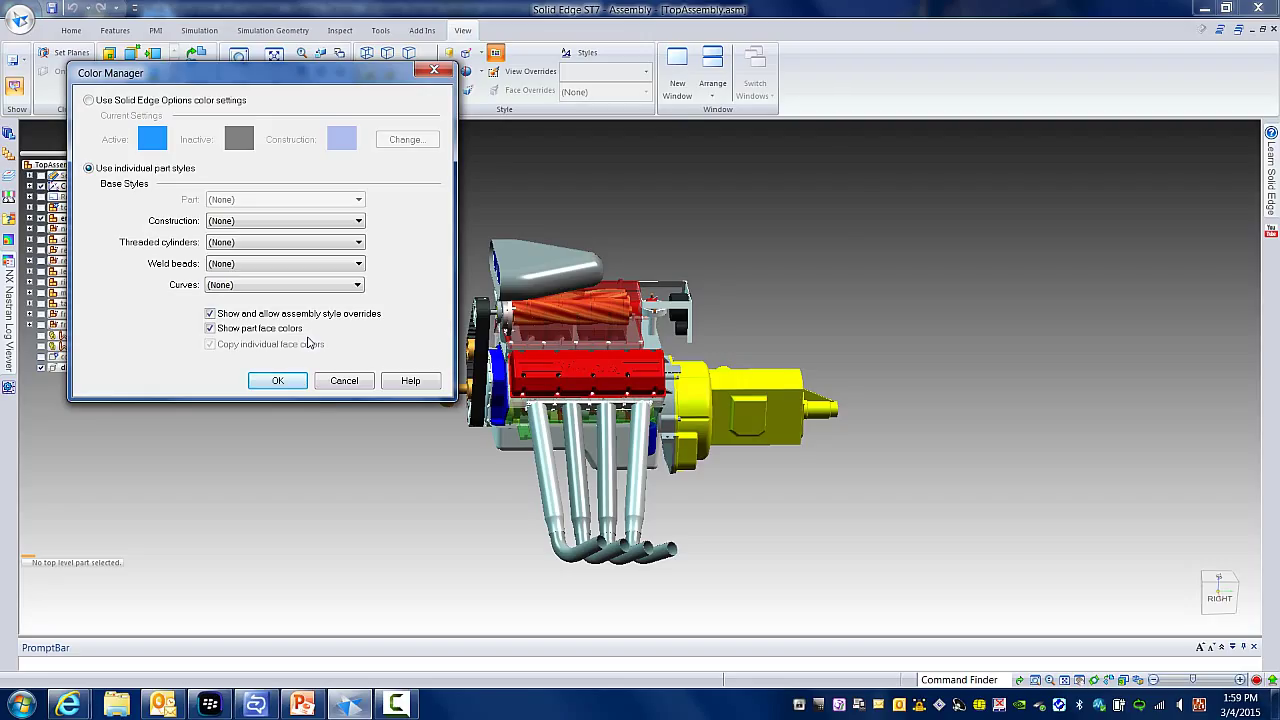
left_click(210, 328)
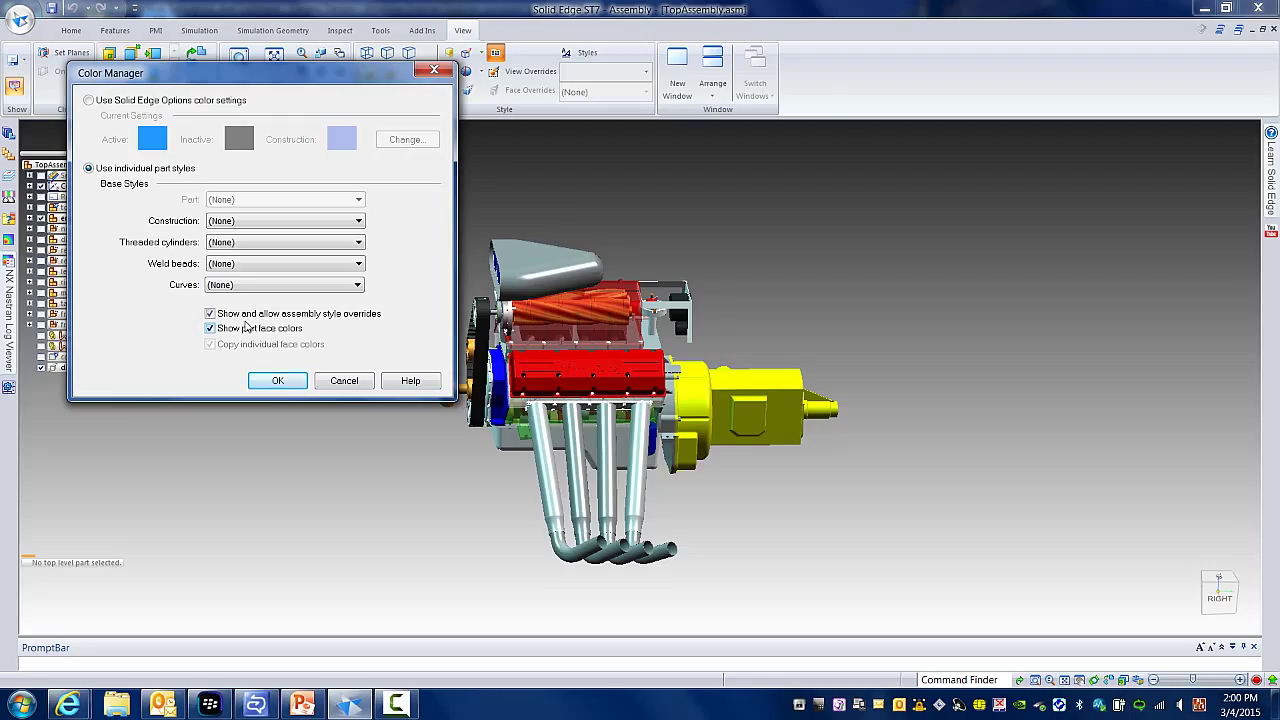
left_click(210, 312)
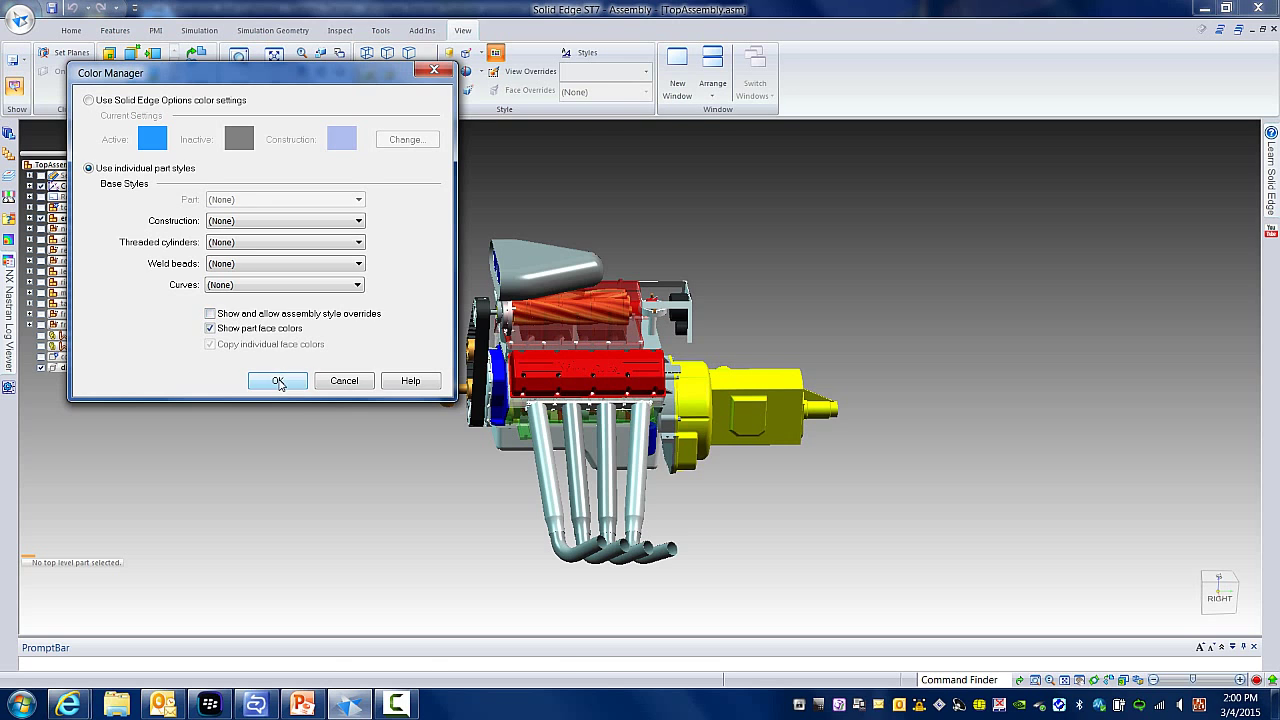
left_click(276, 380)
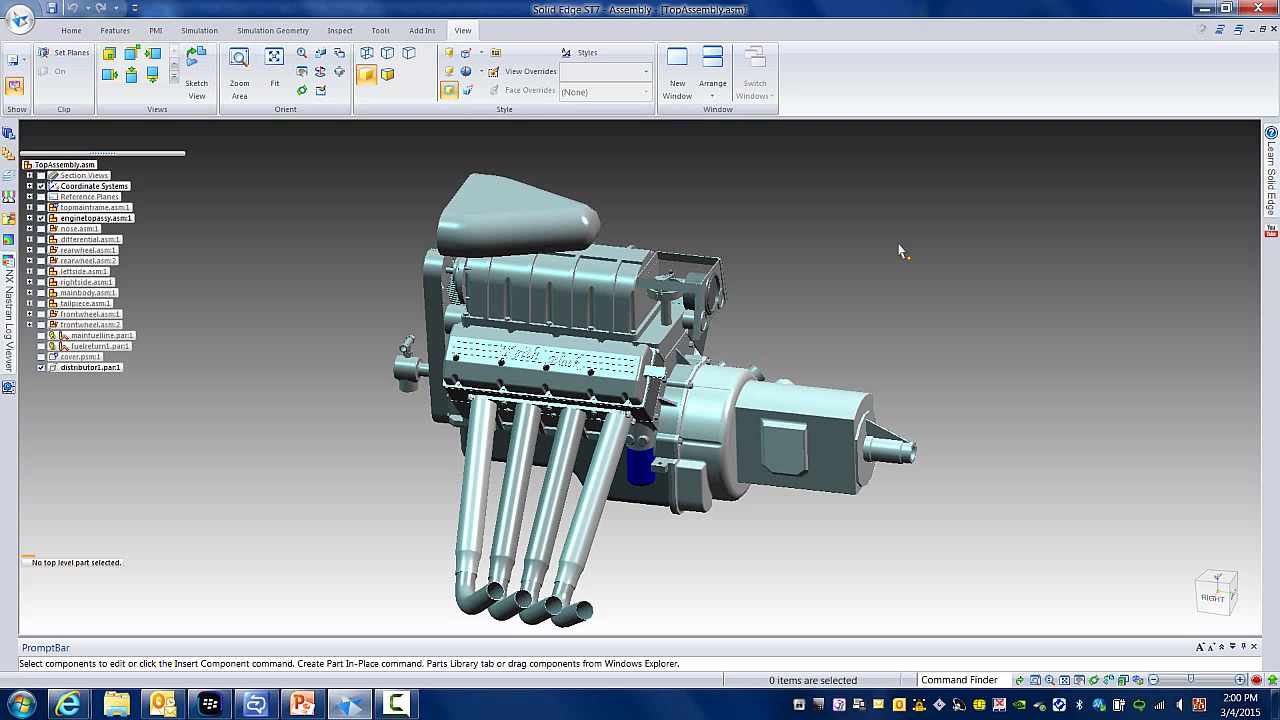
mouse_move(728, 300)
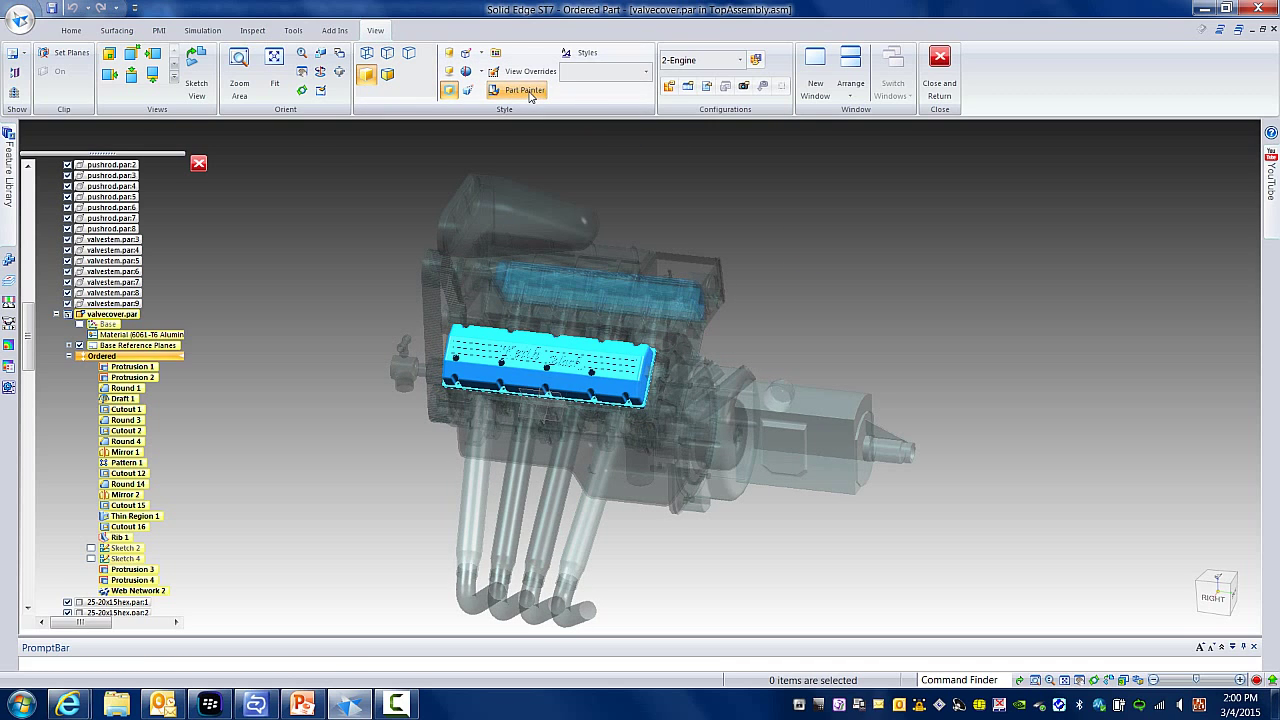
- Paint the valve cover Green plastic with Part Painter, return to the engine assembly and orbit it
left_click(516, 90)
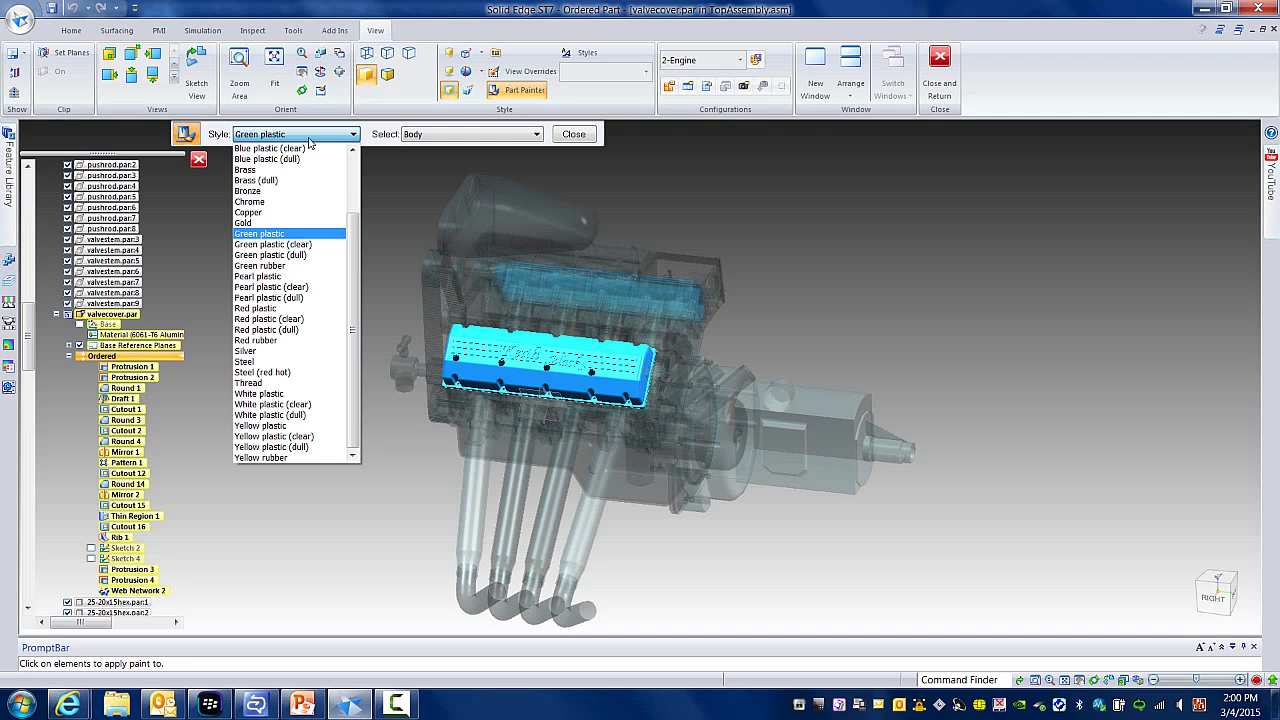
mouse_move(284, 244)
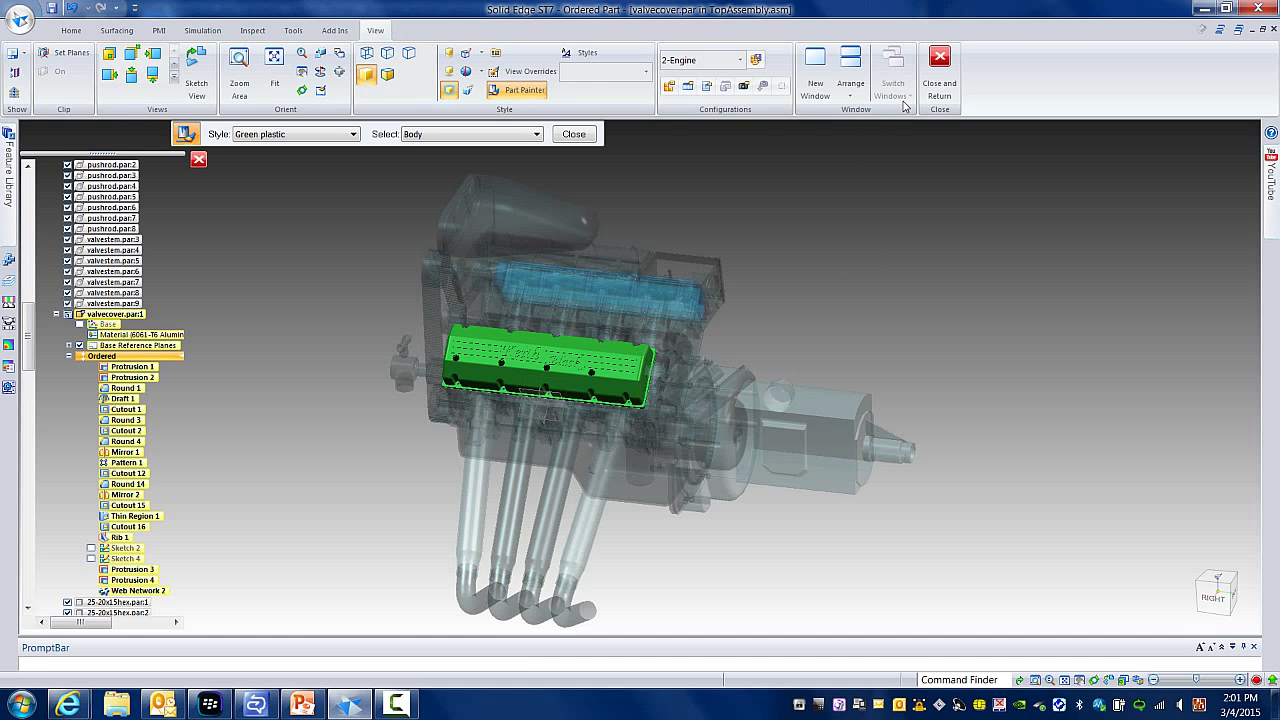
left_click(940, 70)
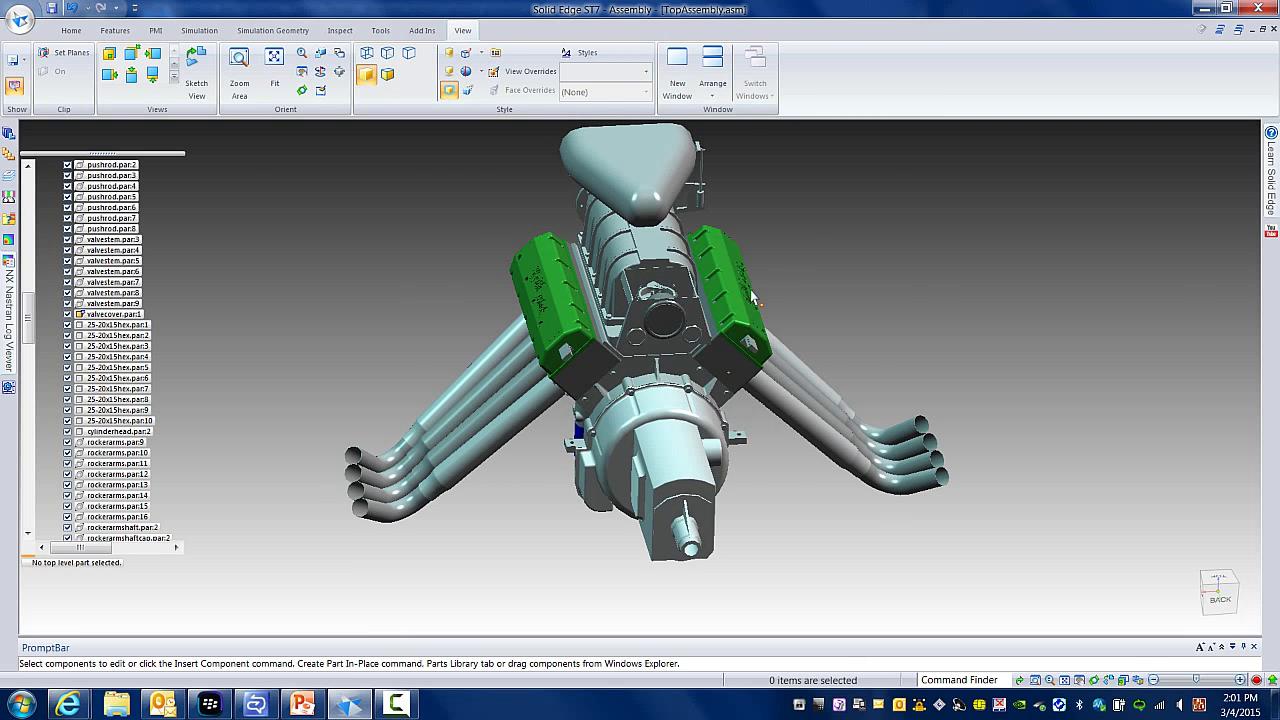
mouse_move(928, 212)
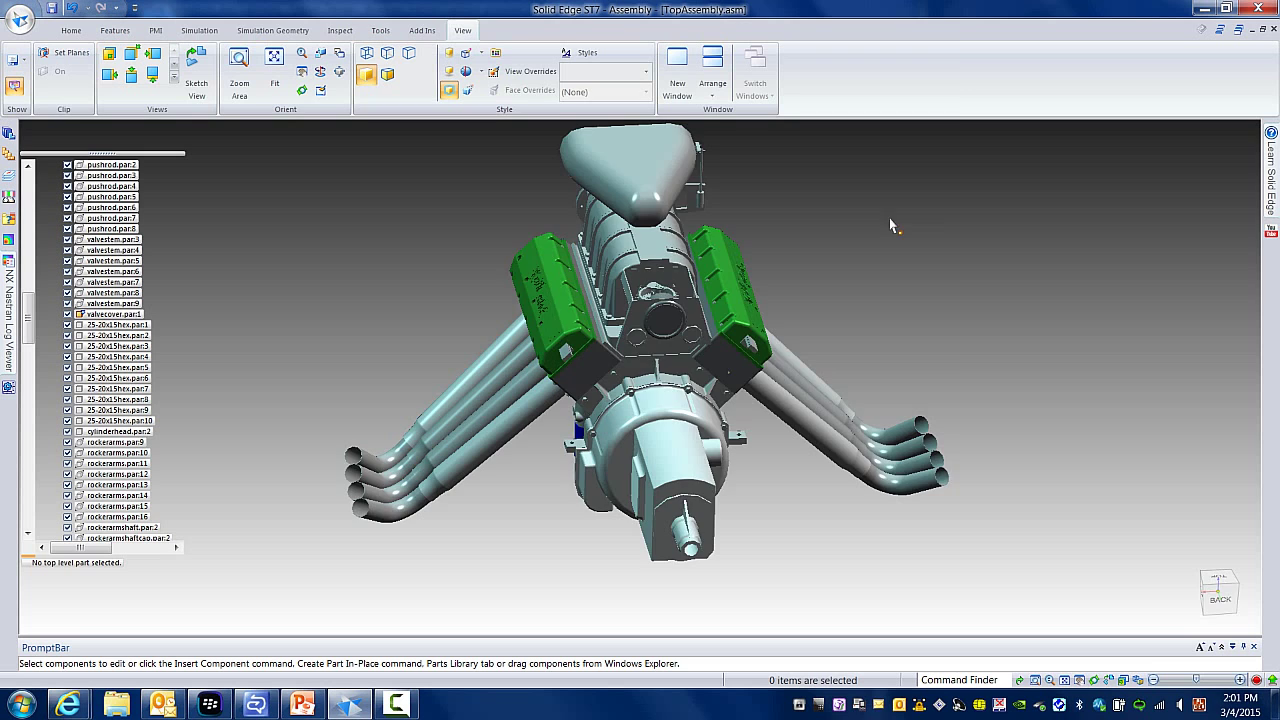
left_click_drag(890, 224, 764, 290)
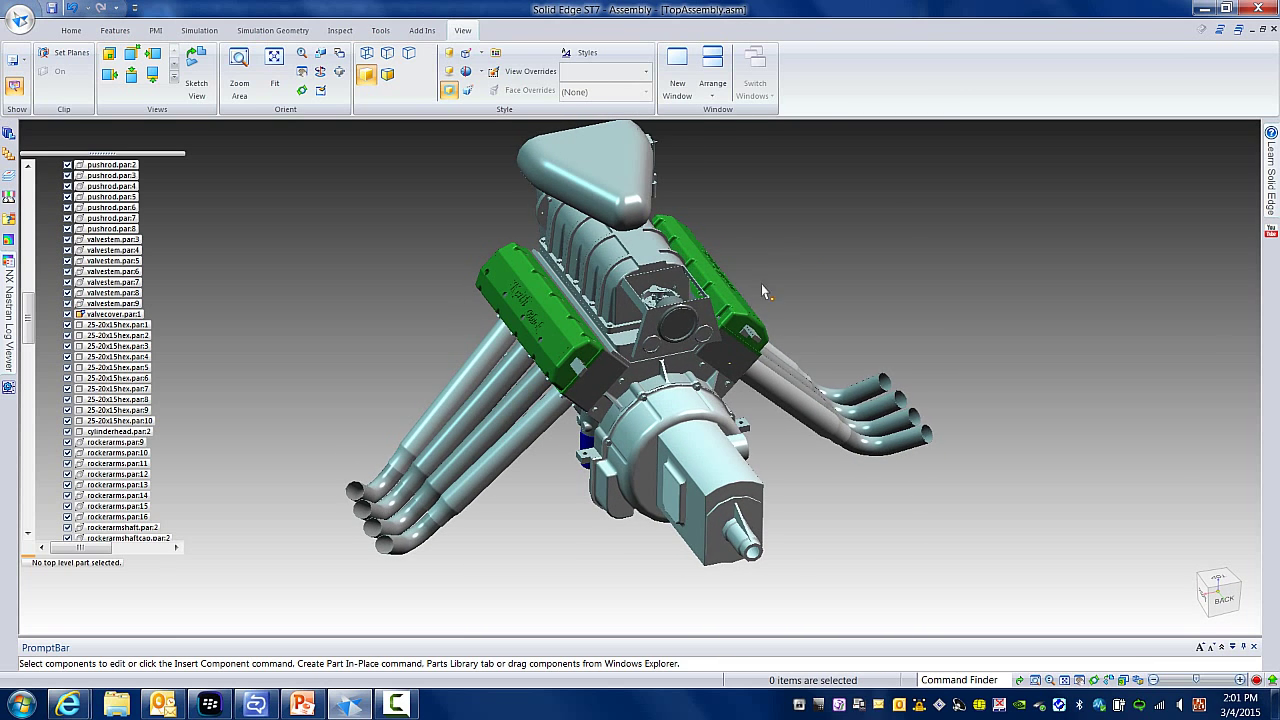
mouse_move(824, 228)
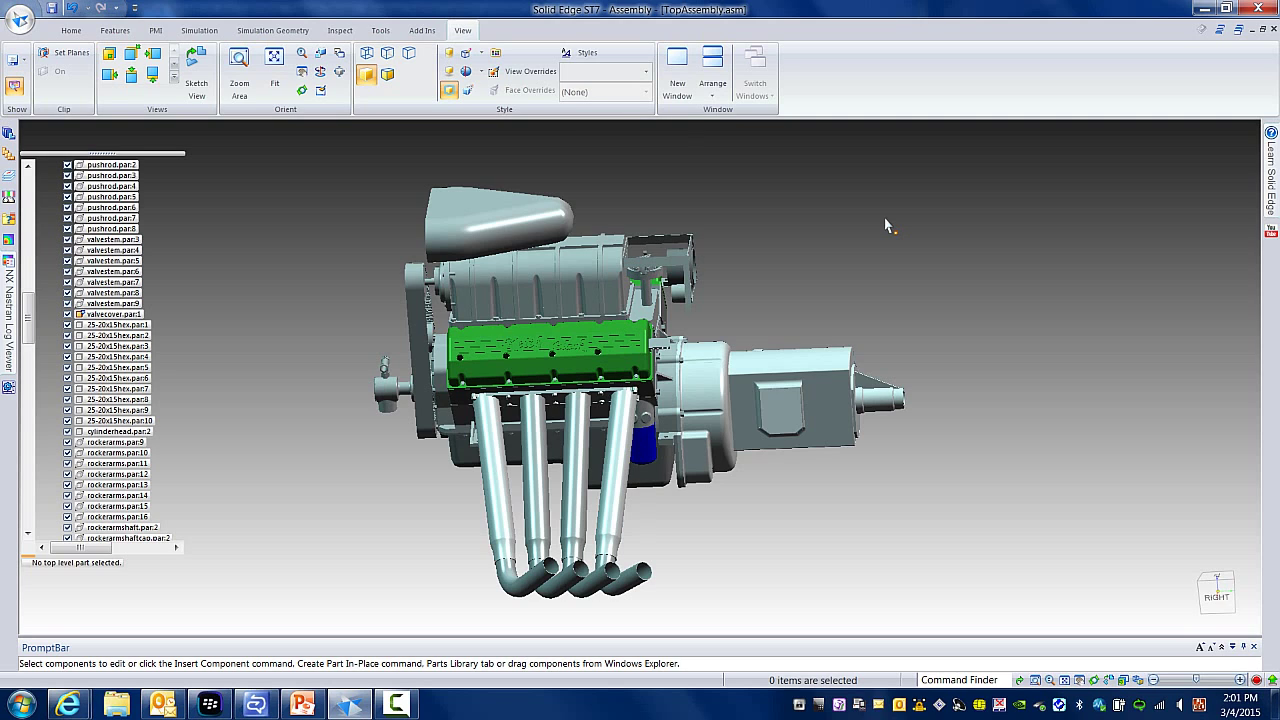
mouse_move(760, 172)
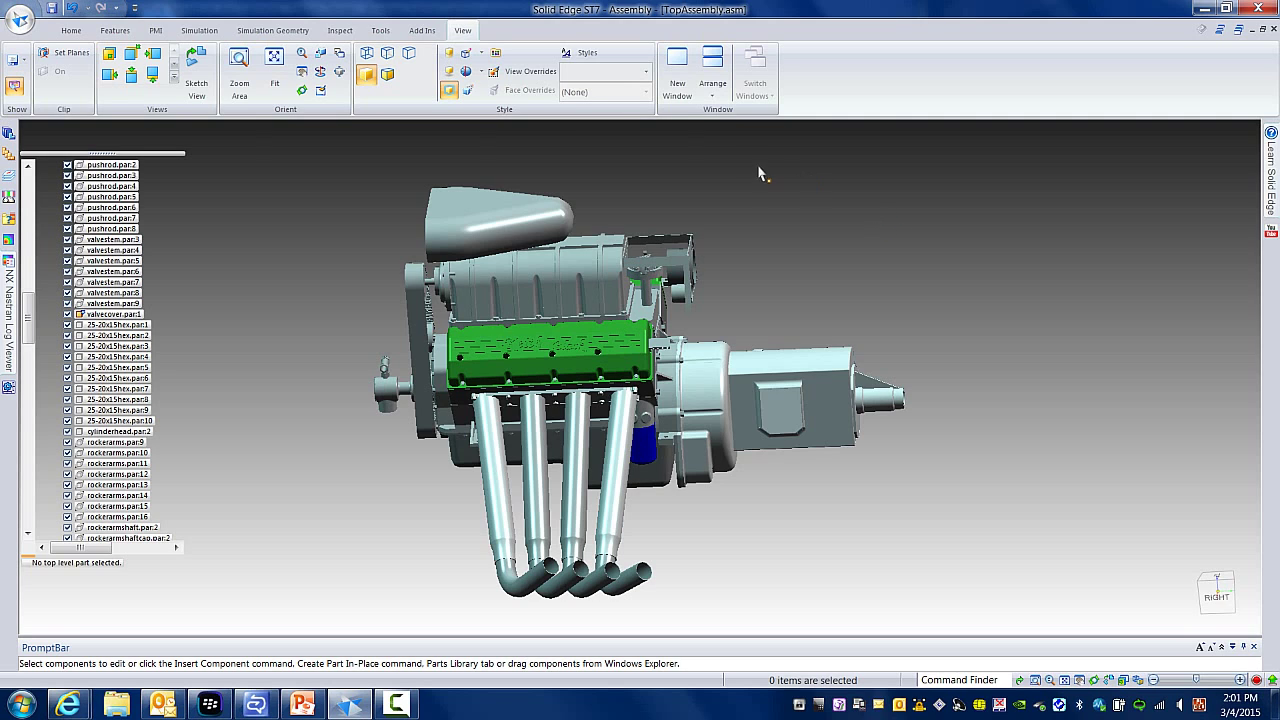
left_click(580, 52)
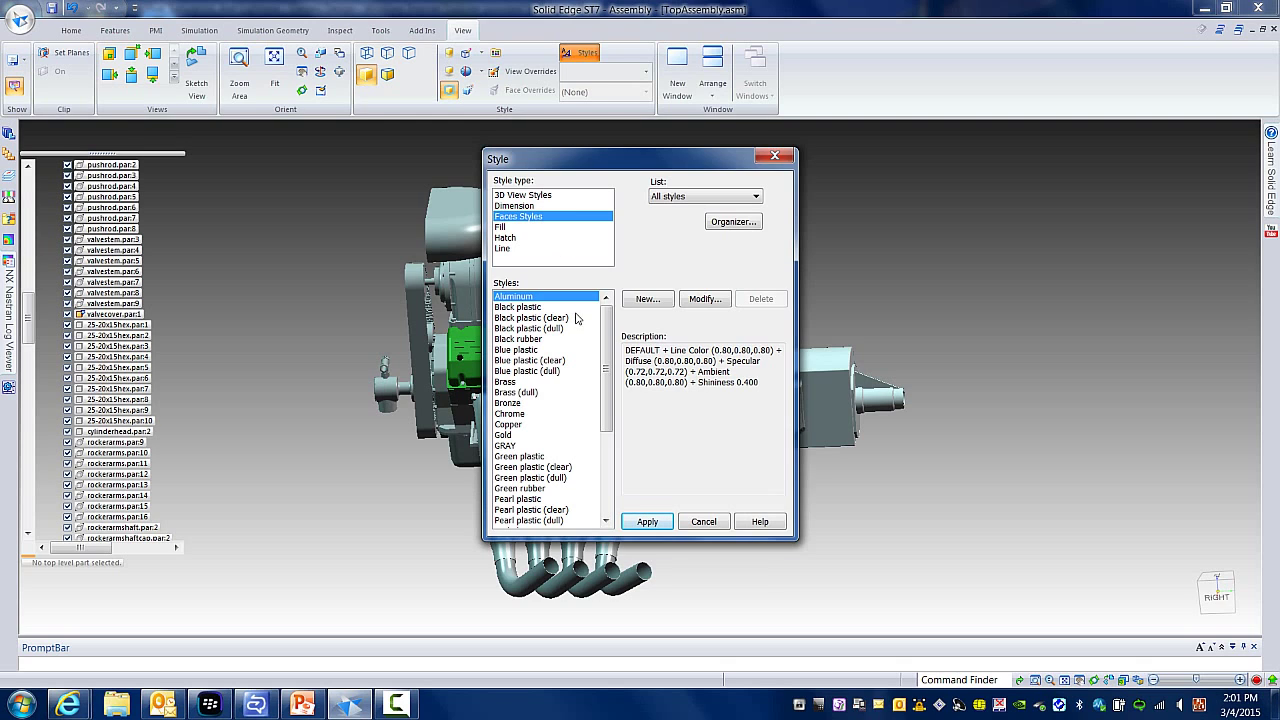
mouse_move(538, 380)
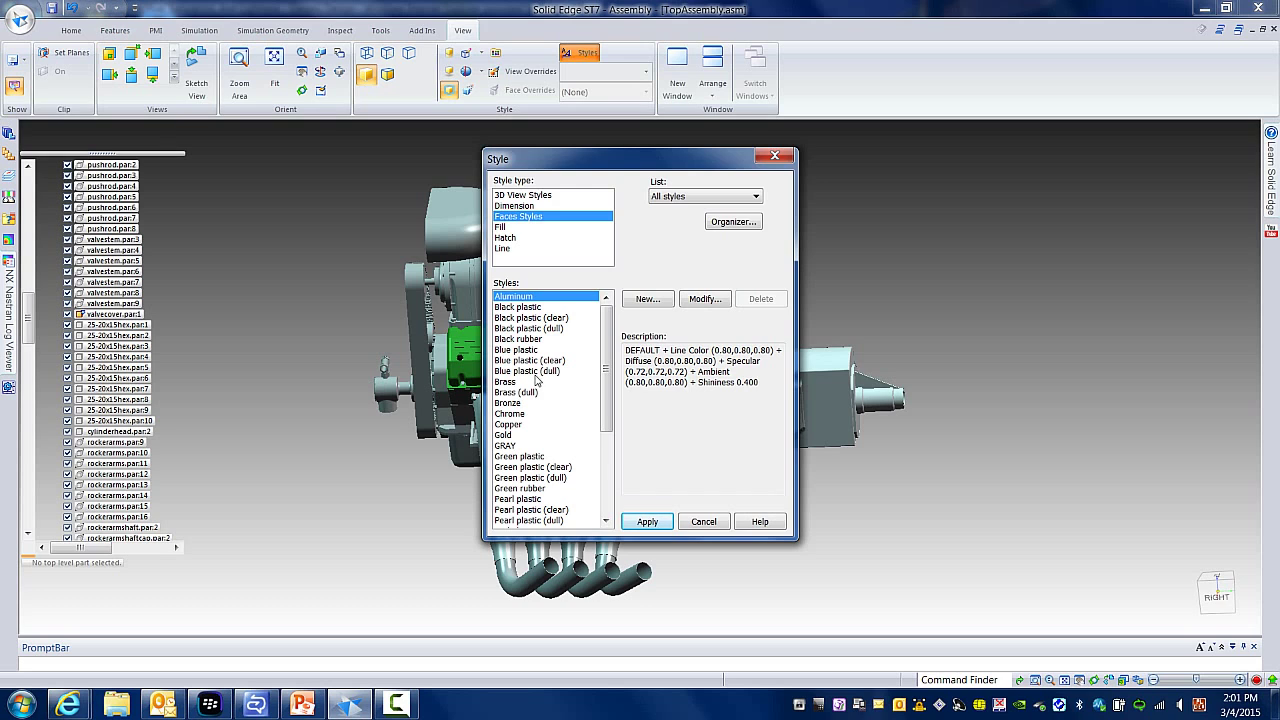
left_click(528, 360)
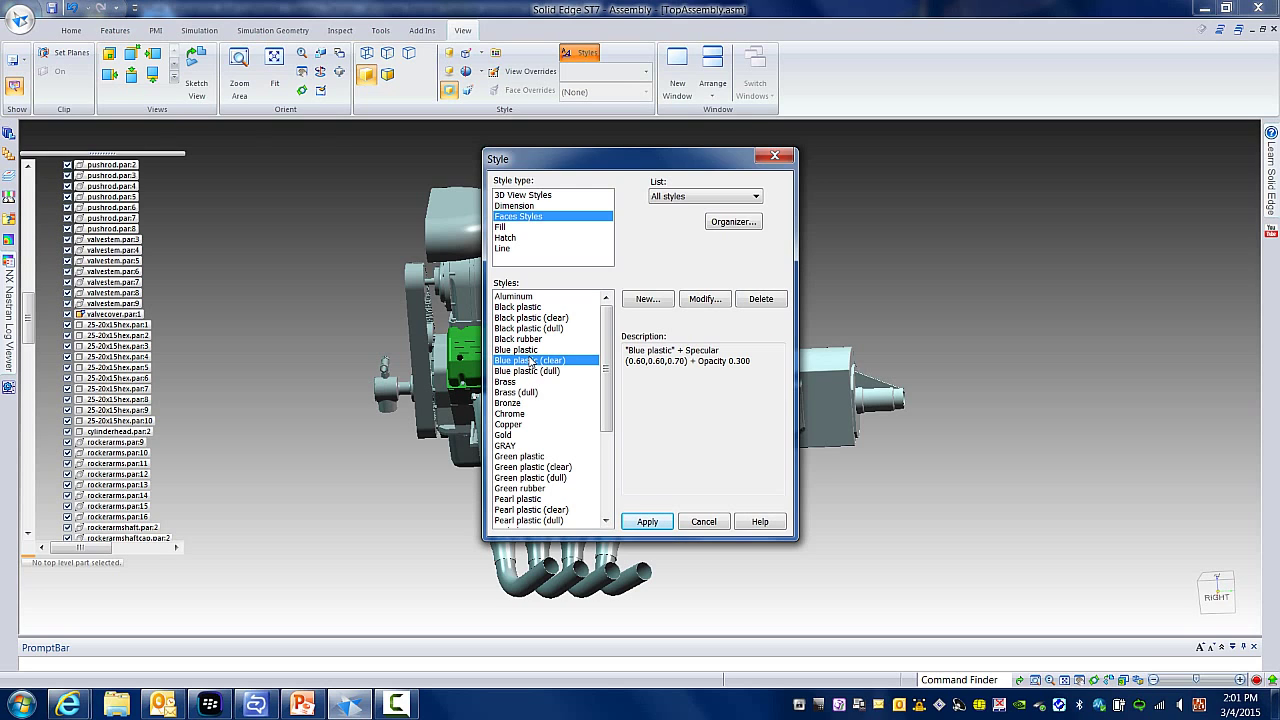
left_click(704, 298)
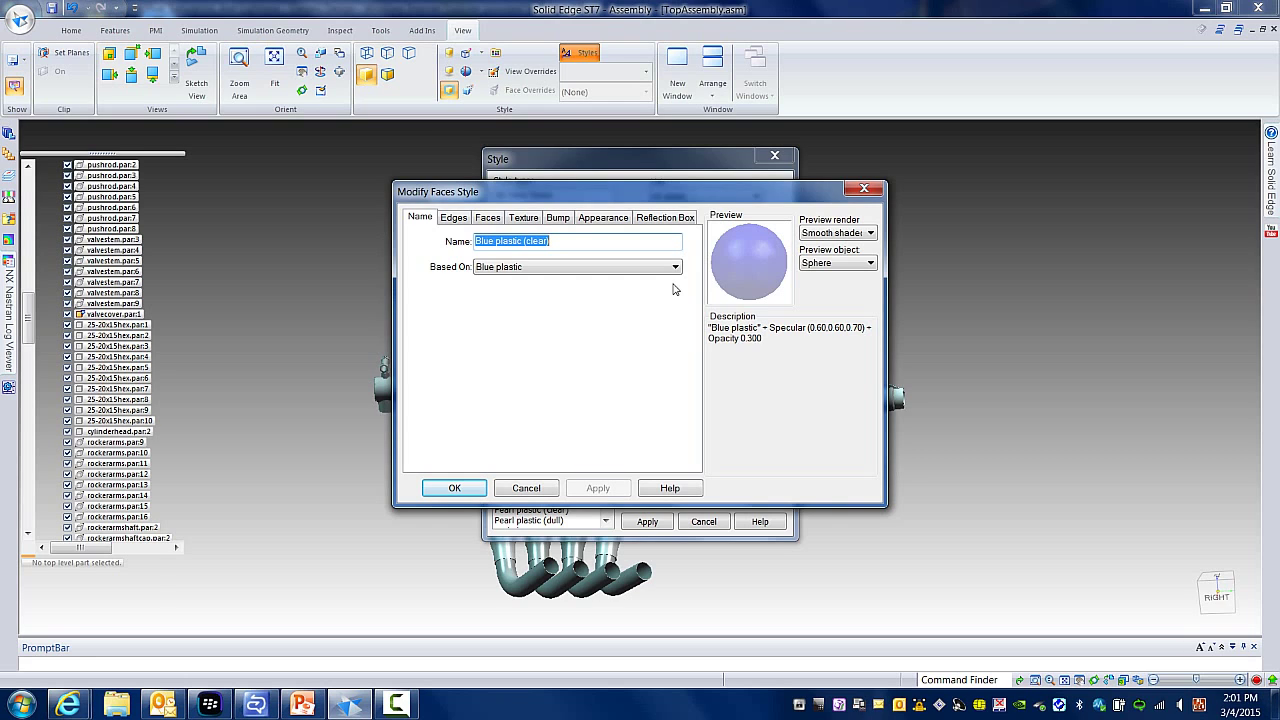
left_click(488, 216)
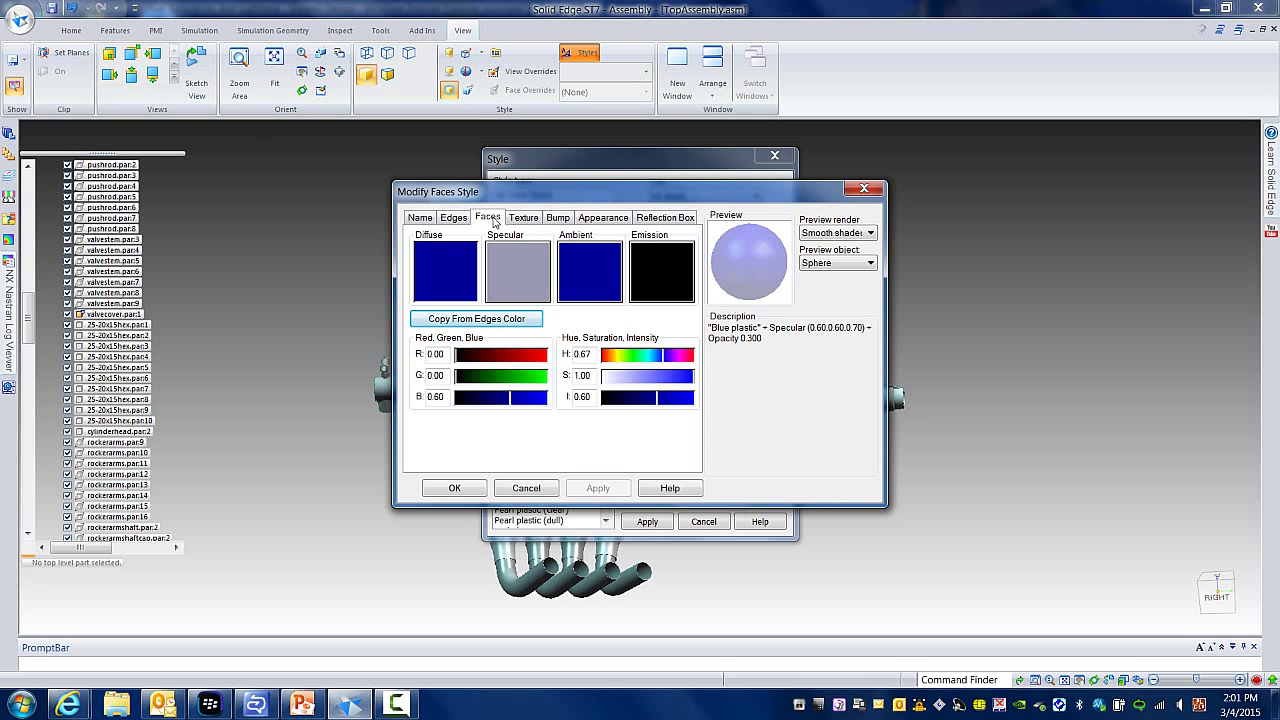
left_click(420, 216)
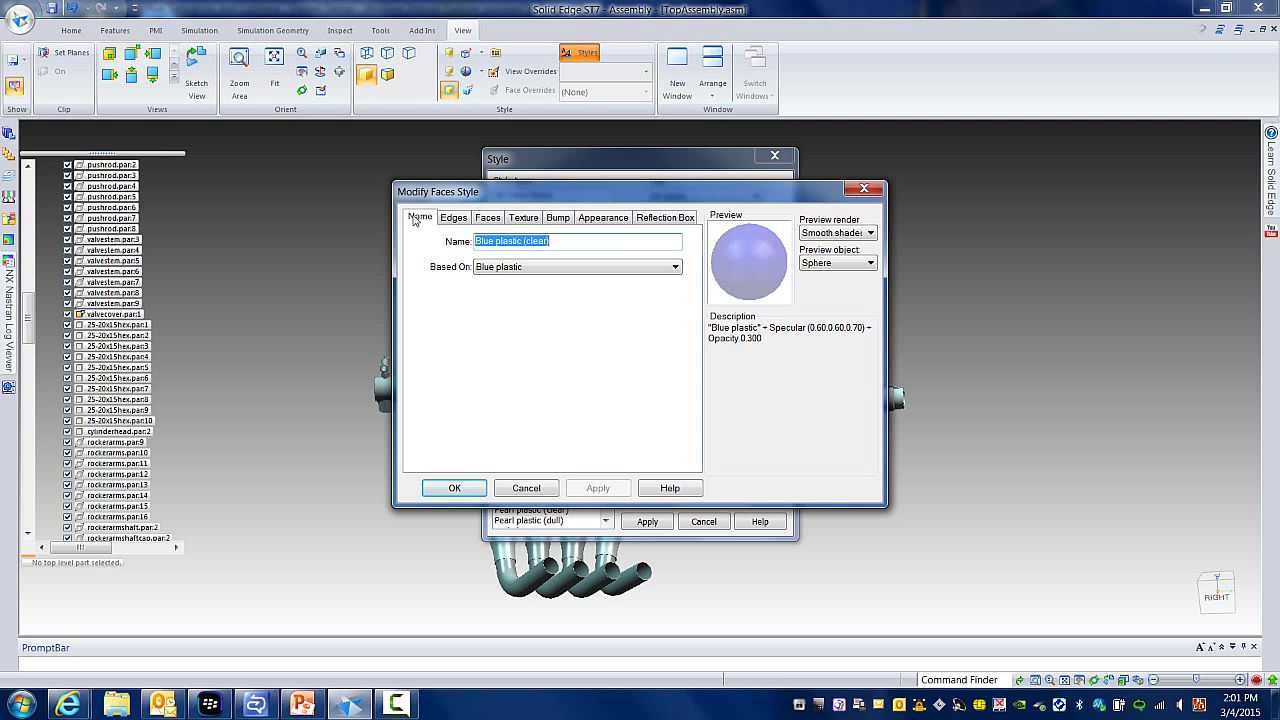
left_click(454, 488)
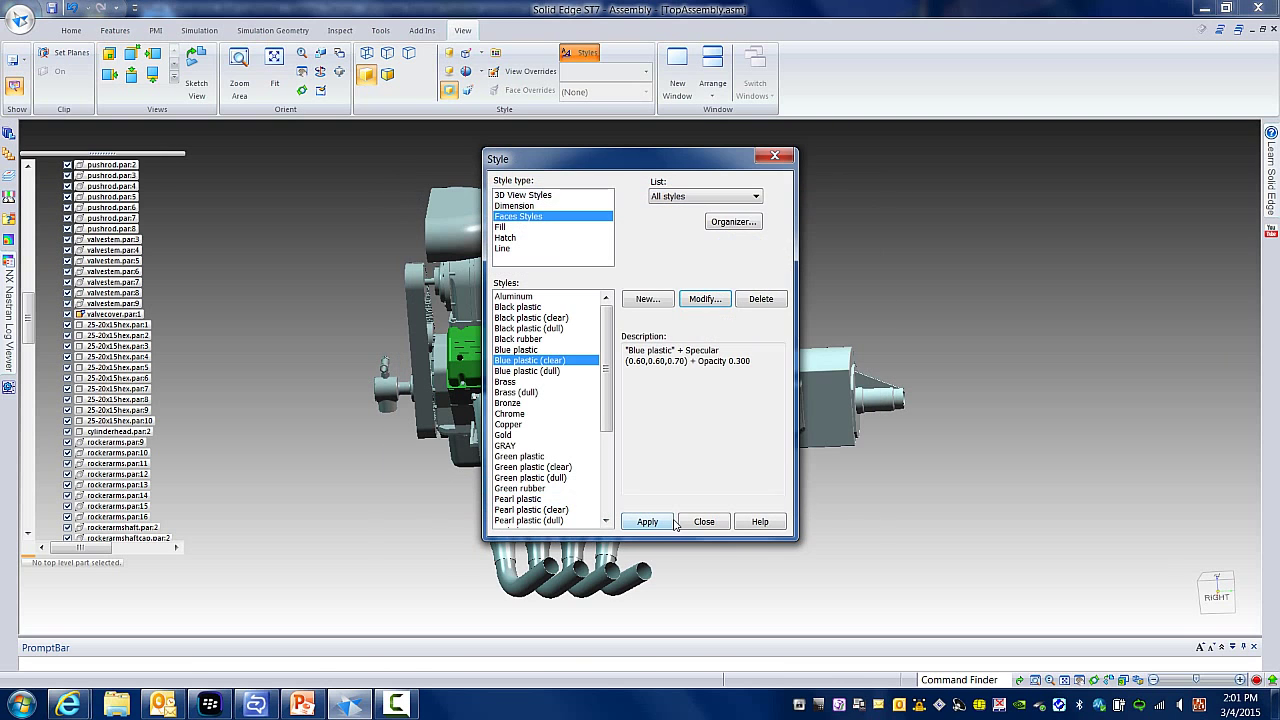
left_click(704, 520)
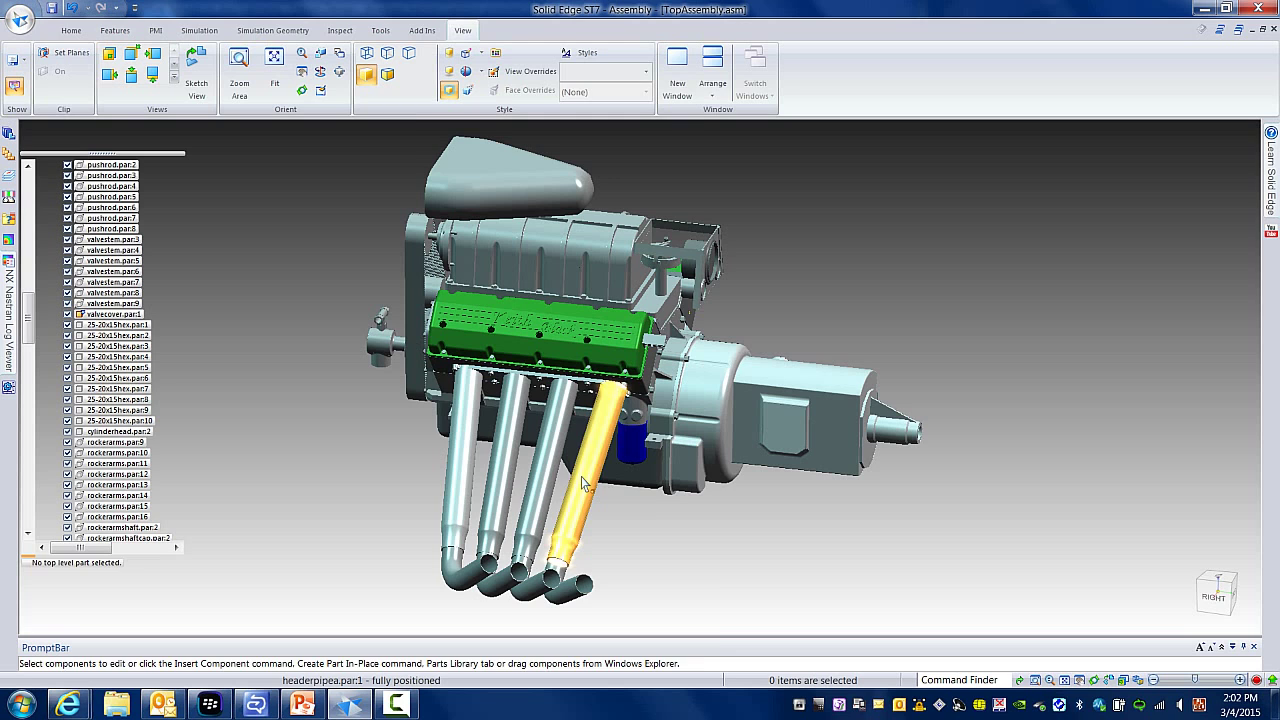
- Edit the header pipe part in place within the assembly
double_click(590, 470)
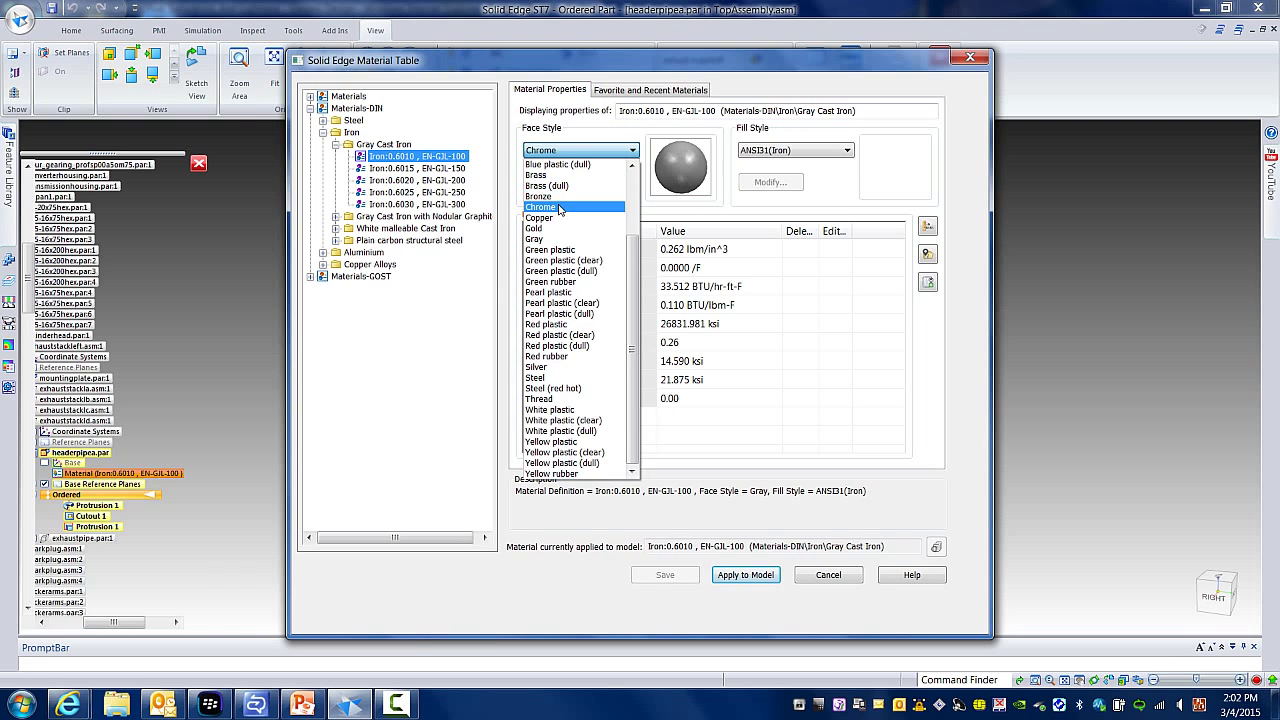
- Modify the Chrome face style and set its preview render to Wireframe
left_click(548, 206)
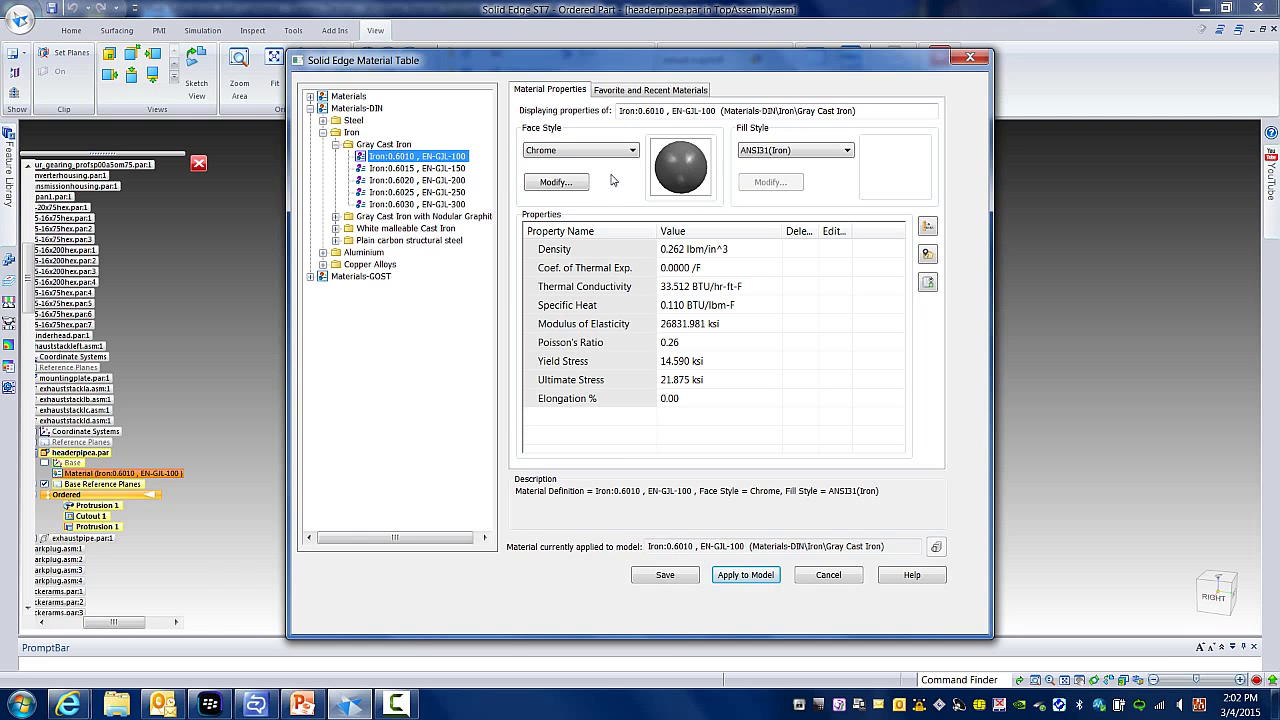
left_click(556, 180)
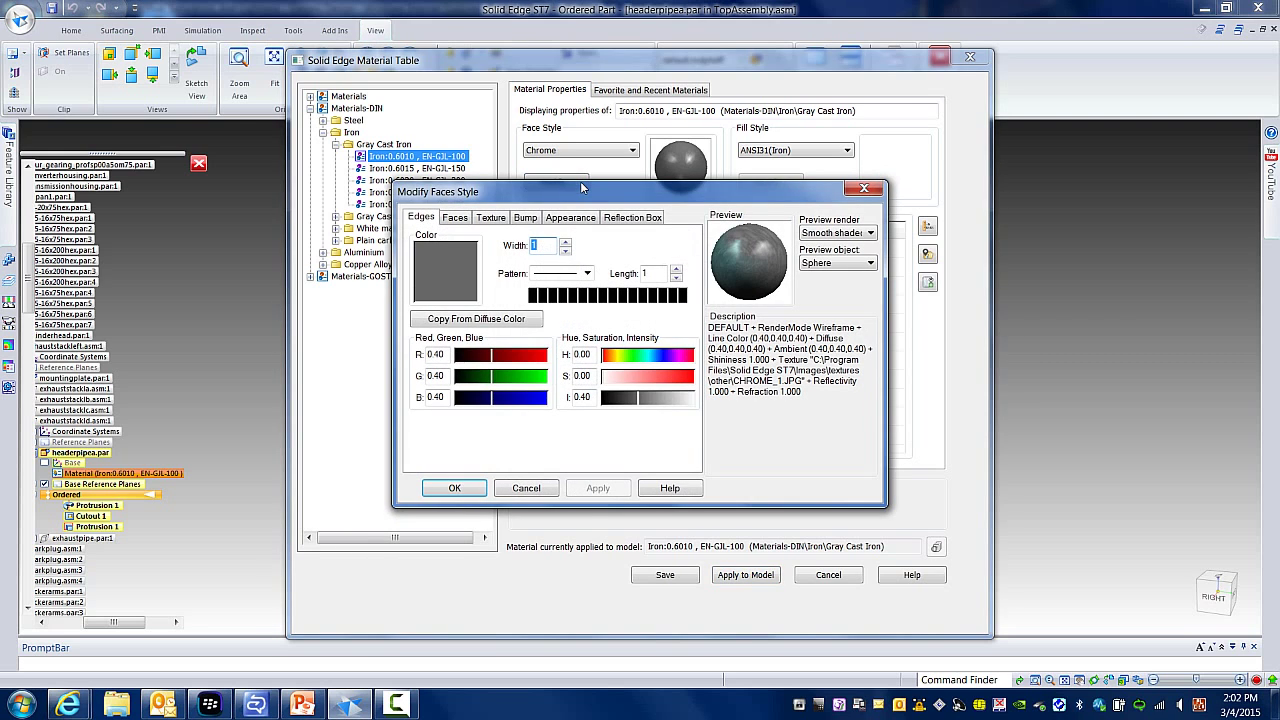
mouse_move(628, 336)
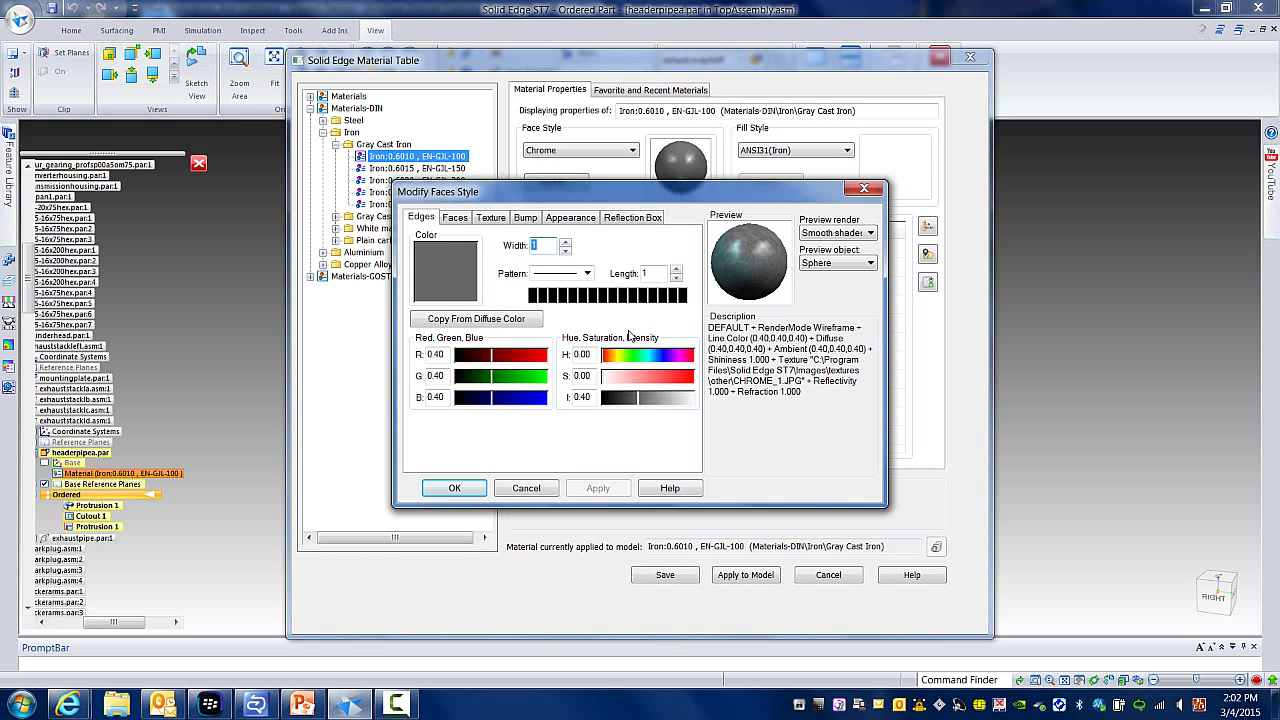
mouse_move(716, 240)
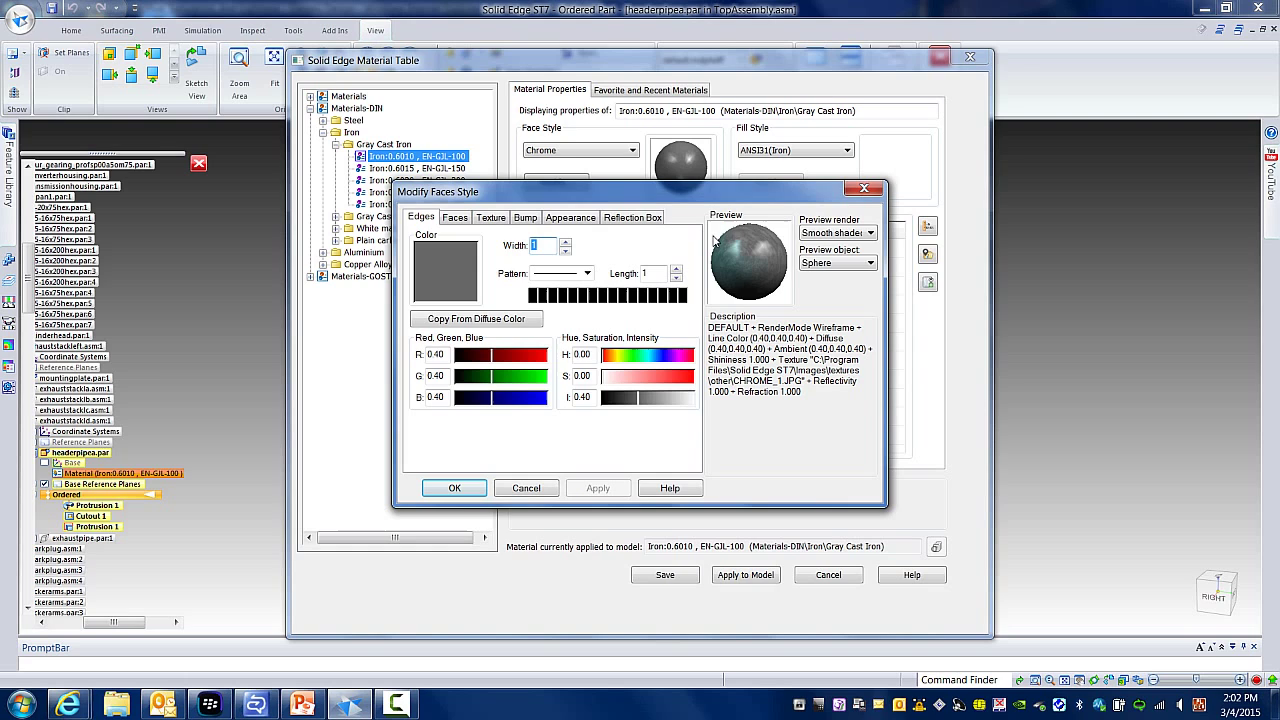
left_click(868, 232)
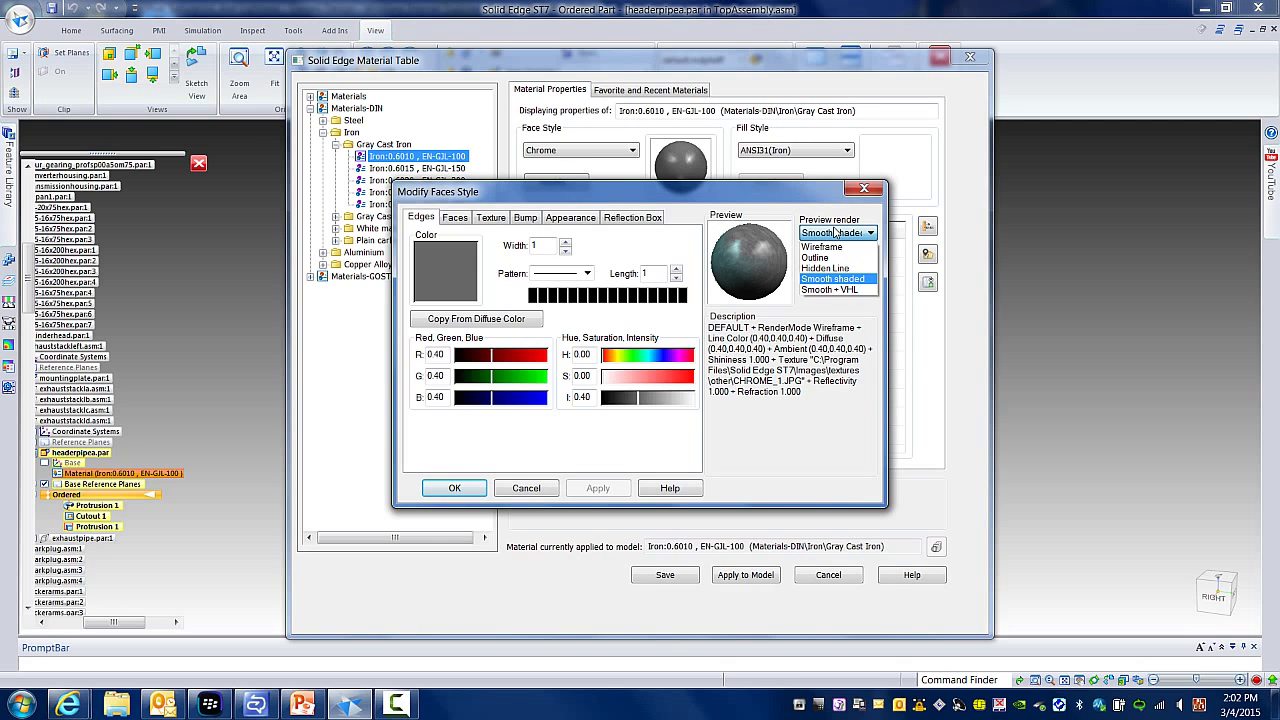
left_click(820, 246)
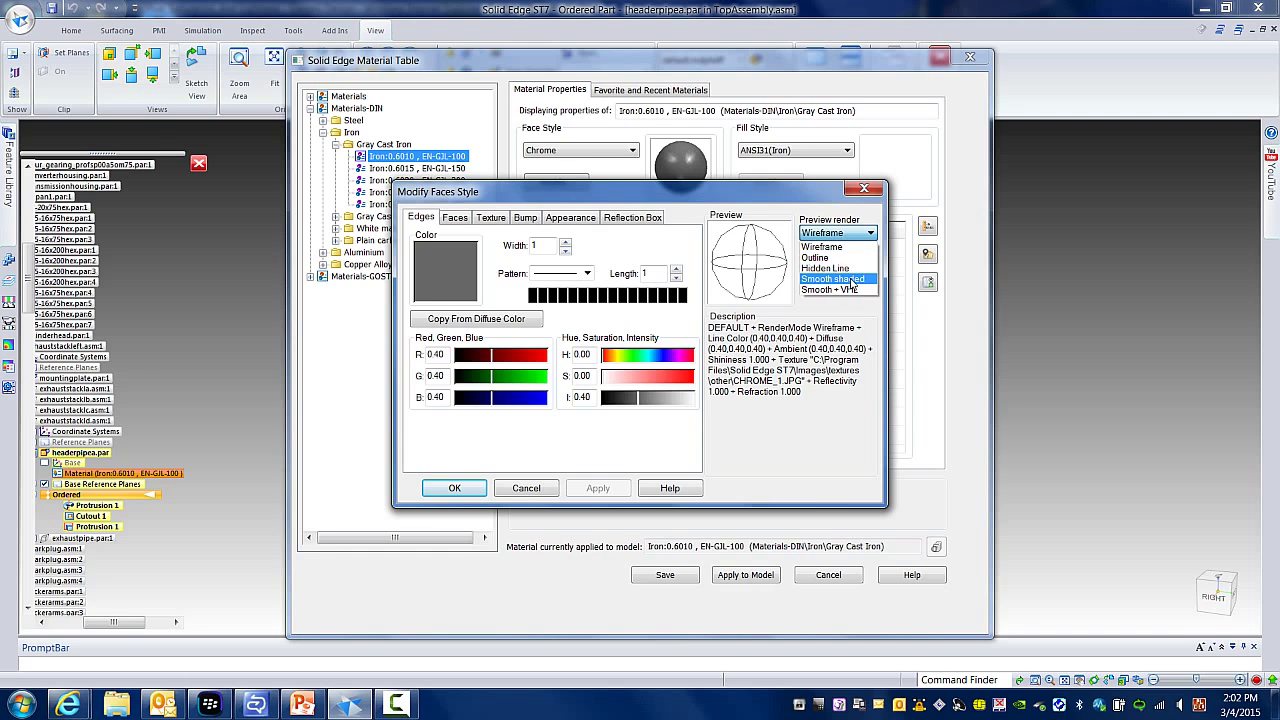
- Preview Chrome smooth-shaded on a cube, a teapot, then a sphere, and show its Texture settings
left_click(832, 280)
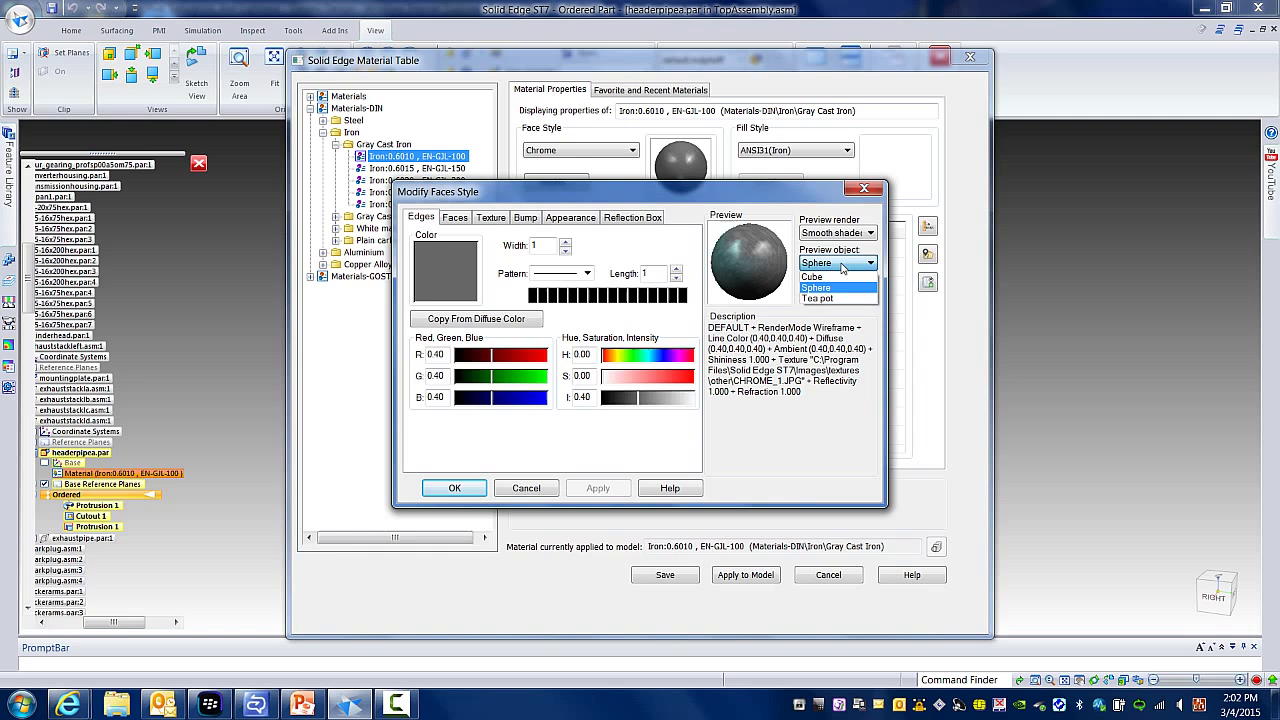
left_click(814, 276)
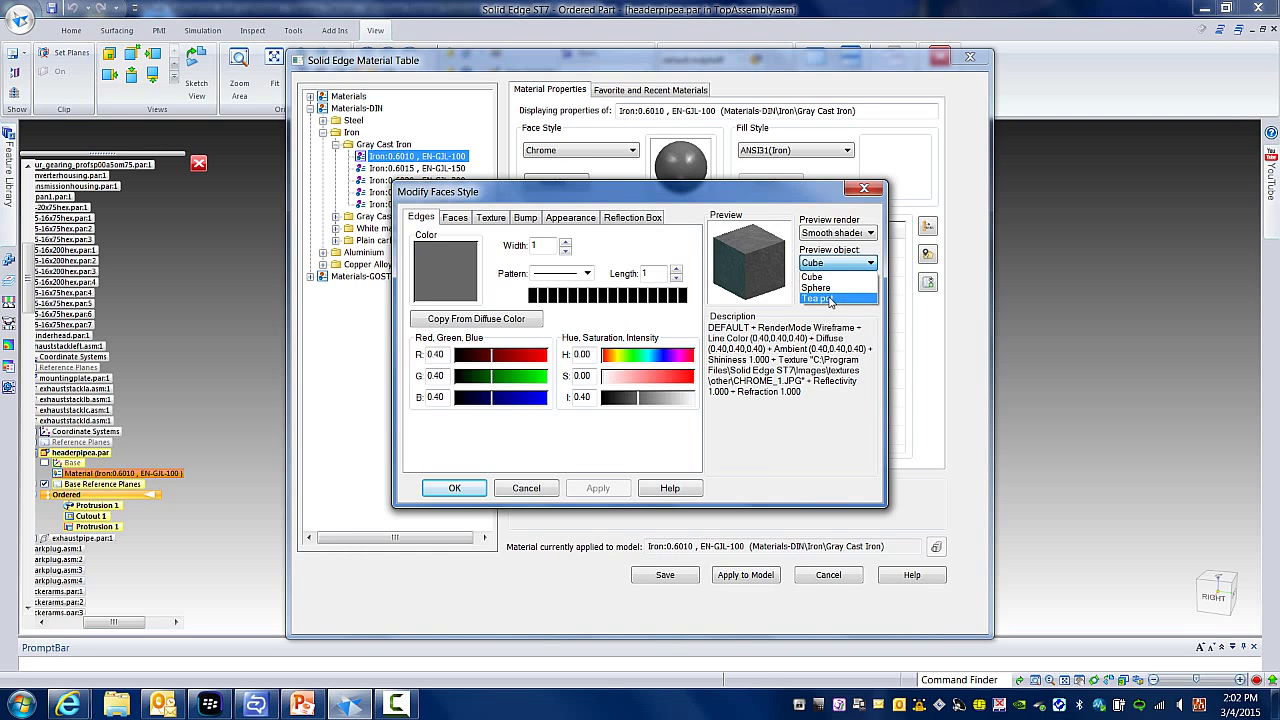
left_click(820, 298)
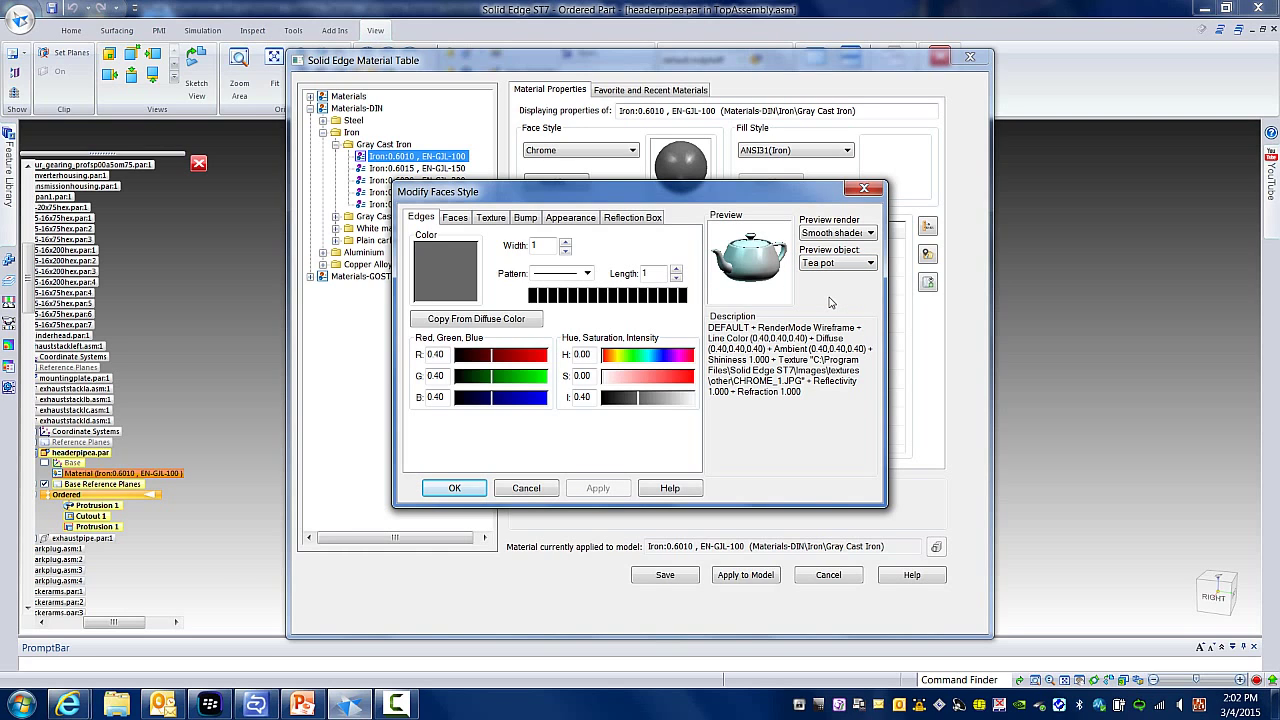
left_click(870, 262)
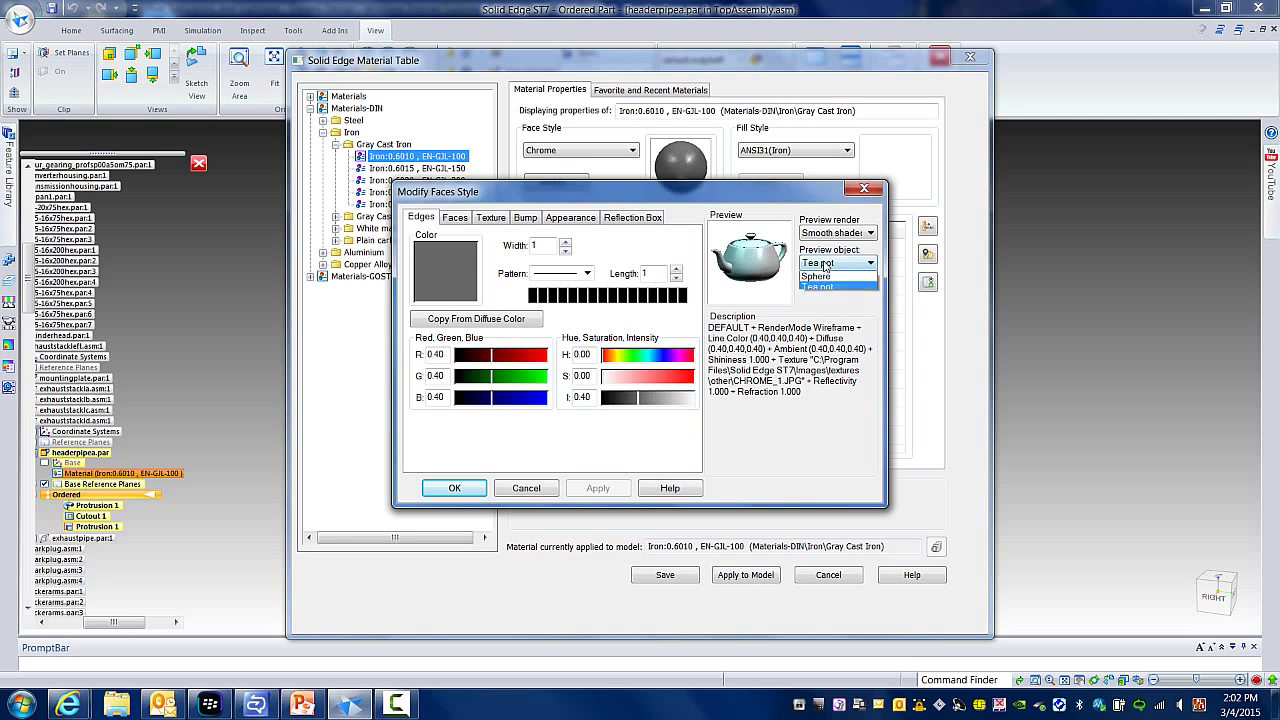
left_click(816, 276)
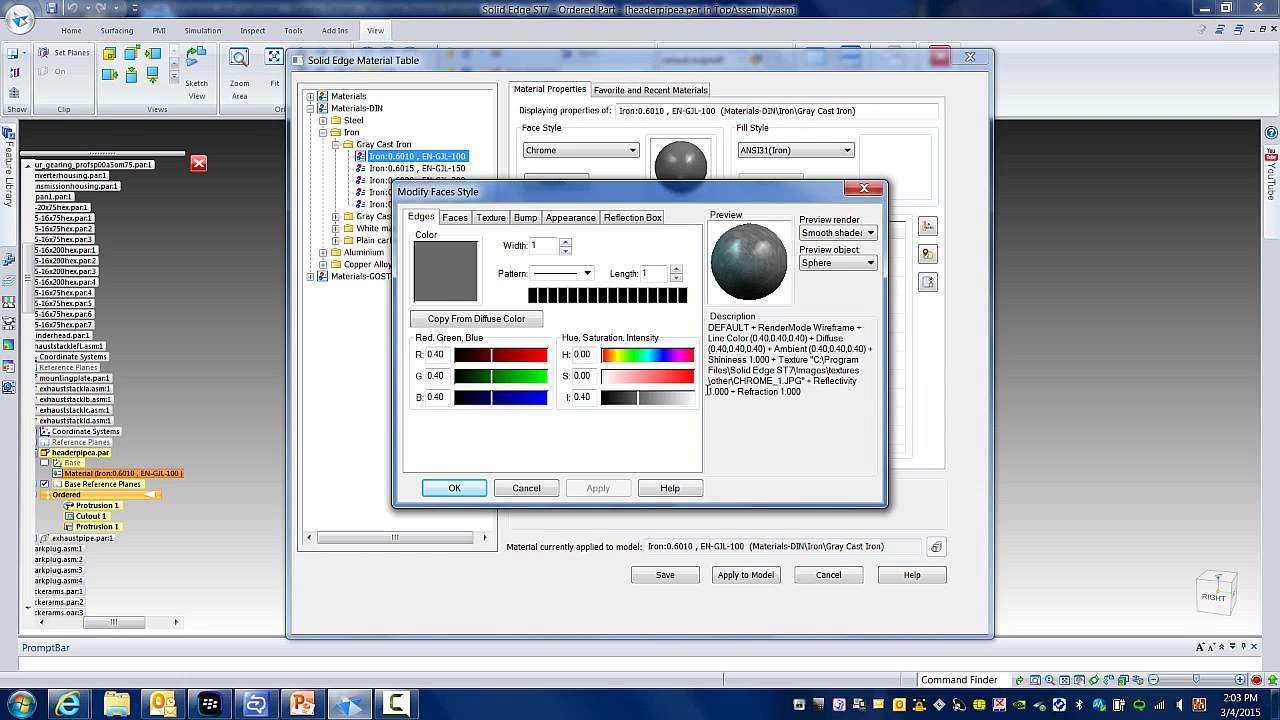
left_click(492, 216)
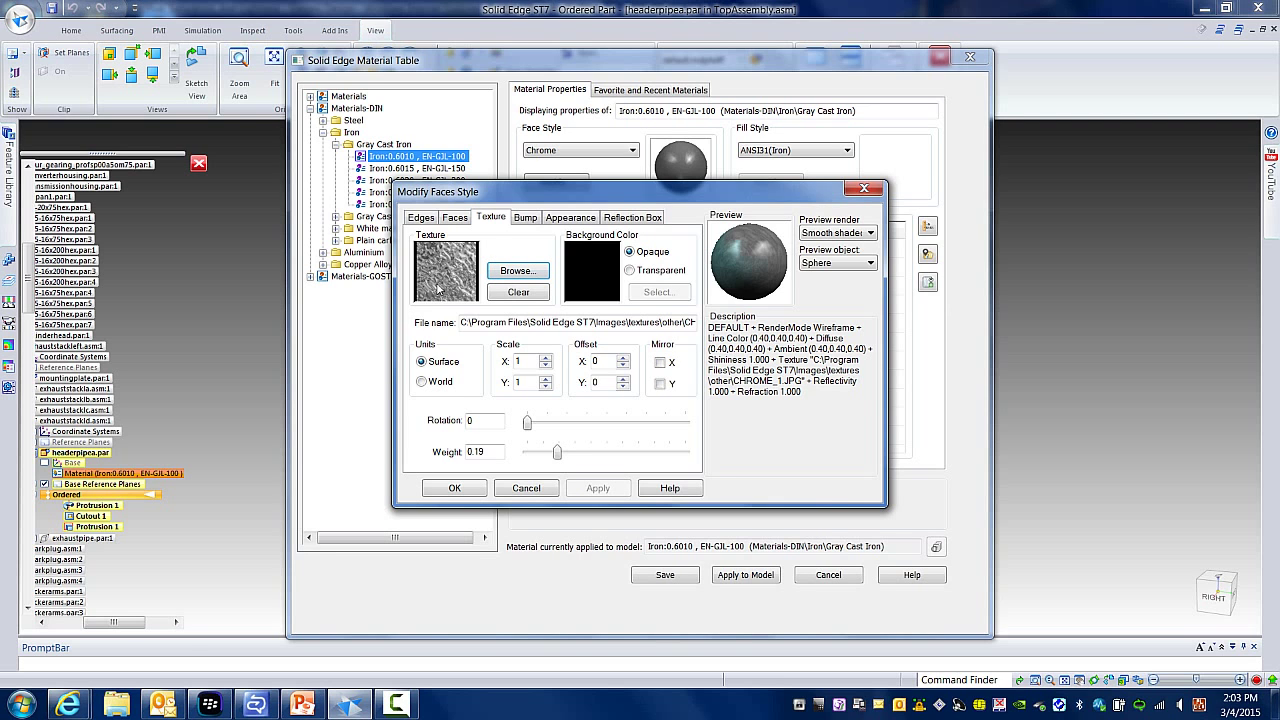
- Try texture rotations of about 62 and 81, reset to 0, and close the Modify Faces Style dialog
left_click(516, 270)
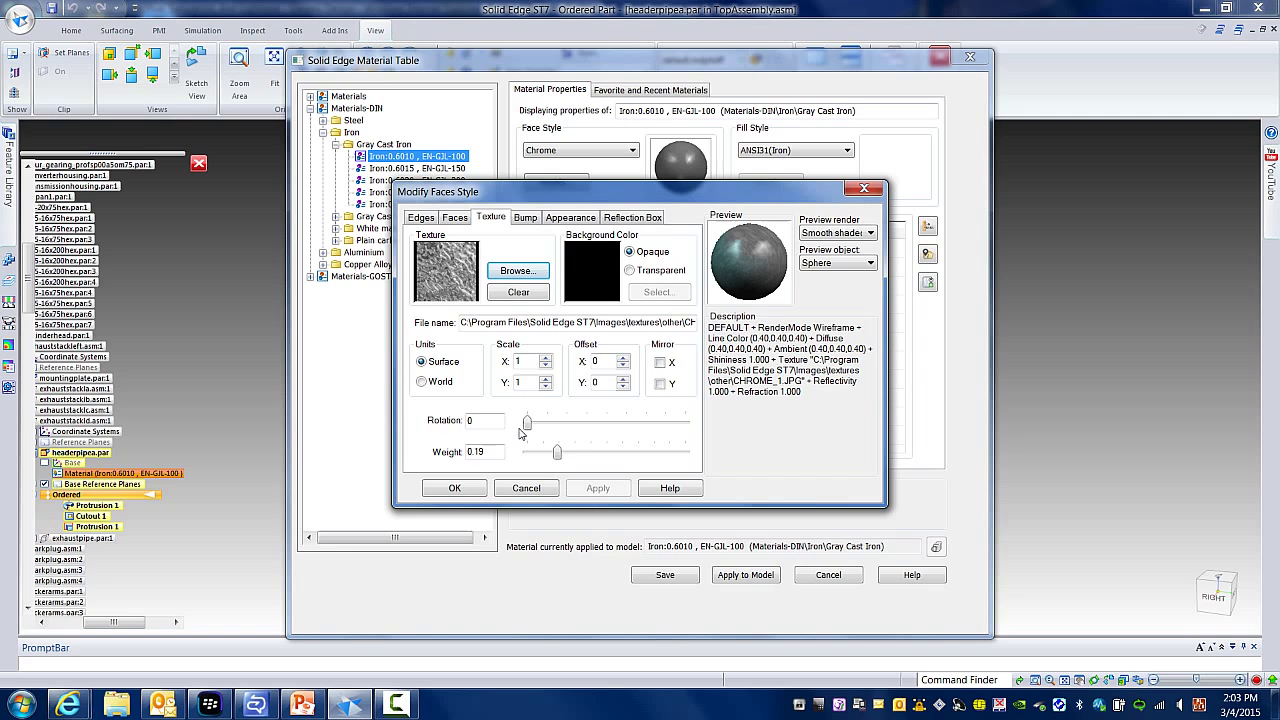
mouse_move(540, 410)
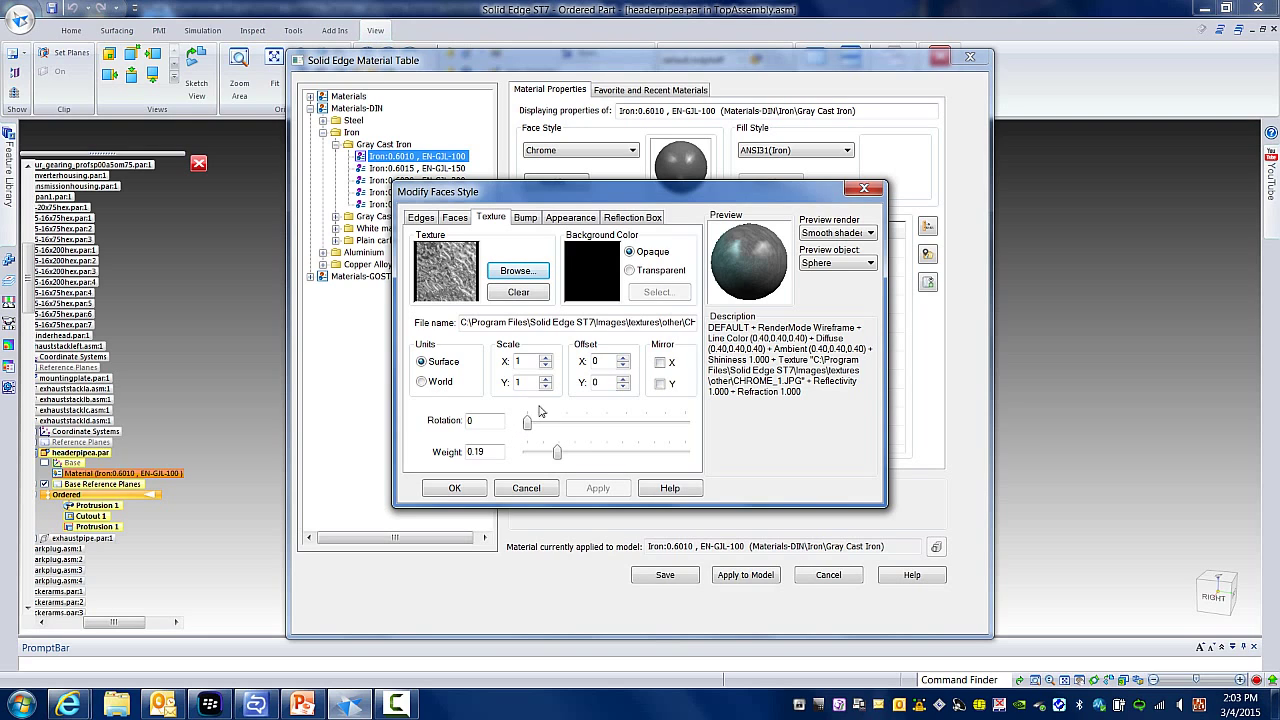
mouse_move(524, 432)
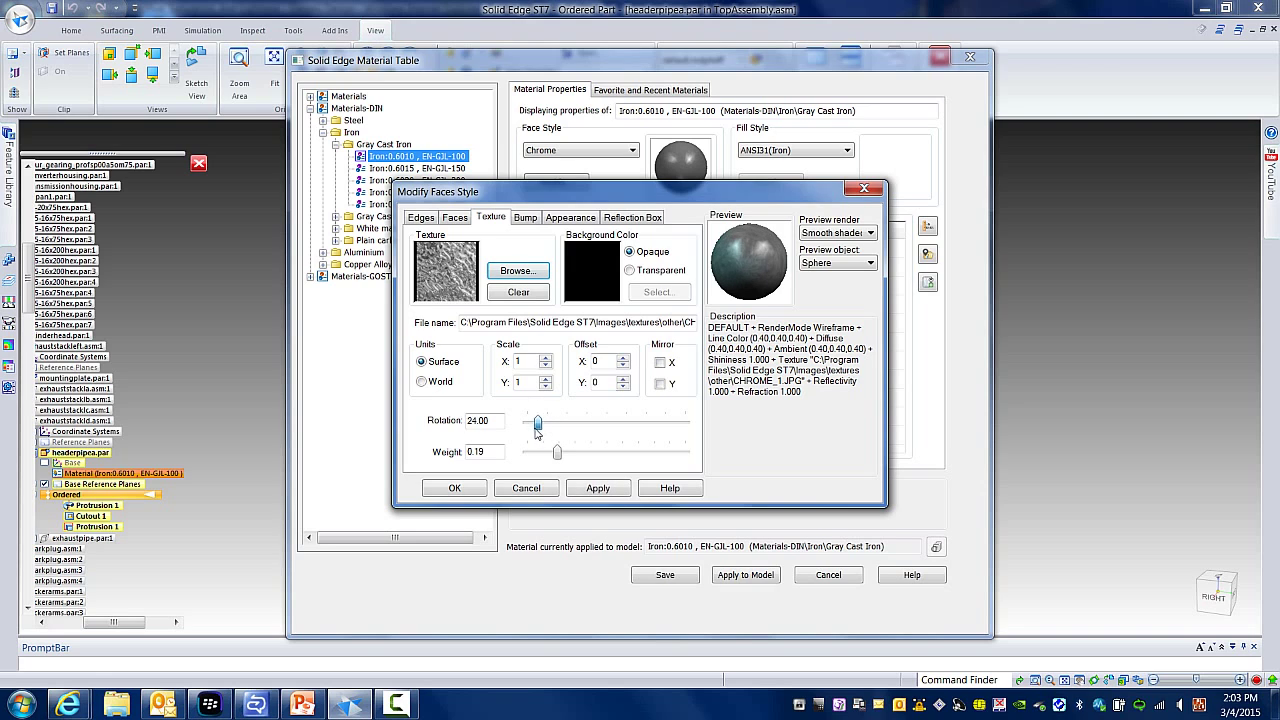
left_click_drag(536, 420, 550, 420)
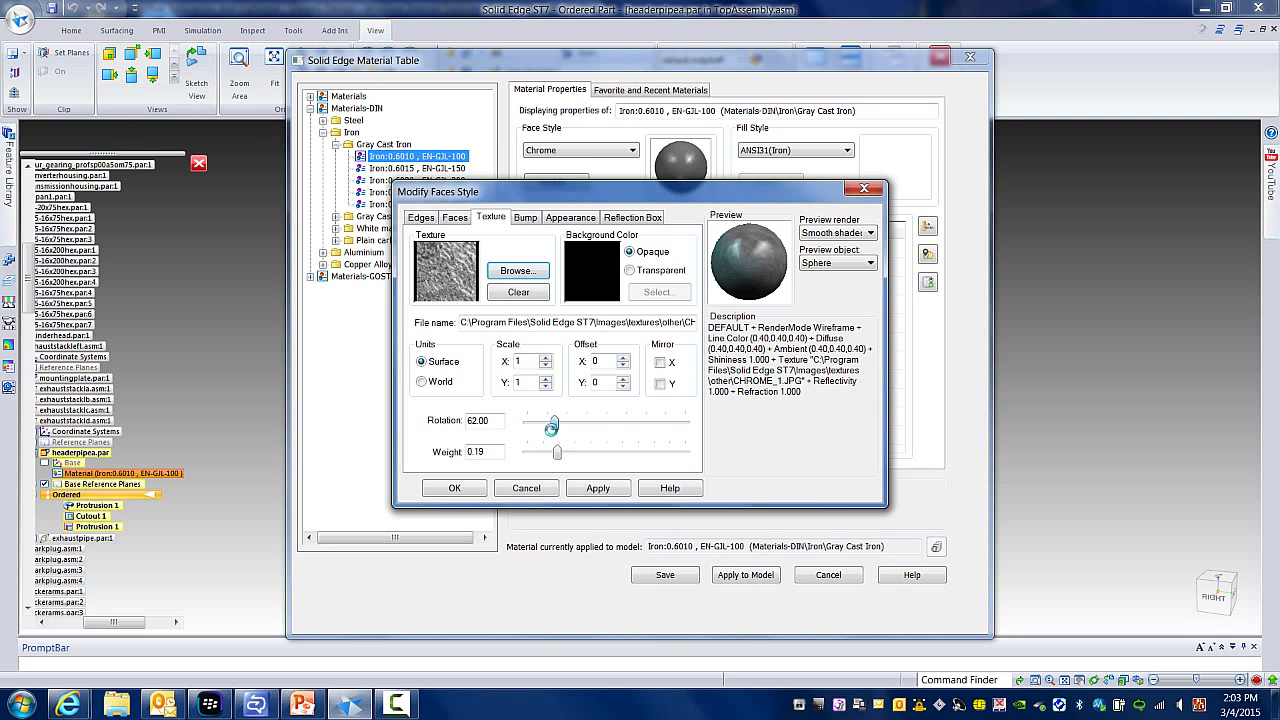
left_click_drag(548, 428, 564, 428)
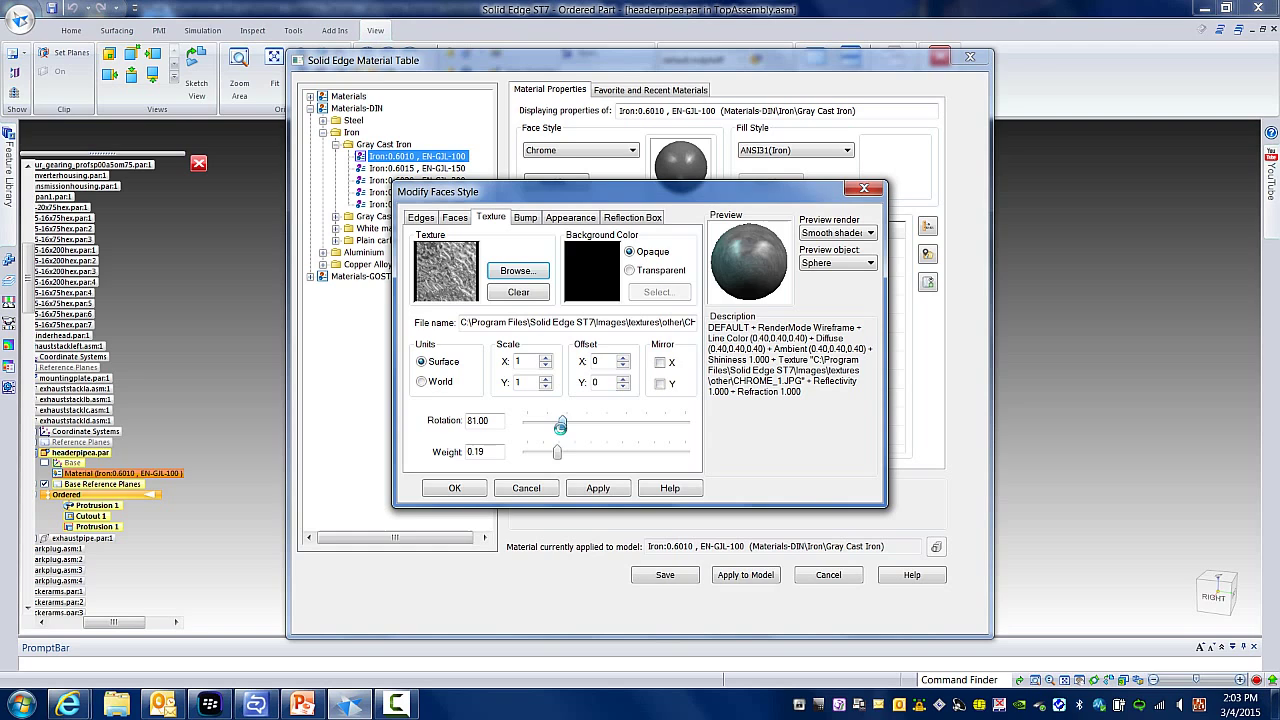
left_click_drag(560, 424, 524, 424)
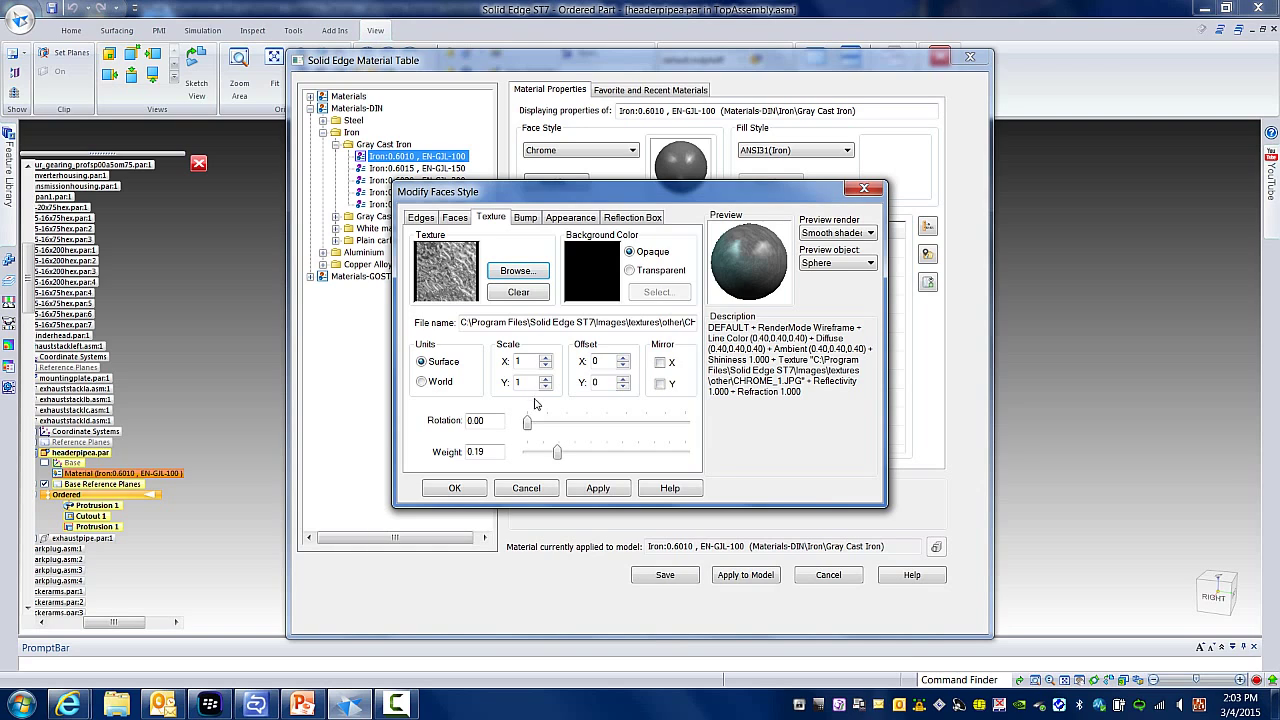
mouse_move(448, 290)
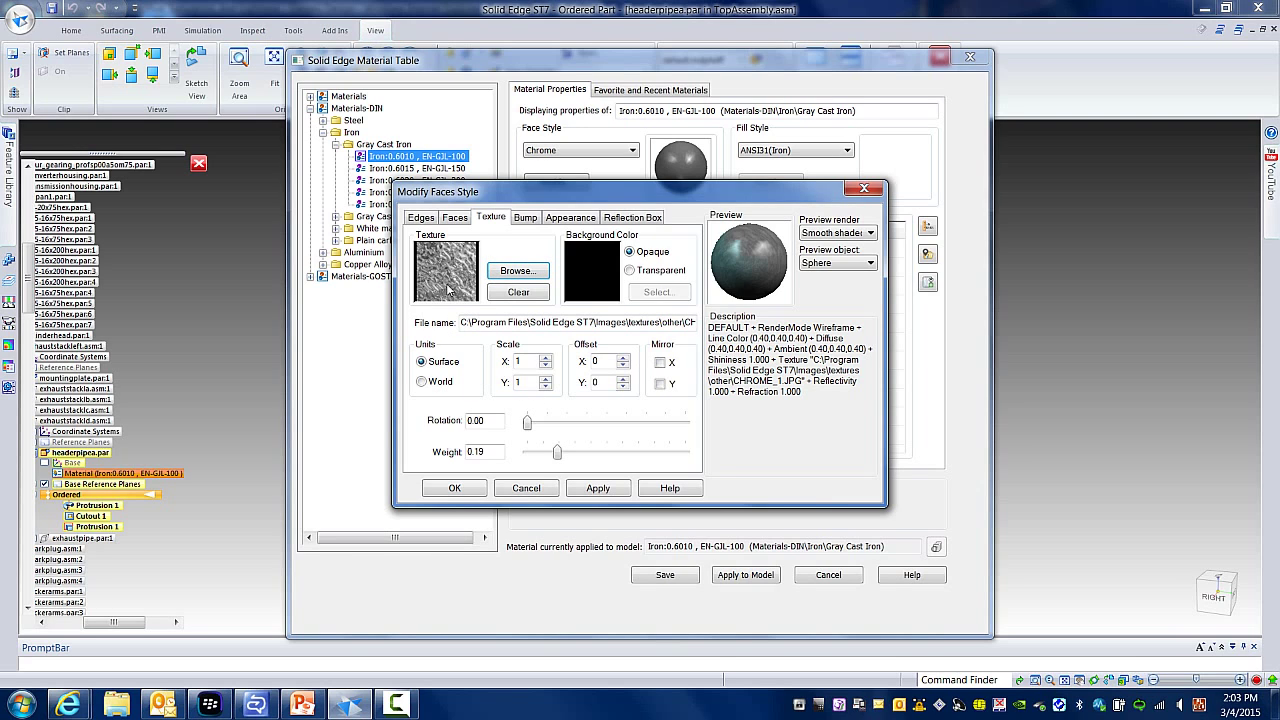
mouse_move(444, 316)
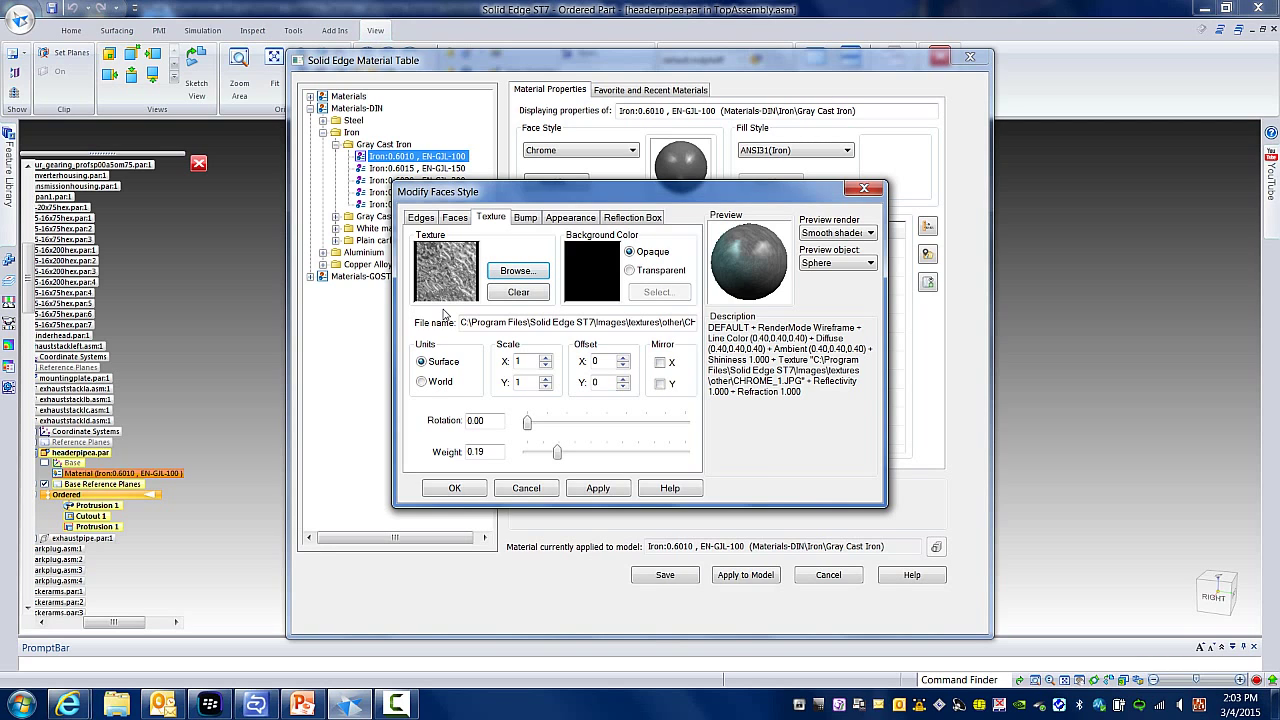
left_click(598, 488)
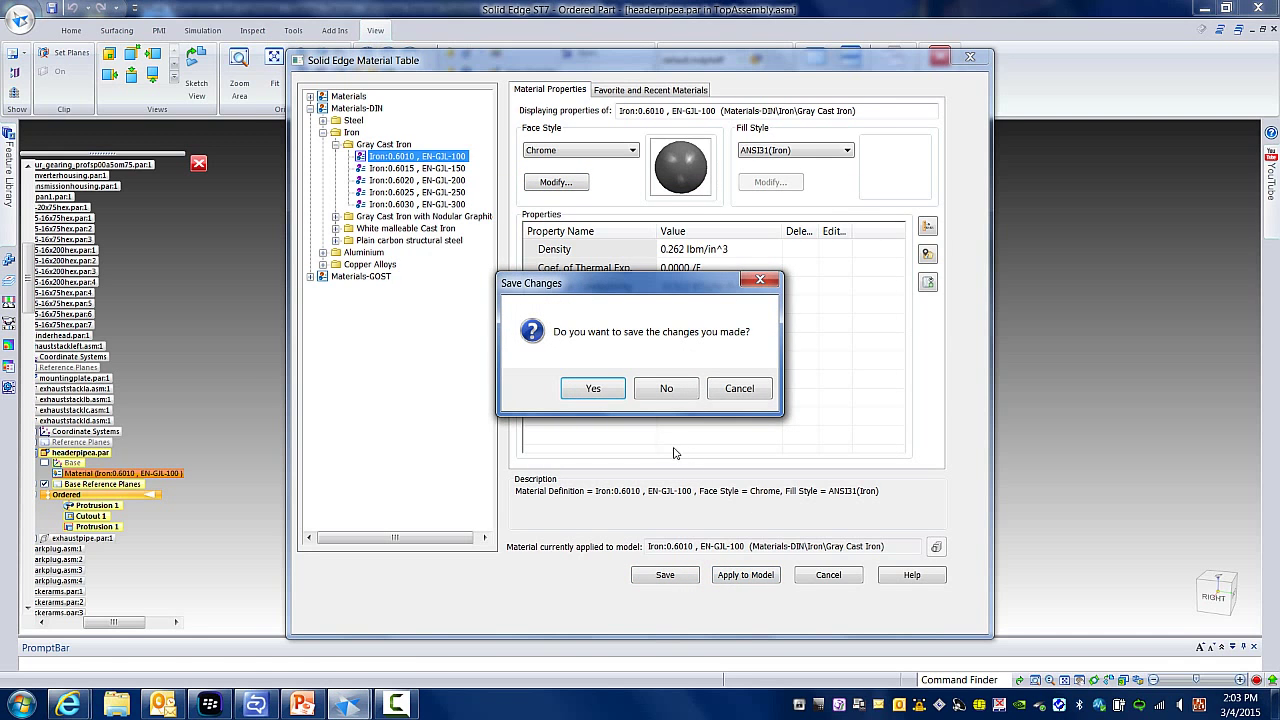
- Answer the save-changes prompt, close the Material Table and return to the engine assembly
left_click(592, 388)
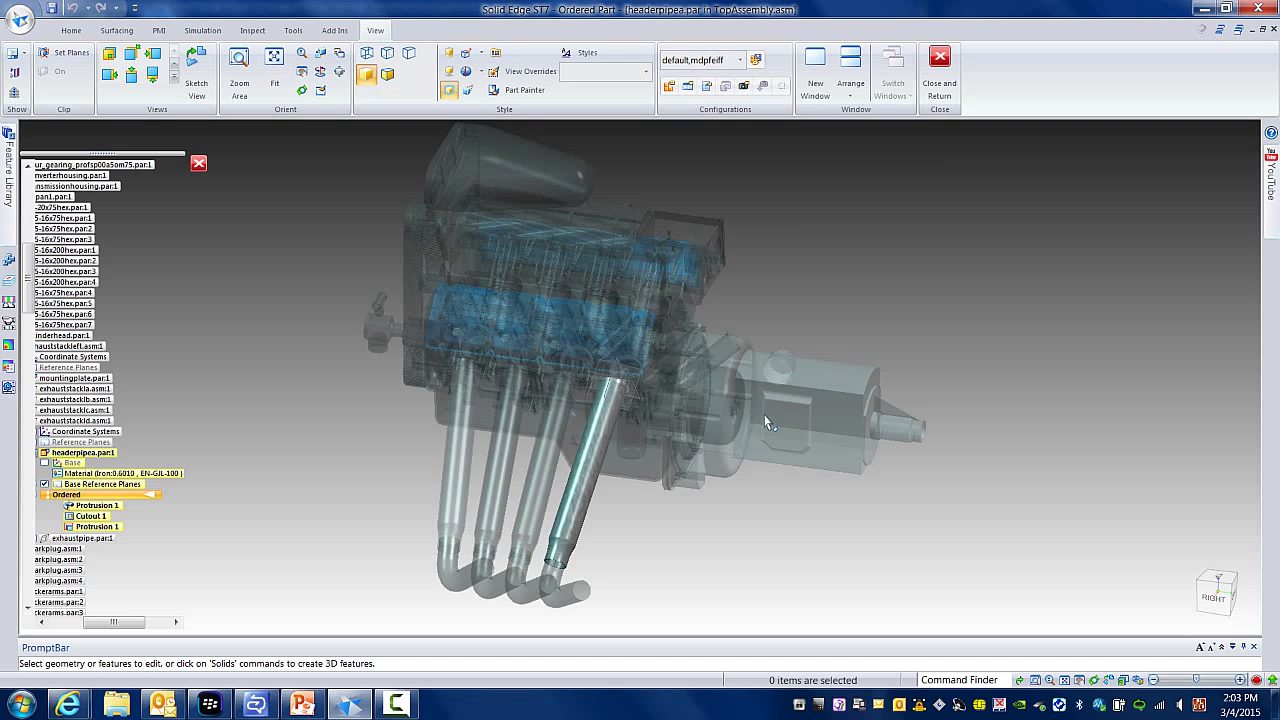
left_click(96, 504)
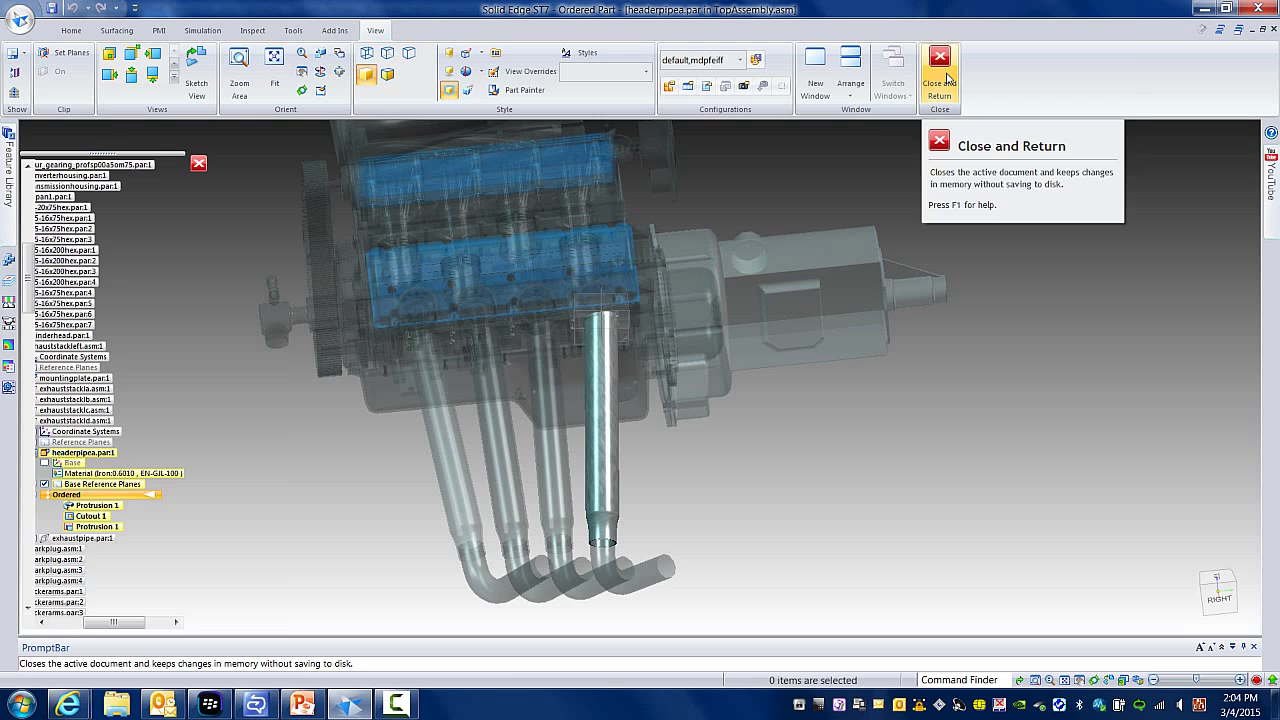
left_click(938, 56)
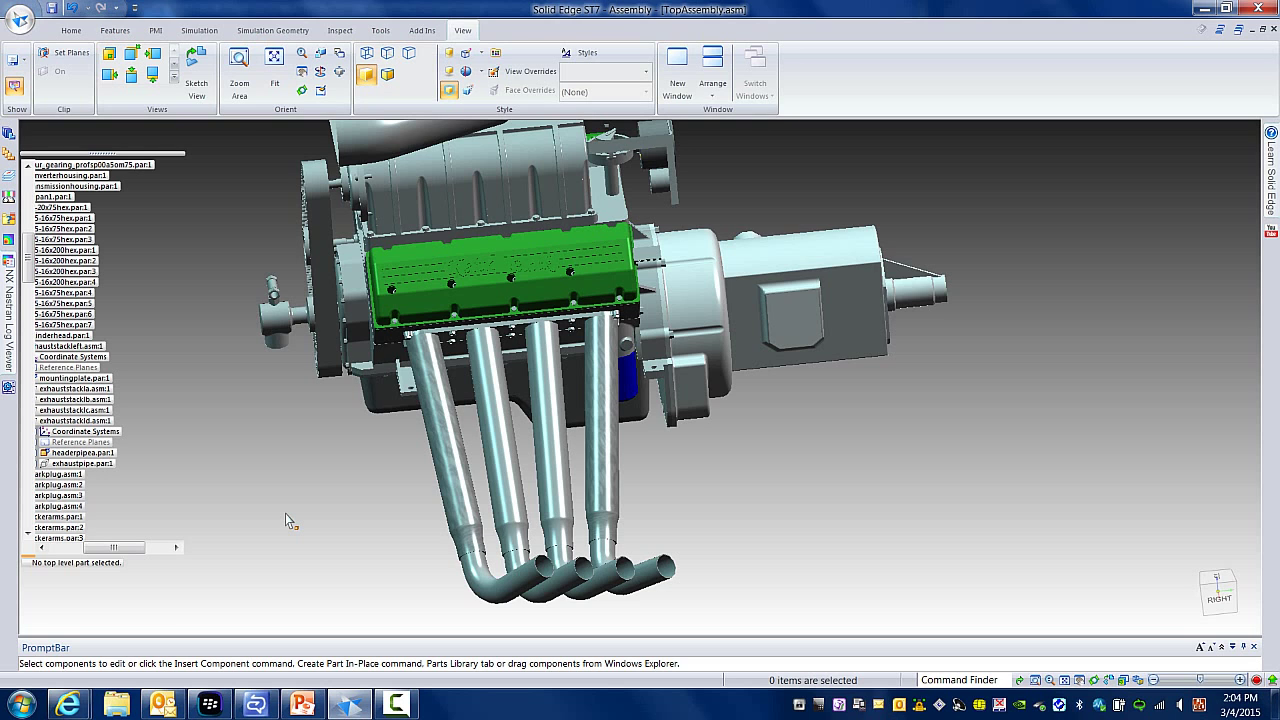
mouse_move(860, 528)
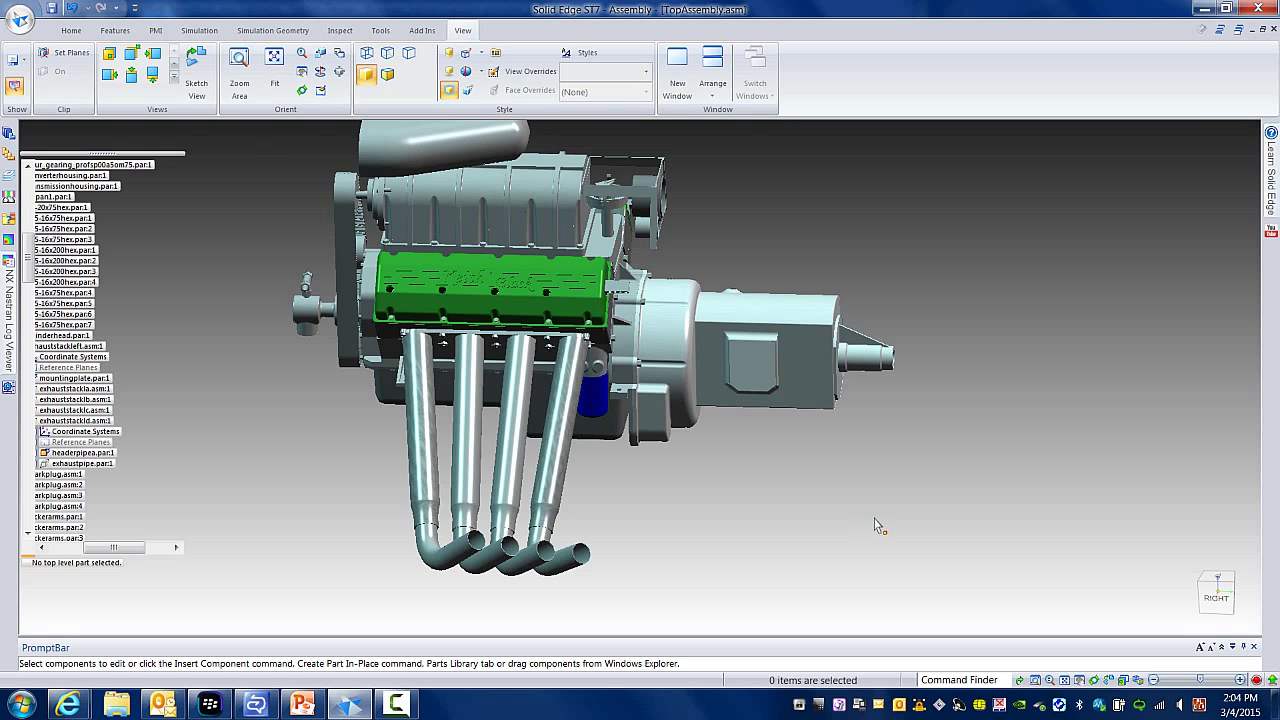
mouse_move(450, 96)
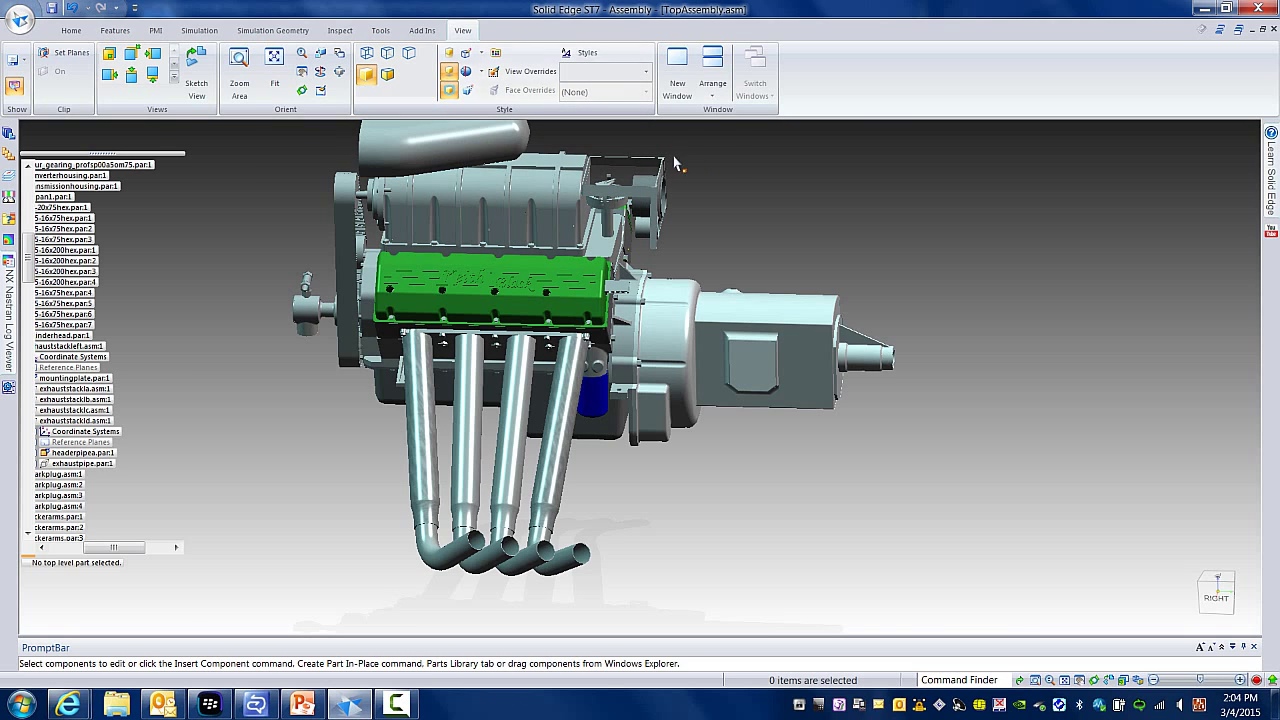
mouse_move(888, 274)
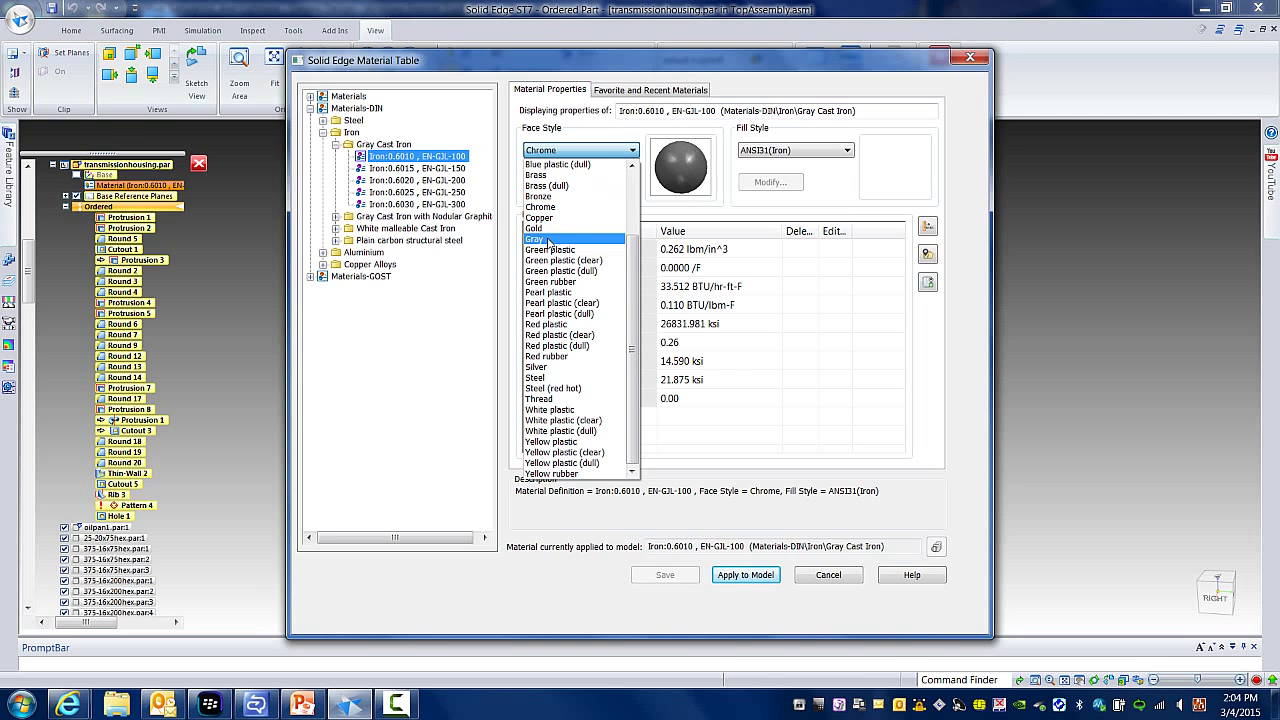
- Load cast_00.jpg as the bump map image for the Gray cast iron face style
left_click(536, 240)
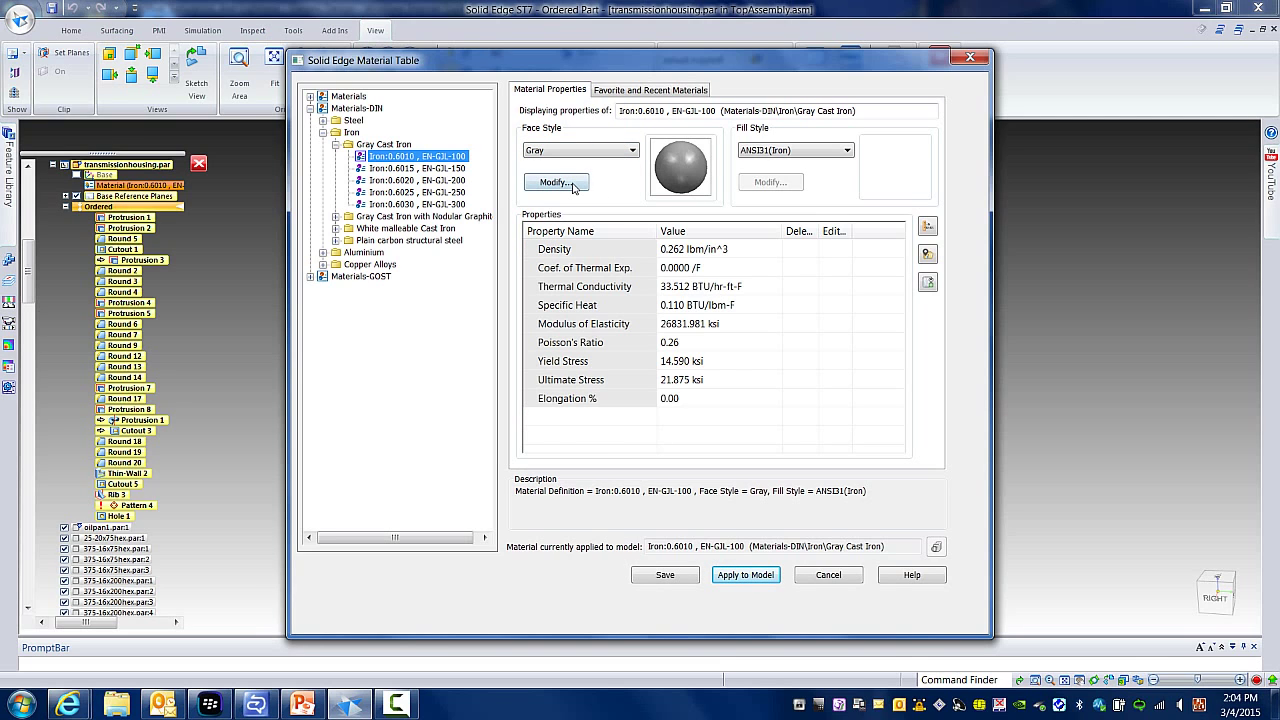
left_click(556, 182)
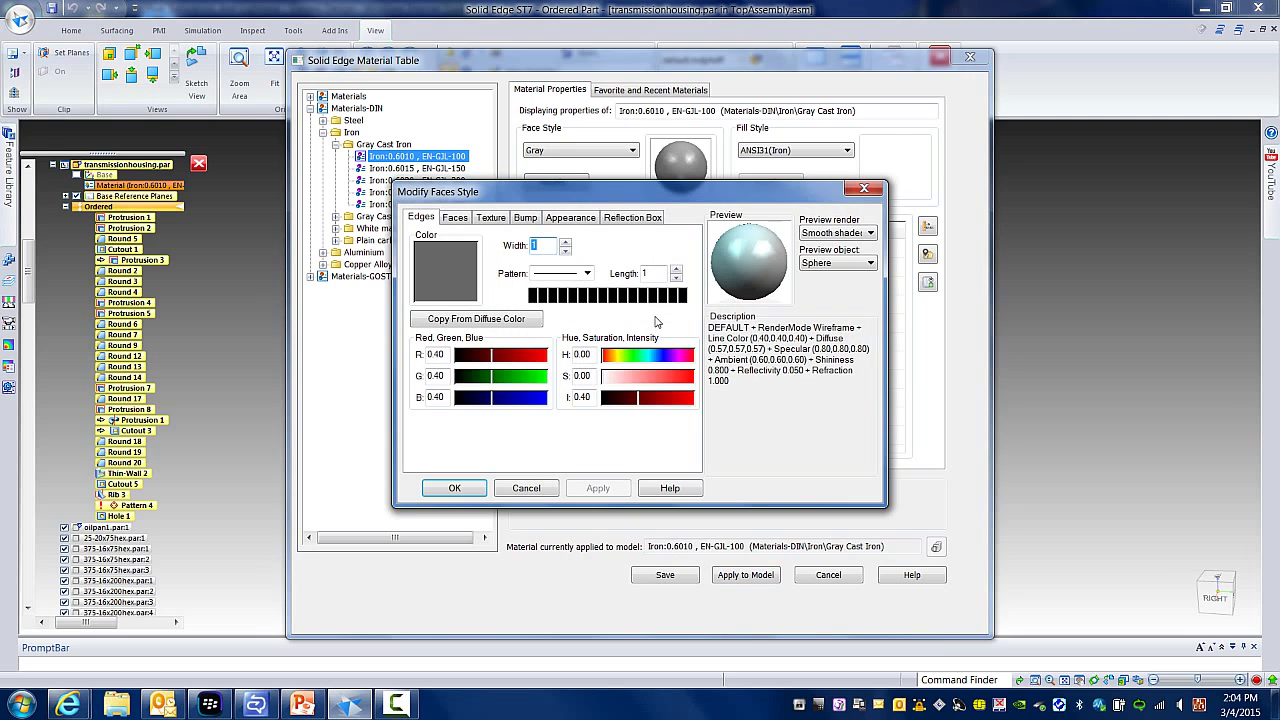
left_click(490, 216)
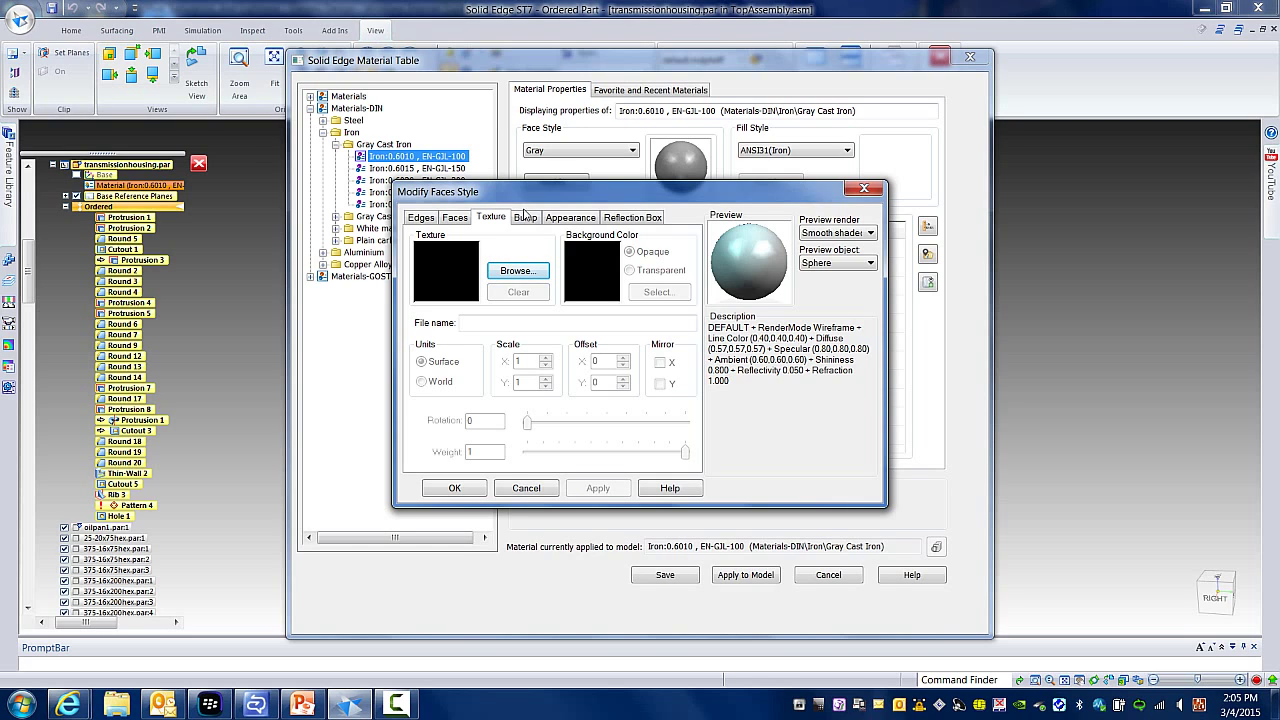
left_click(516, 272)
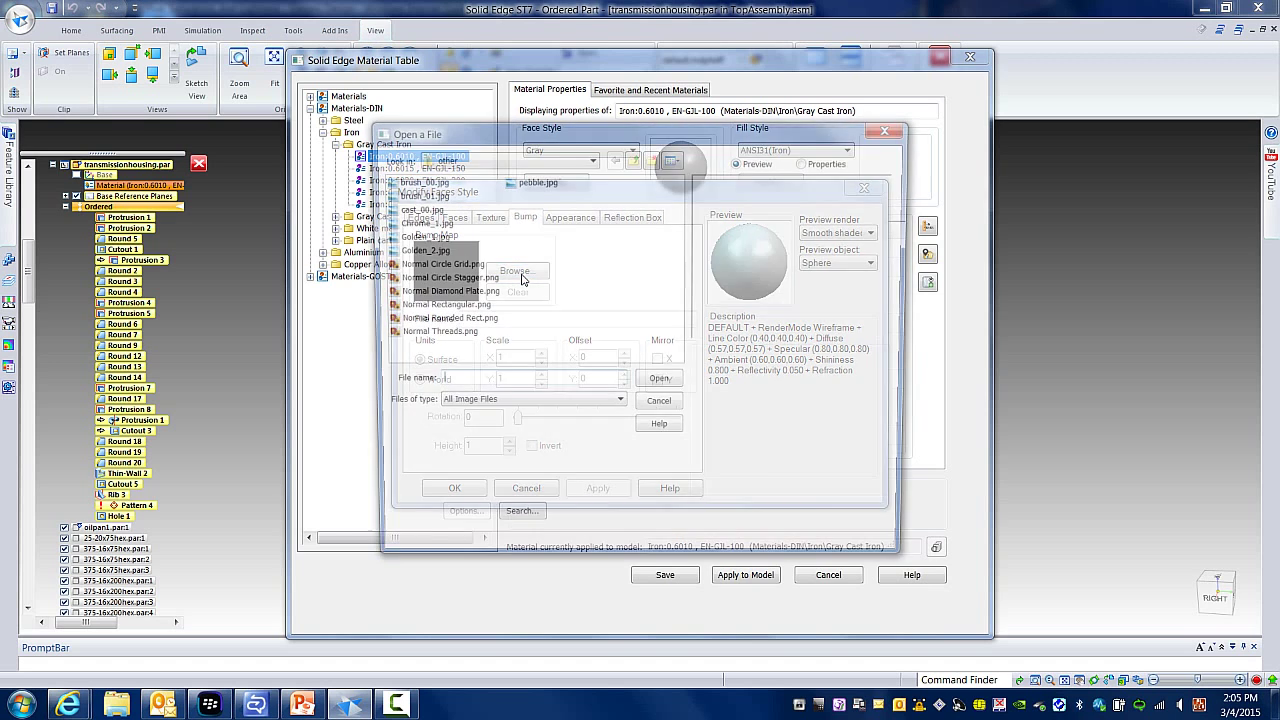
left_click(416, 206)
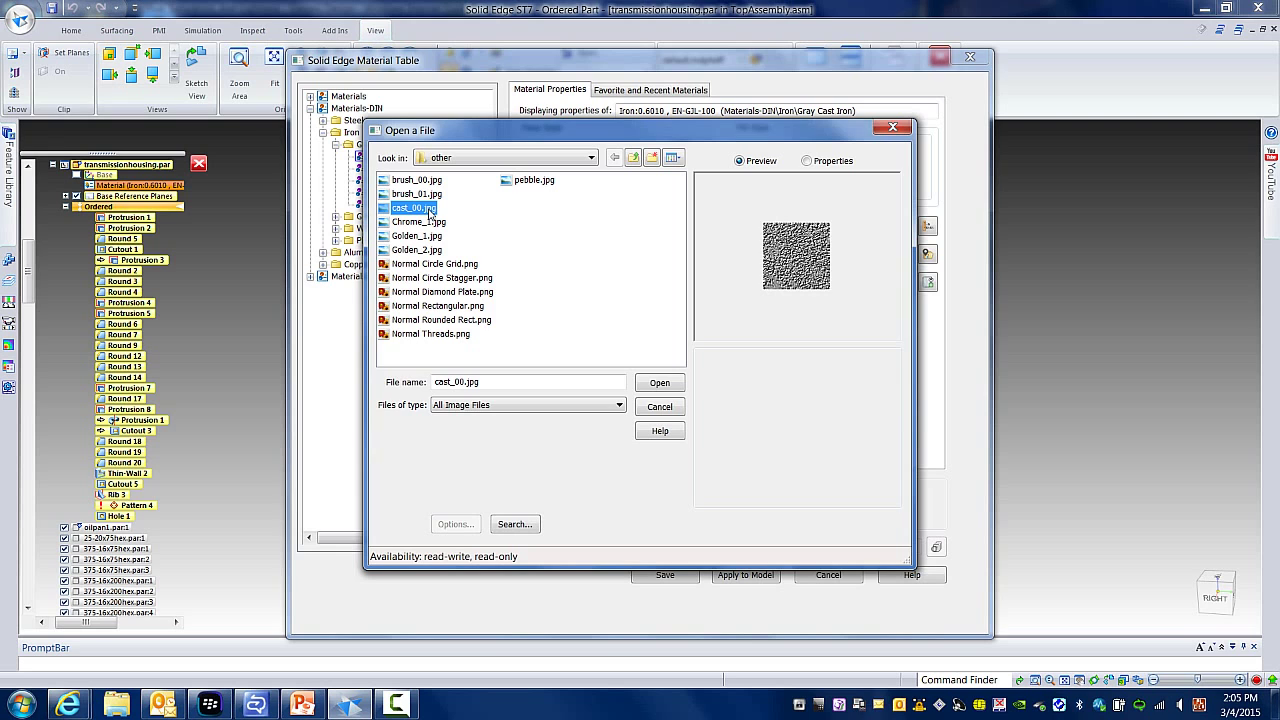
mouse_move(628, 356)
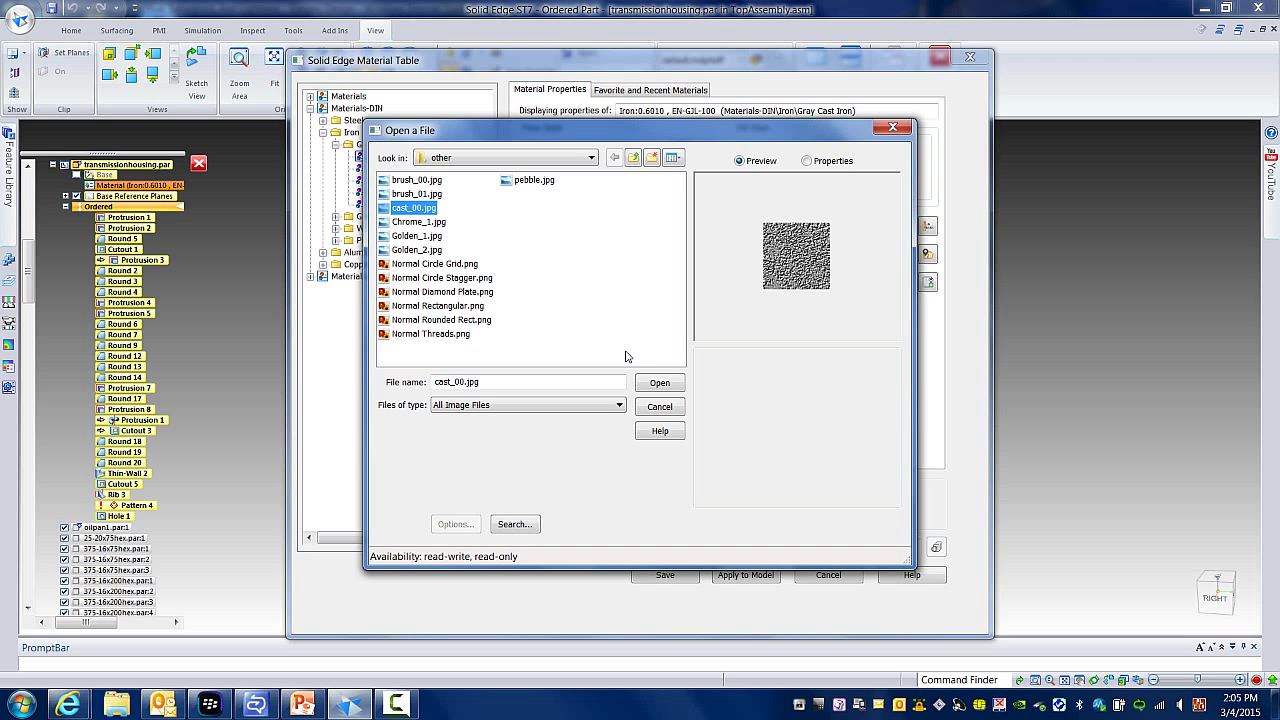
left_click(658, 382)
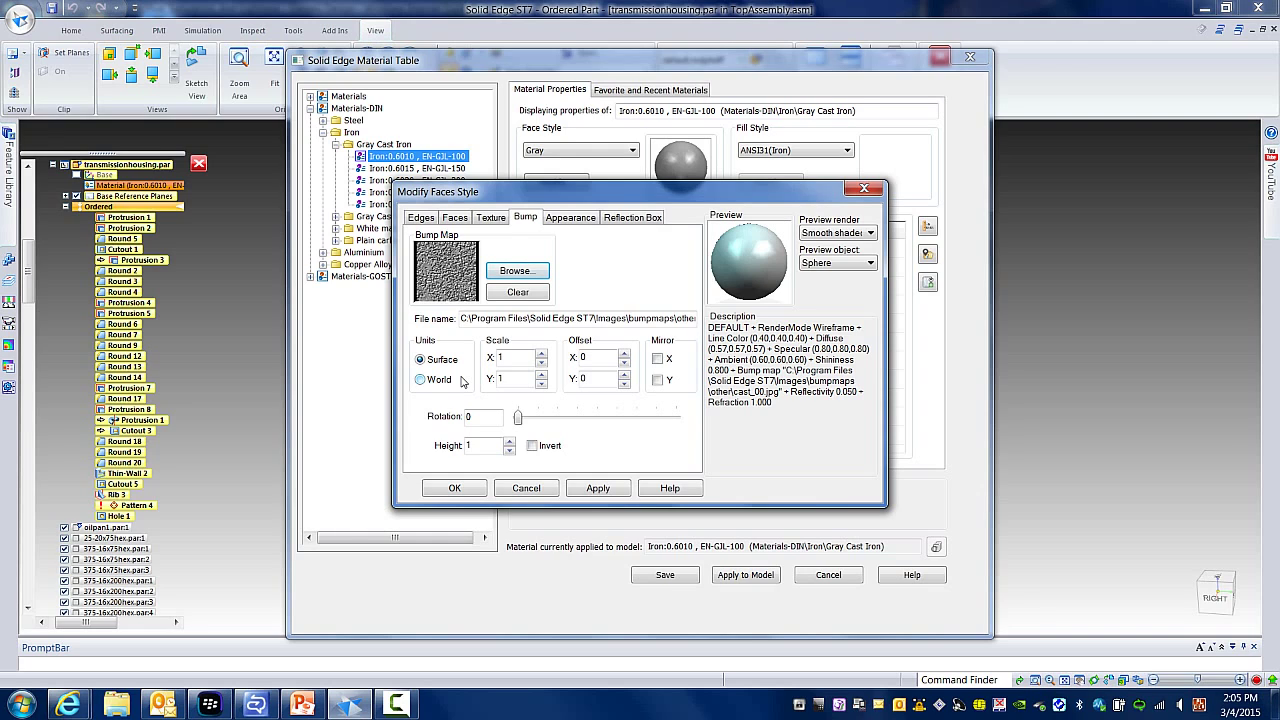
mouse_move(476, 384)
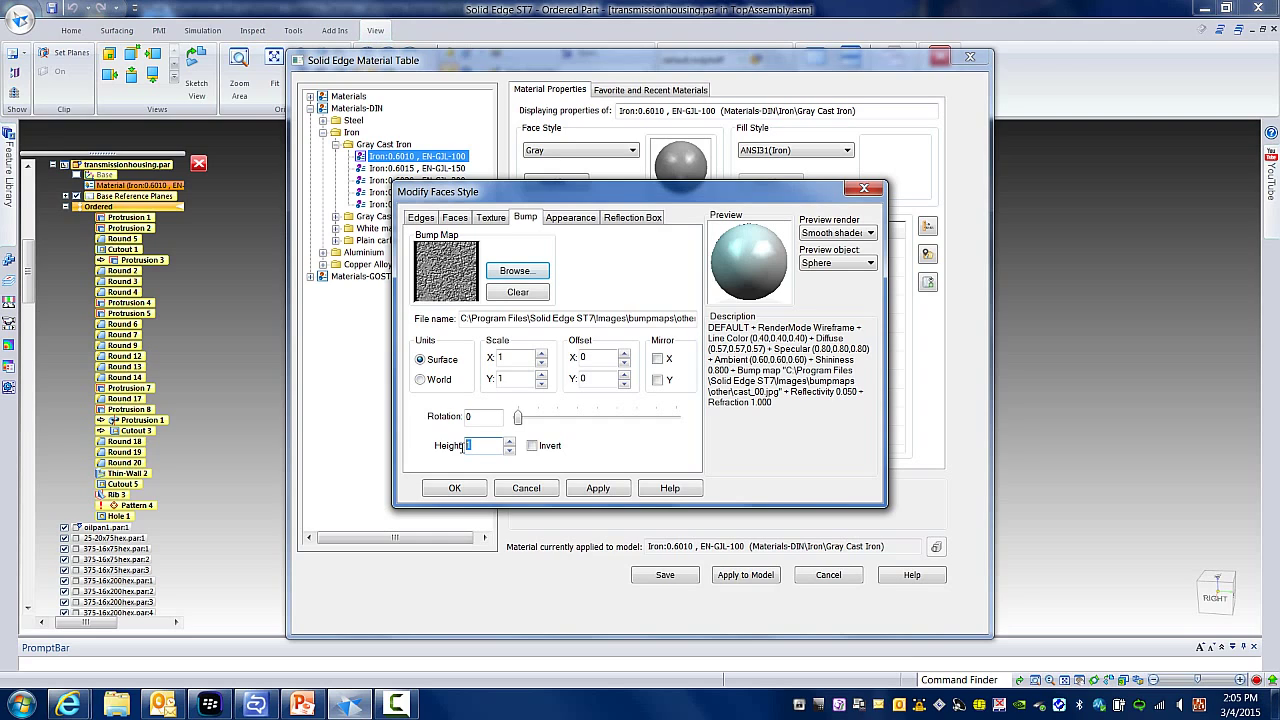
- Set the bump map height to 25 and apply the cast iron material to the model
type("25")
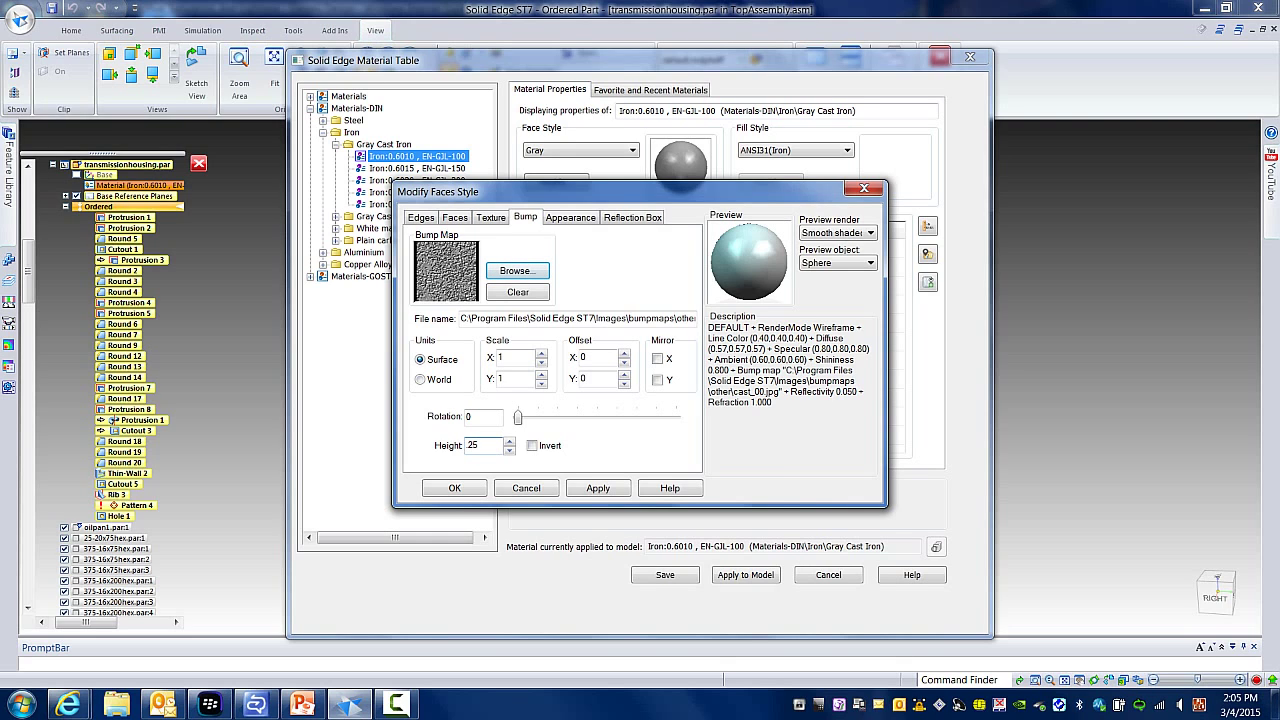
mouse_move(624, 460)
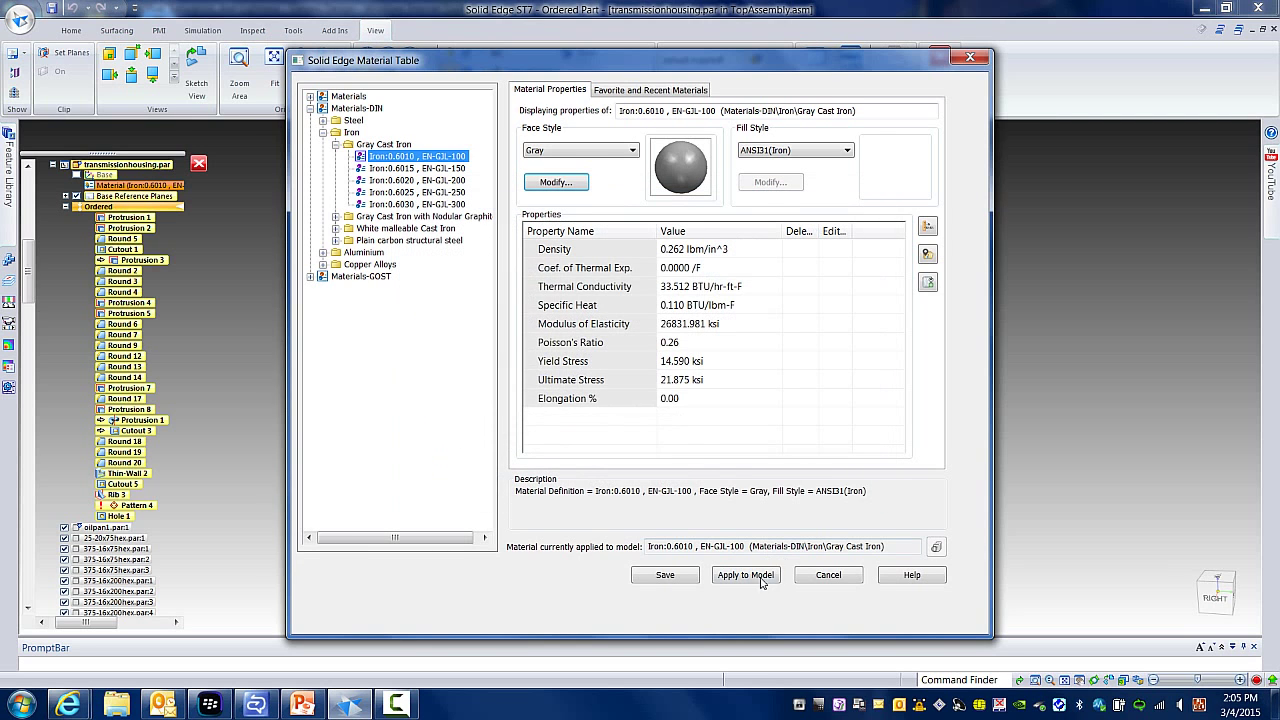
left_click(744, 574)
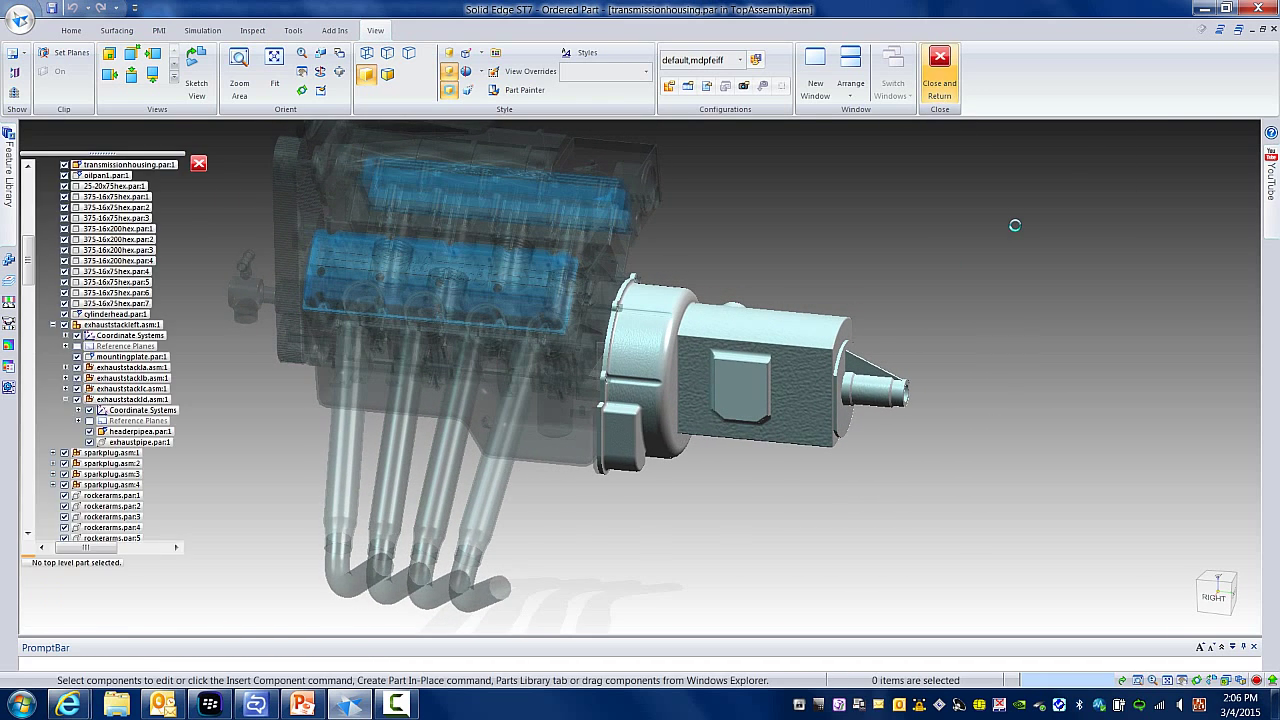
- Close and return to the engine assembly, then bring up the View Overrides settings
left_click(940, 70)
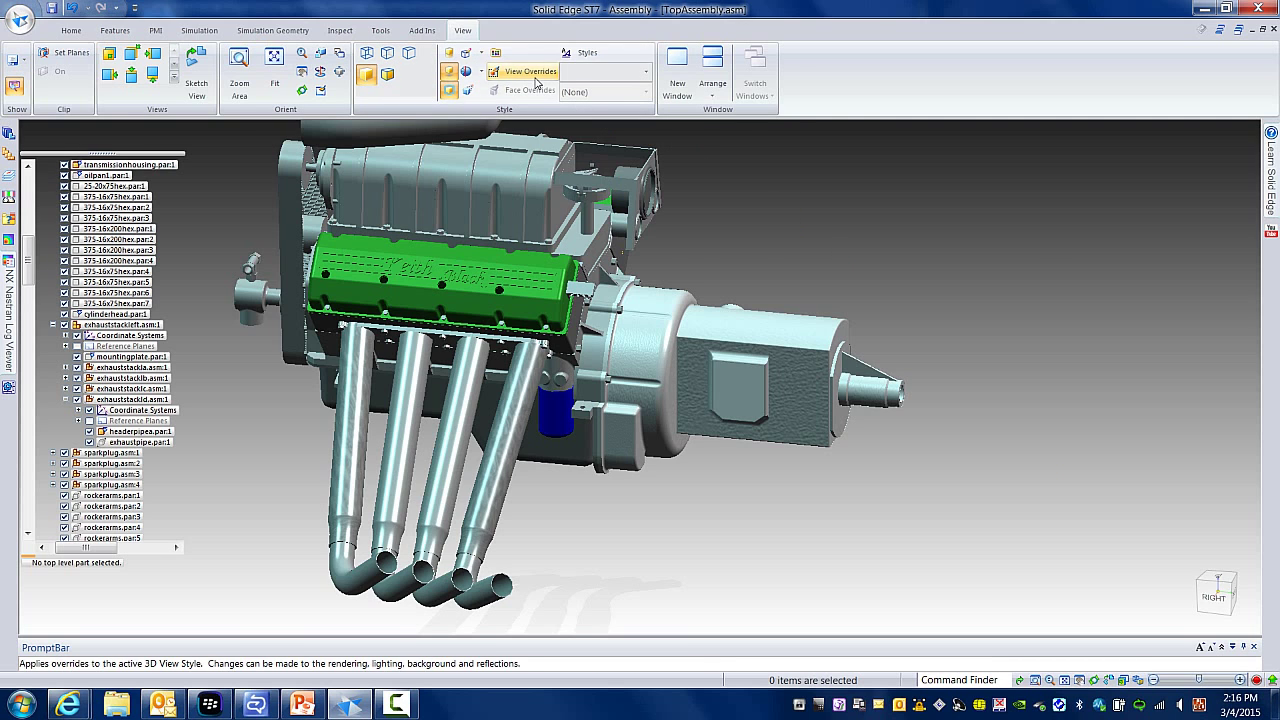
left_click(522, 72)
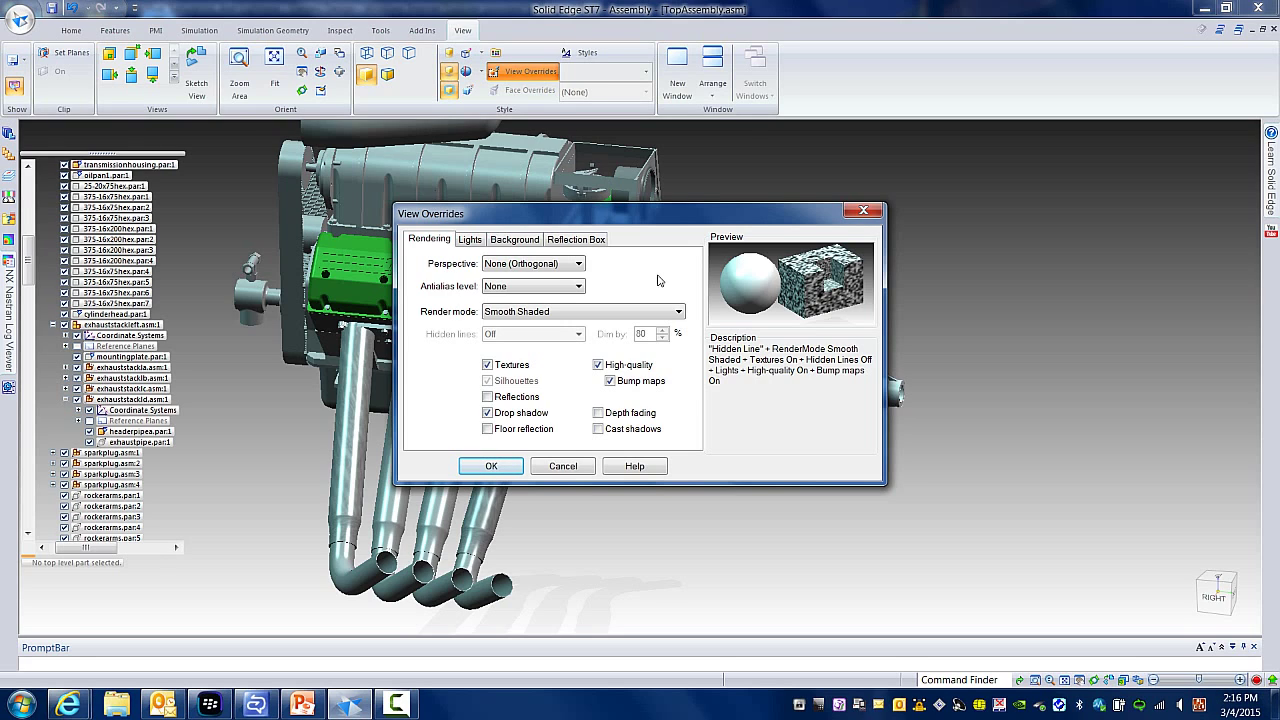
- Confirm Textures and Bump maps are enabled in the Rendering overrides
left_click(610, 380)
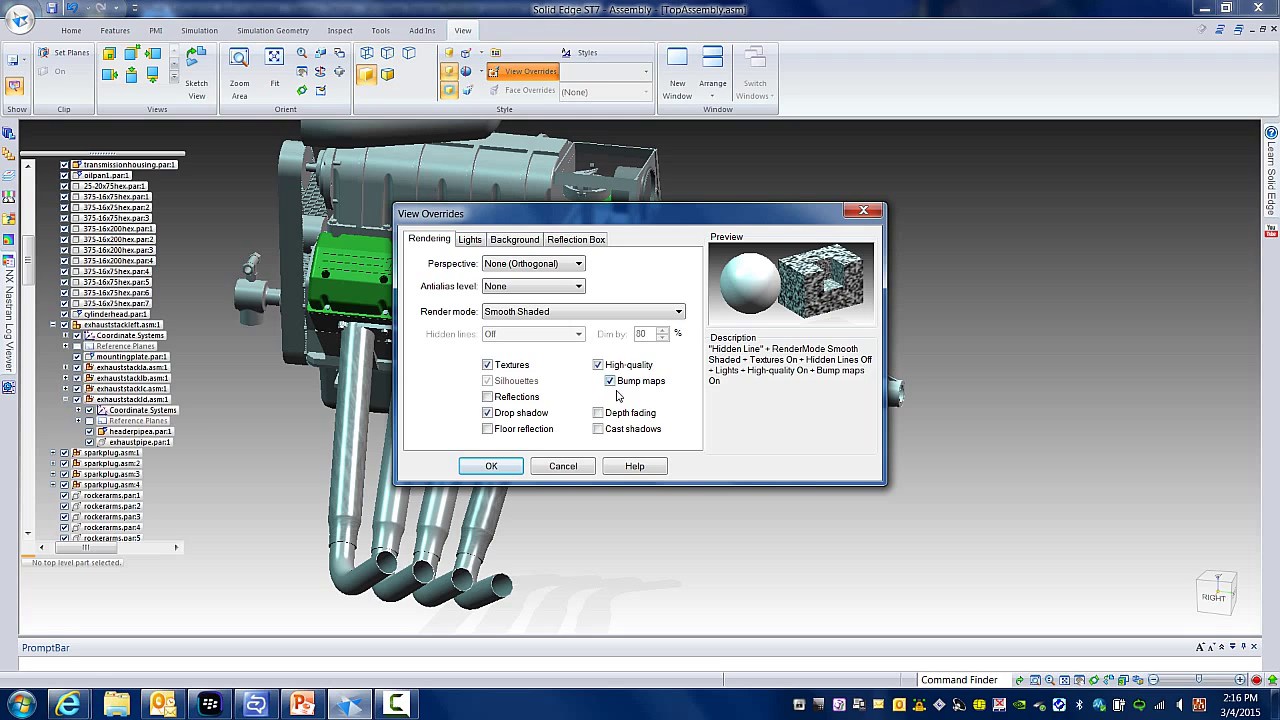
left_click(598, 380)
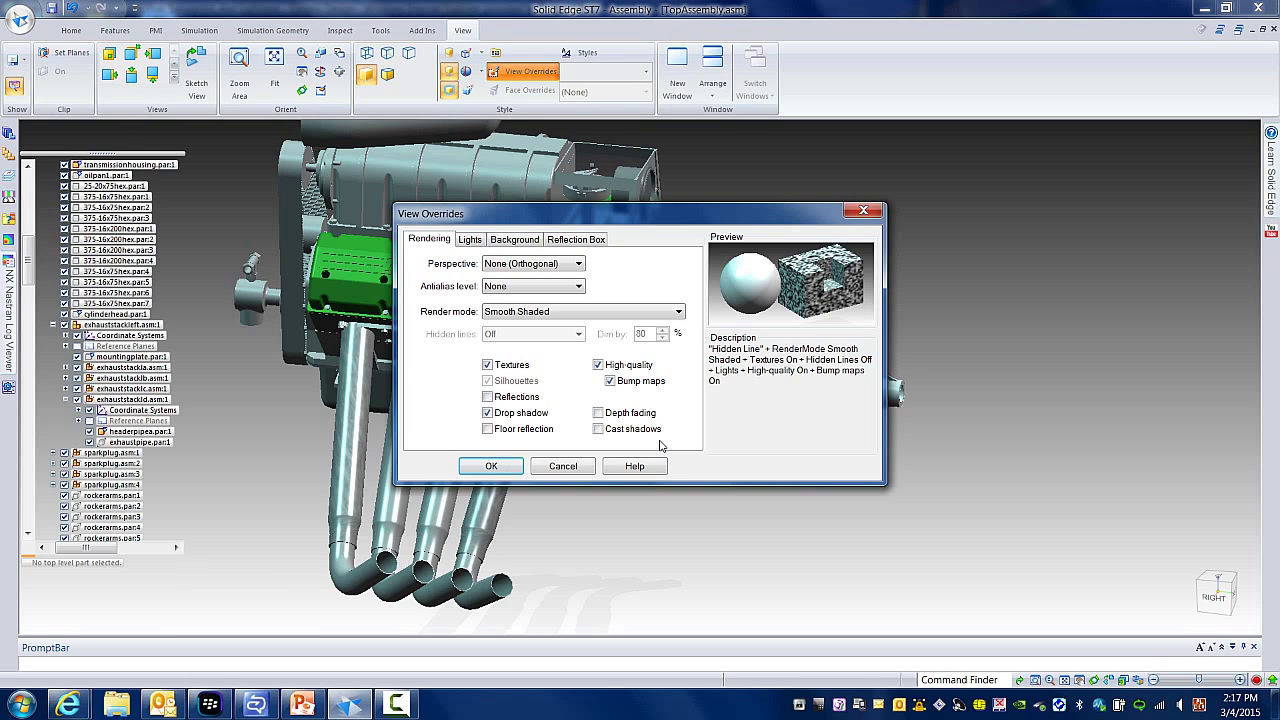
left_click(678, 312)
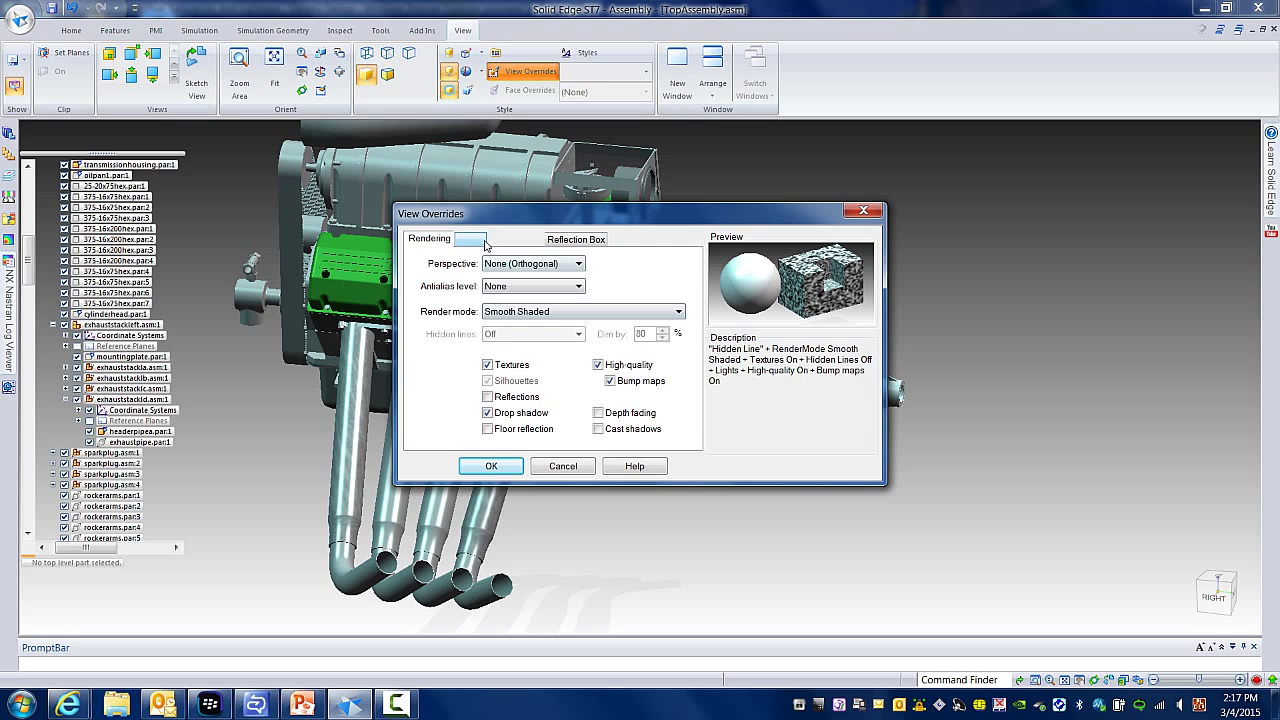
- Review the Lights override settings, then move on to the Background settings
left_click(470, 238)
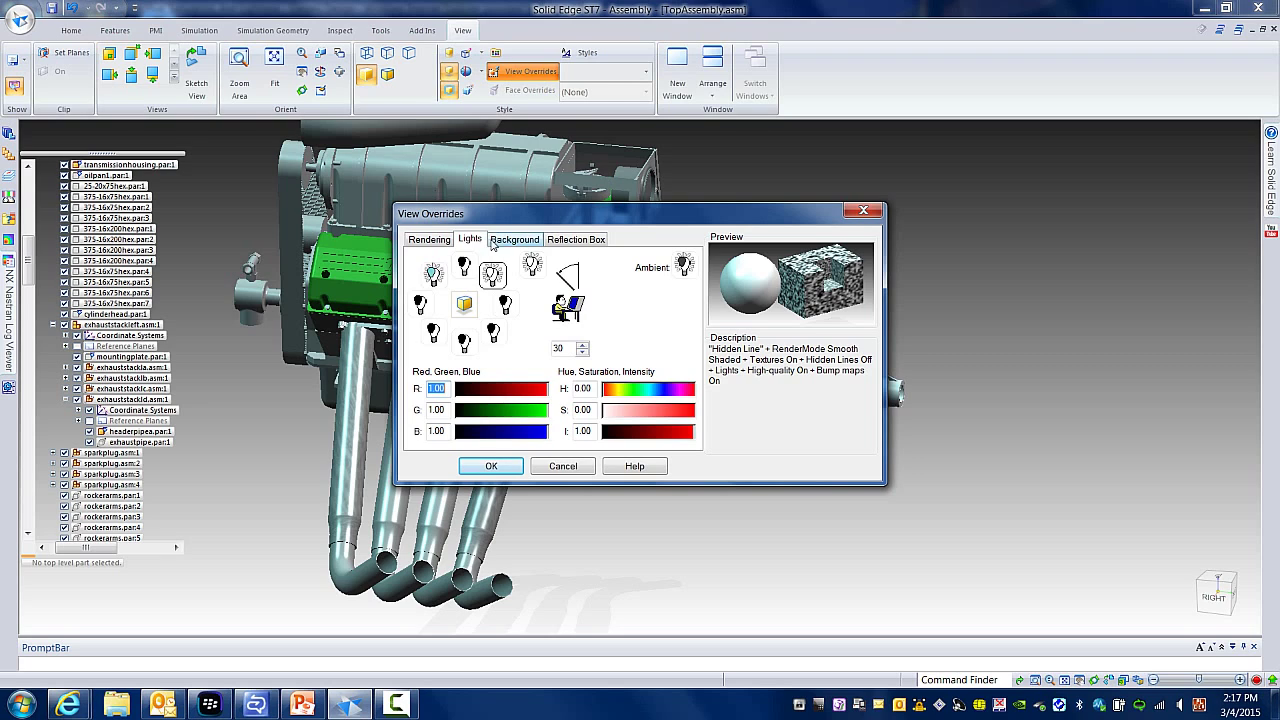
left_click(514, 240)
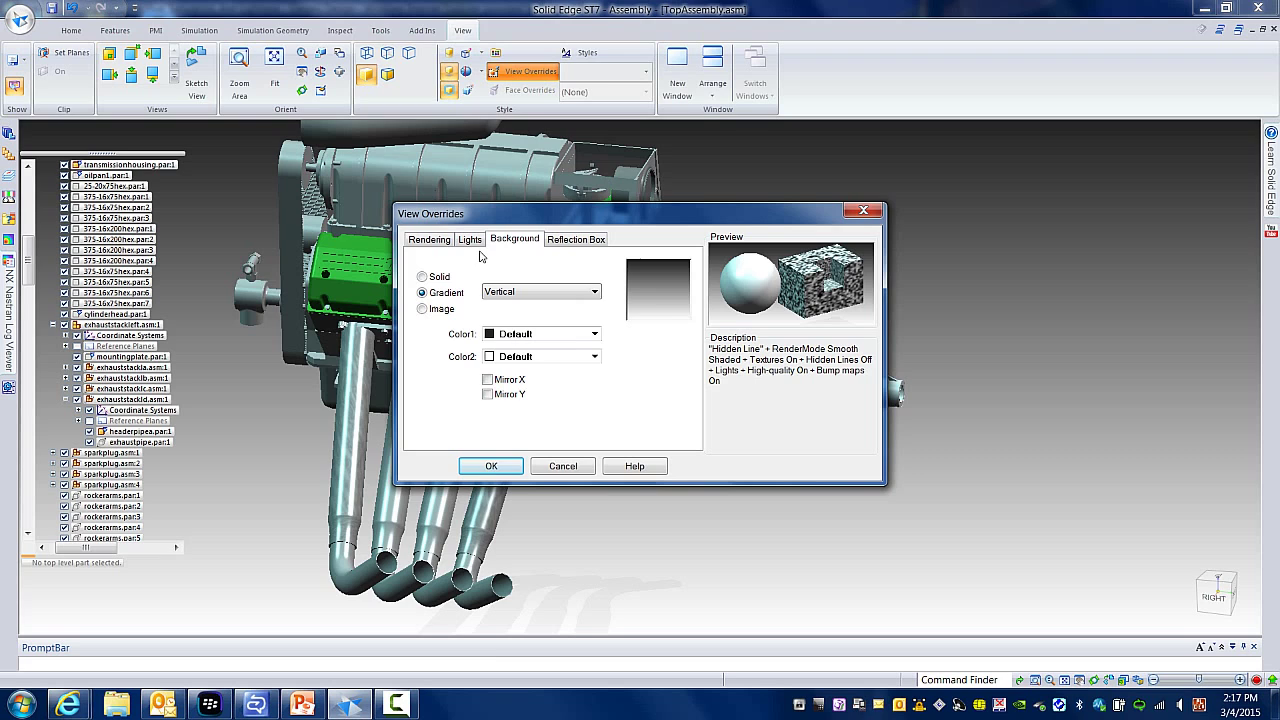
- Keep the background a Vertical gradient with default colours and return to the Rendering settings
left_click(540, 332)
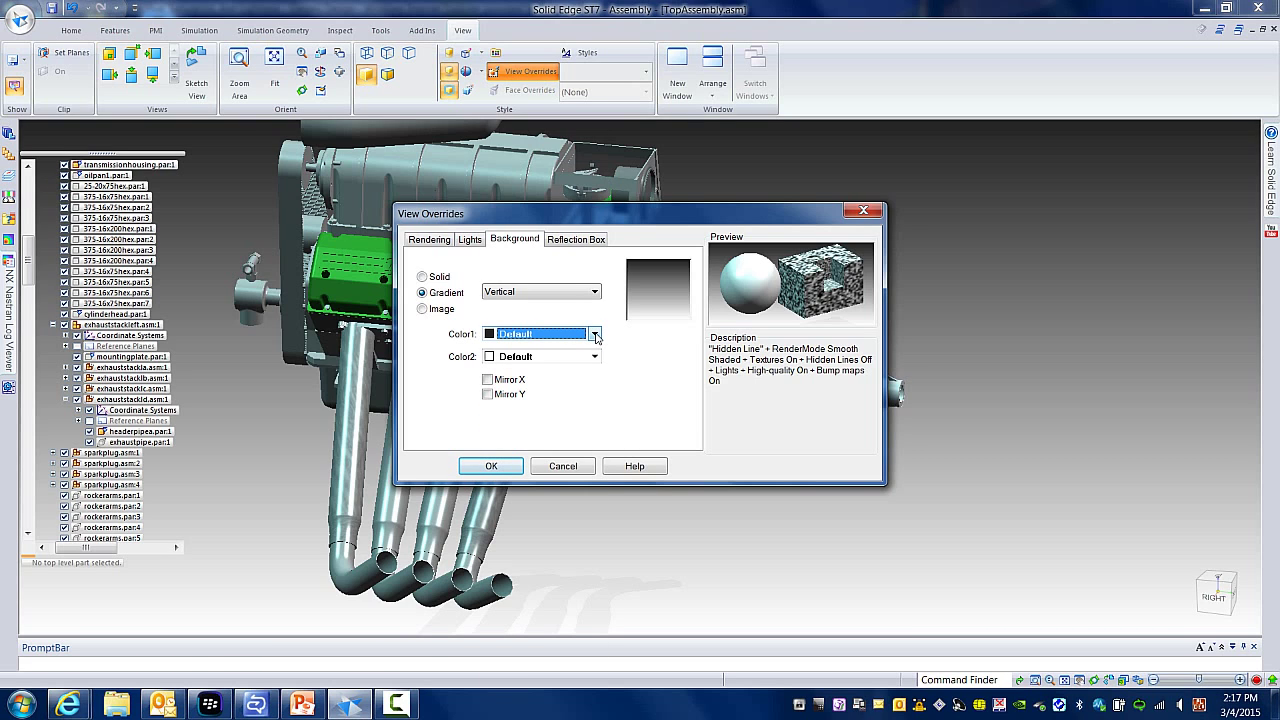
left_click(596, 292)
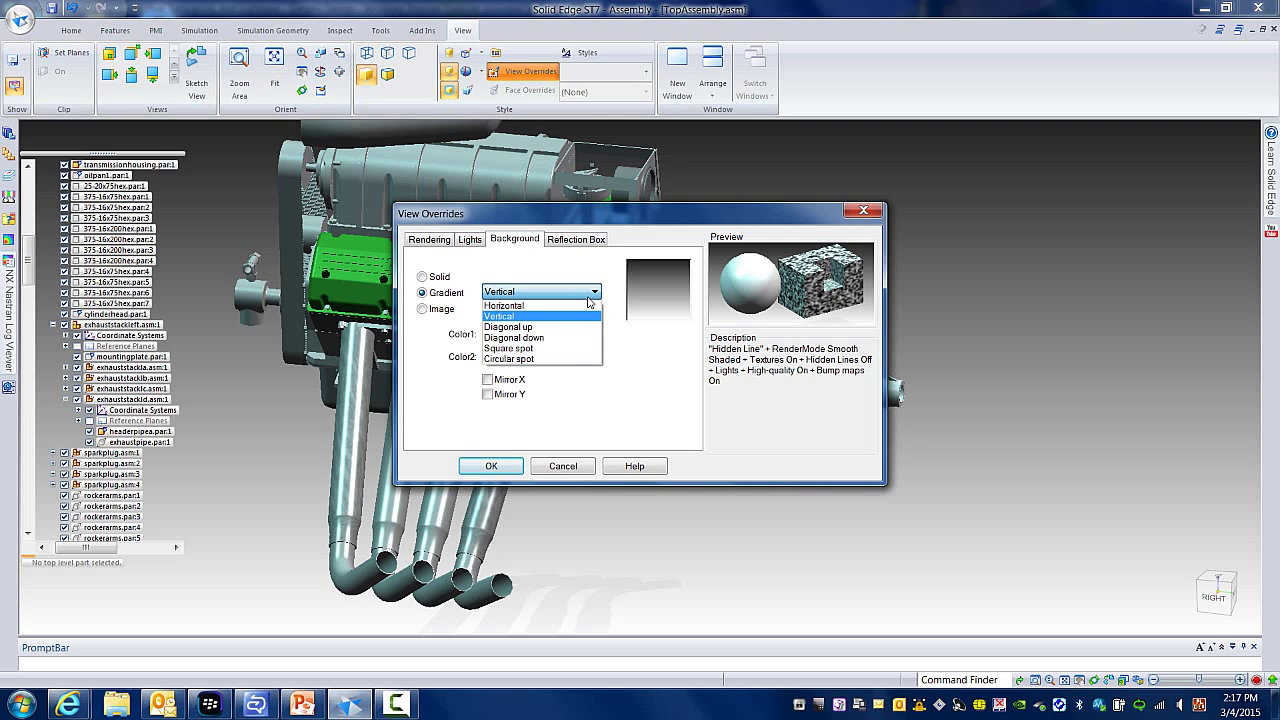
left_click(500, 316)
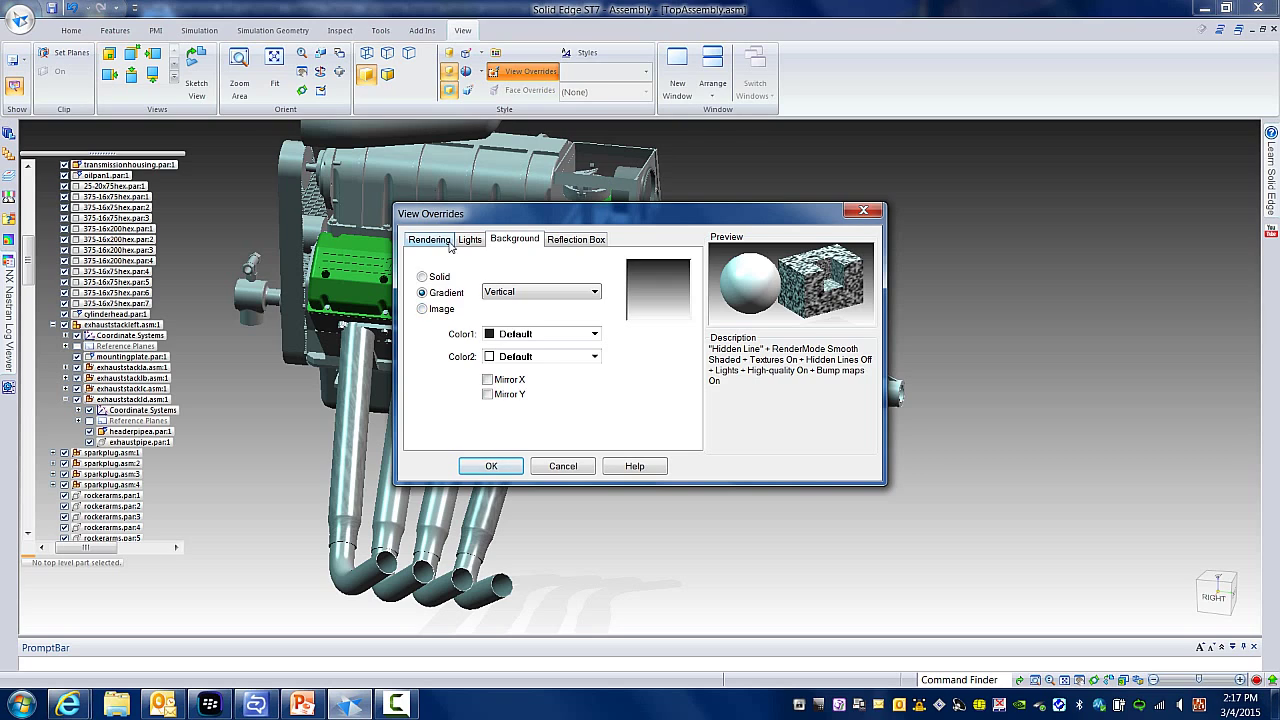
left_click(428, 240)
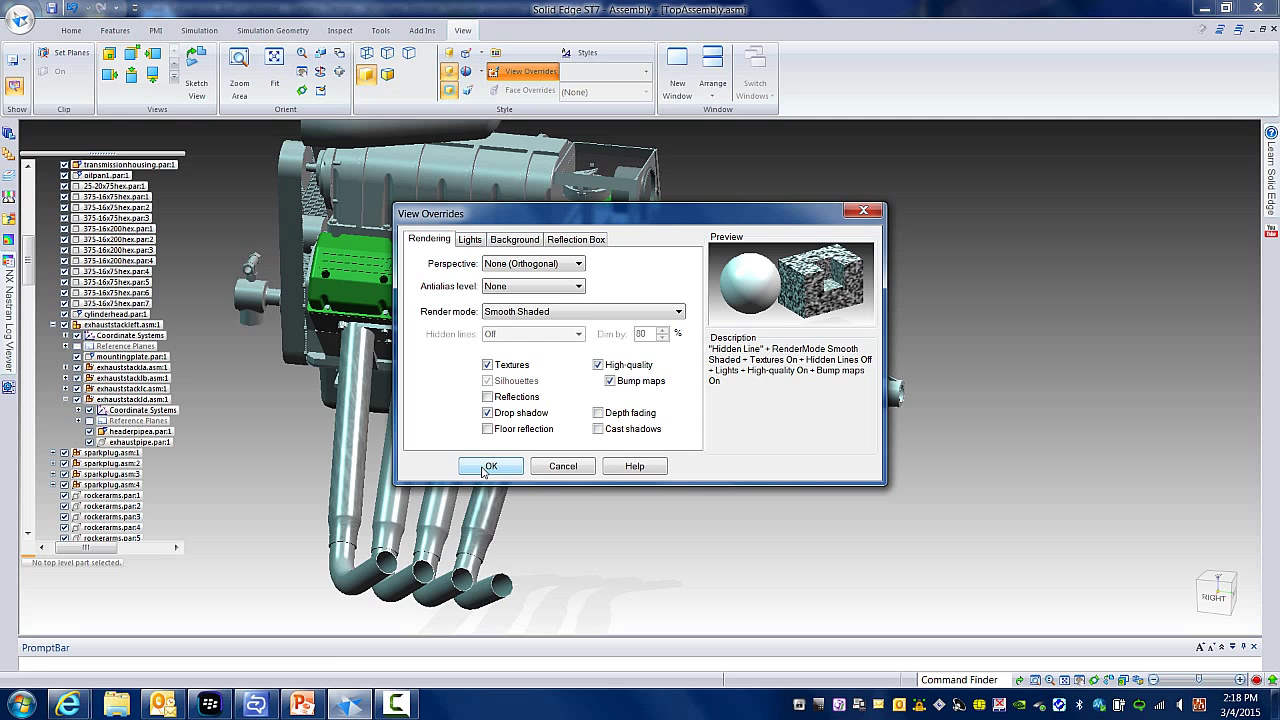
- Accept the view override settings with OK
left_click(490, 466)
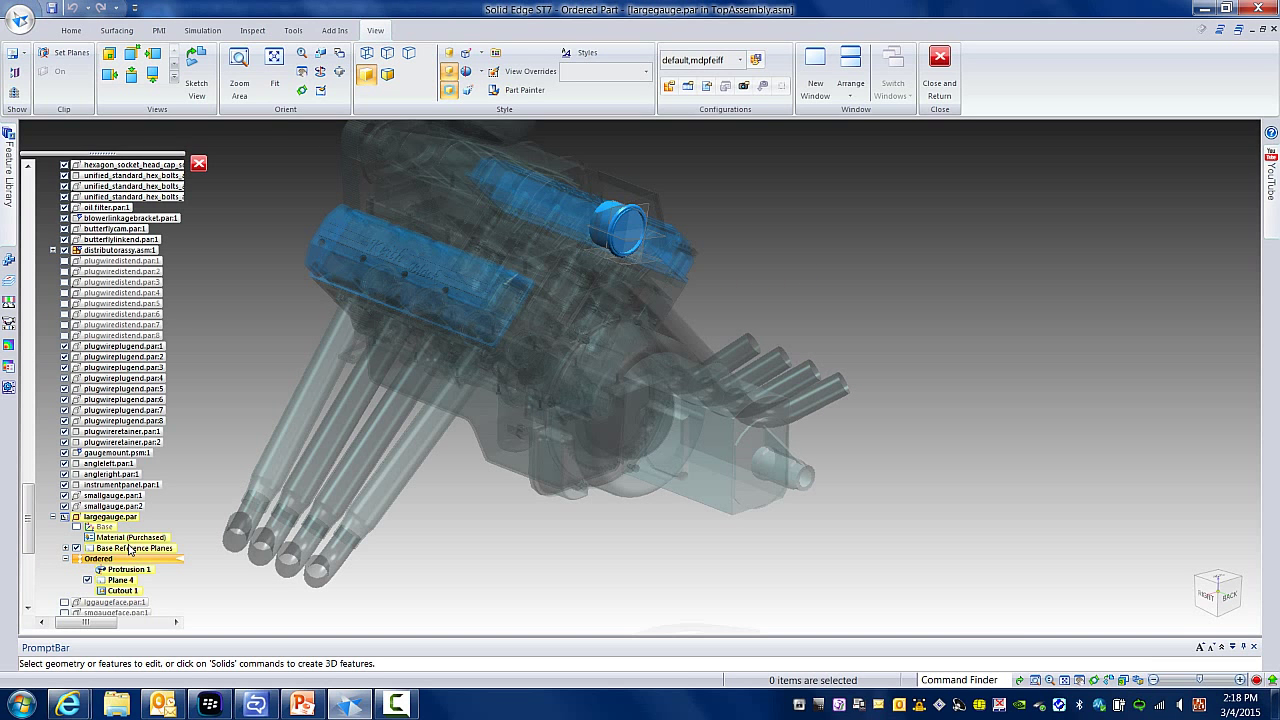
- Bring up the gauge part's material table and choose a nodular graphite cast iron grade
double_click(130, 536)
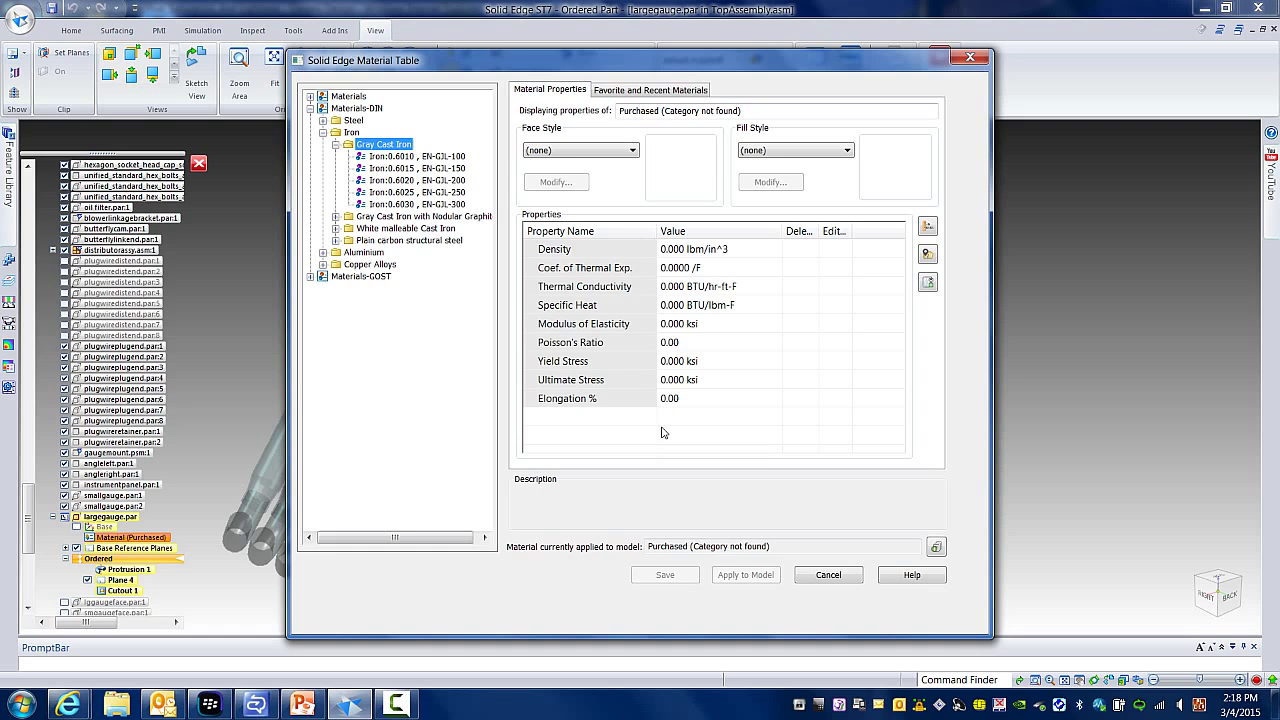
mouse_move(408, 284)
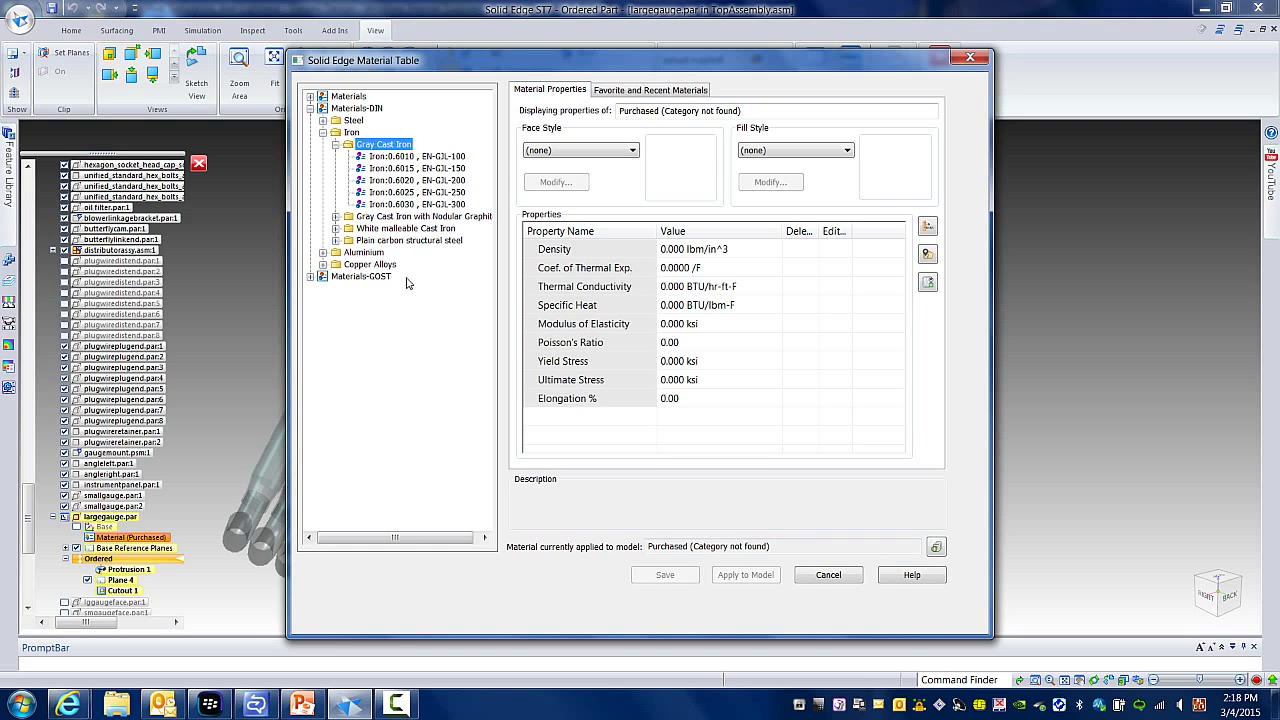
left_click(410, 204)
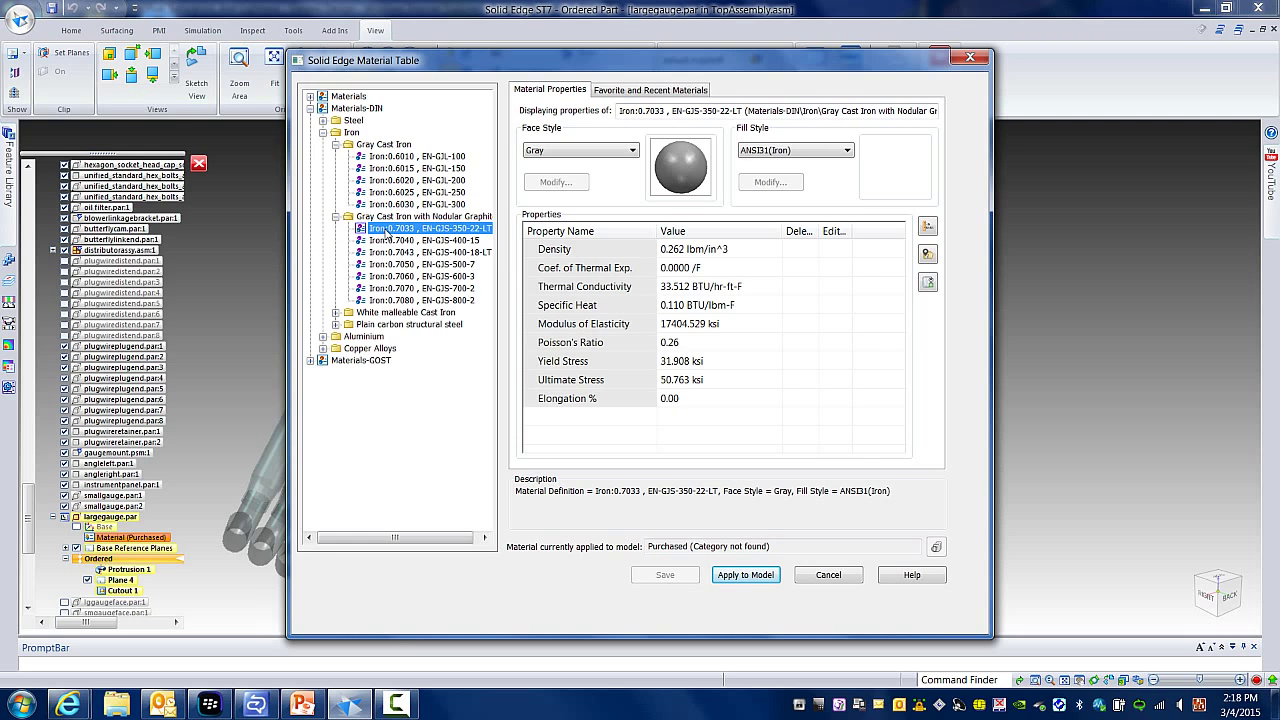
left_click(420, 252)
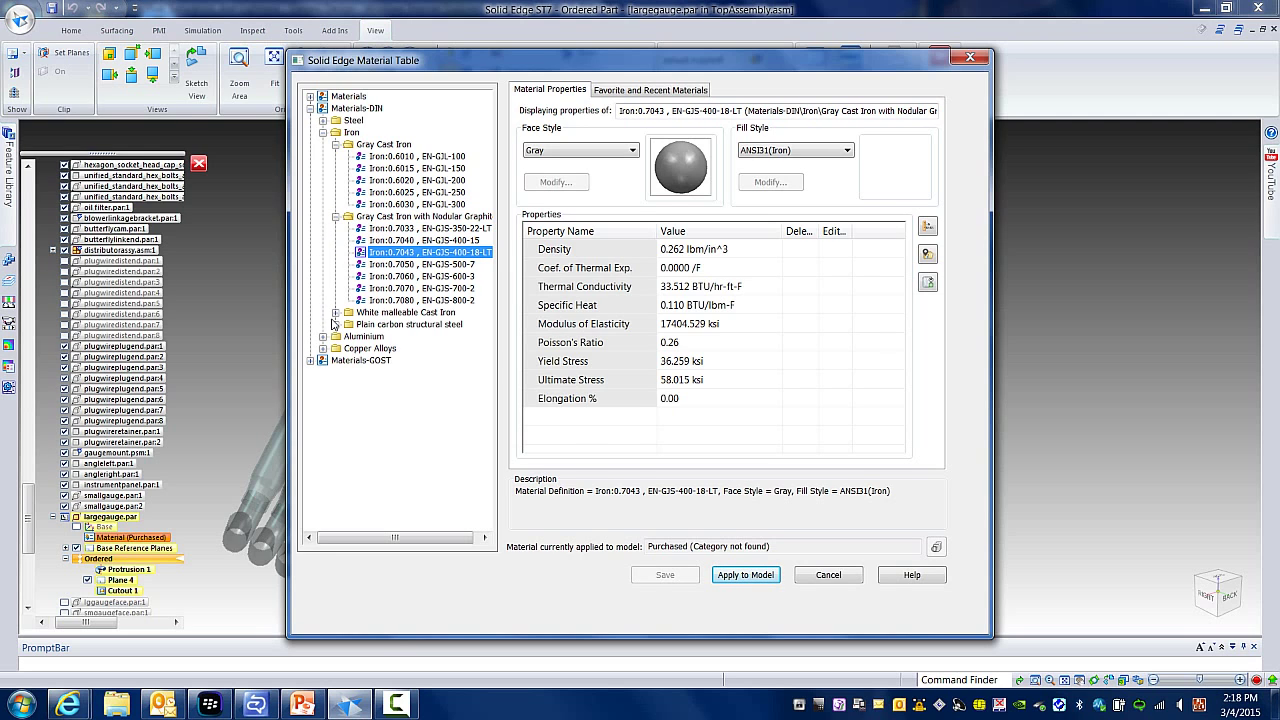
- Give the Brass face style a tach.jpg texture scaled to Surface units and accept it
left_click(580, 150)
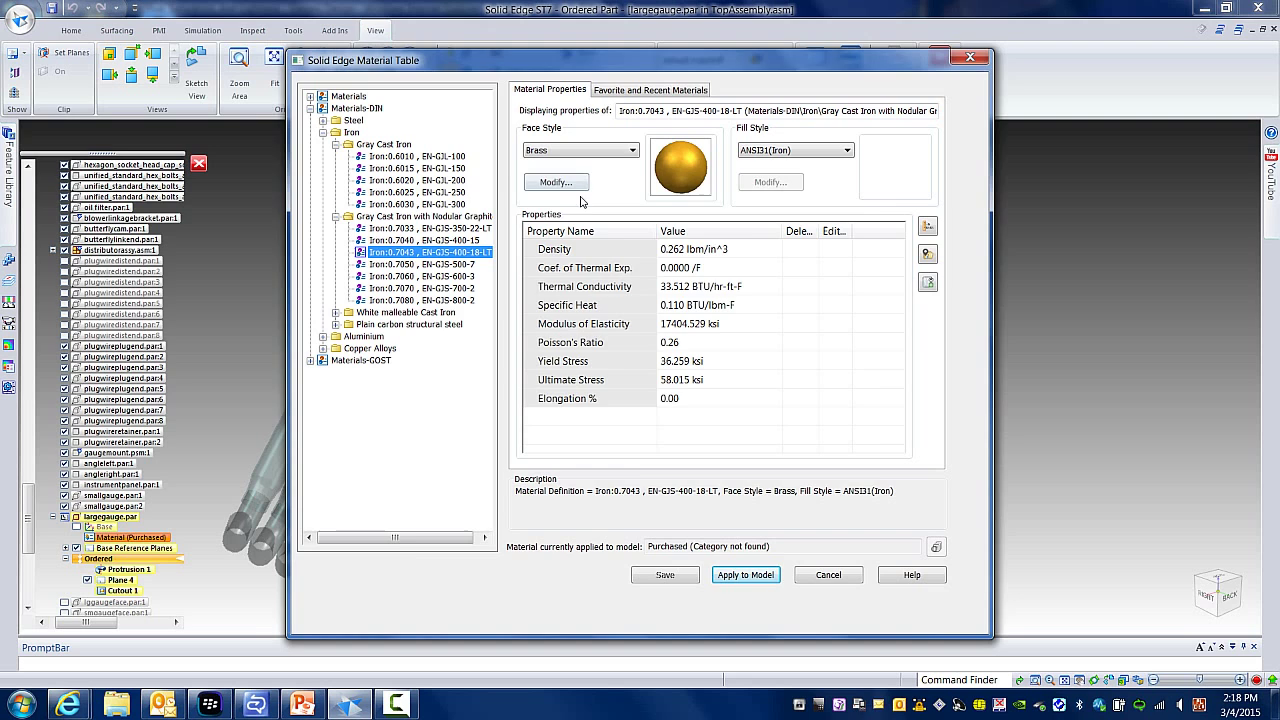
left_click(556, 182)
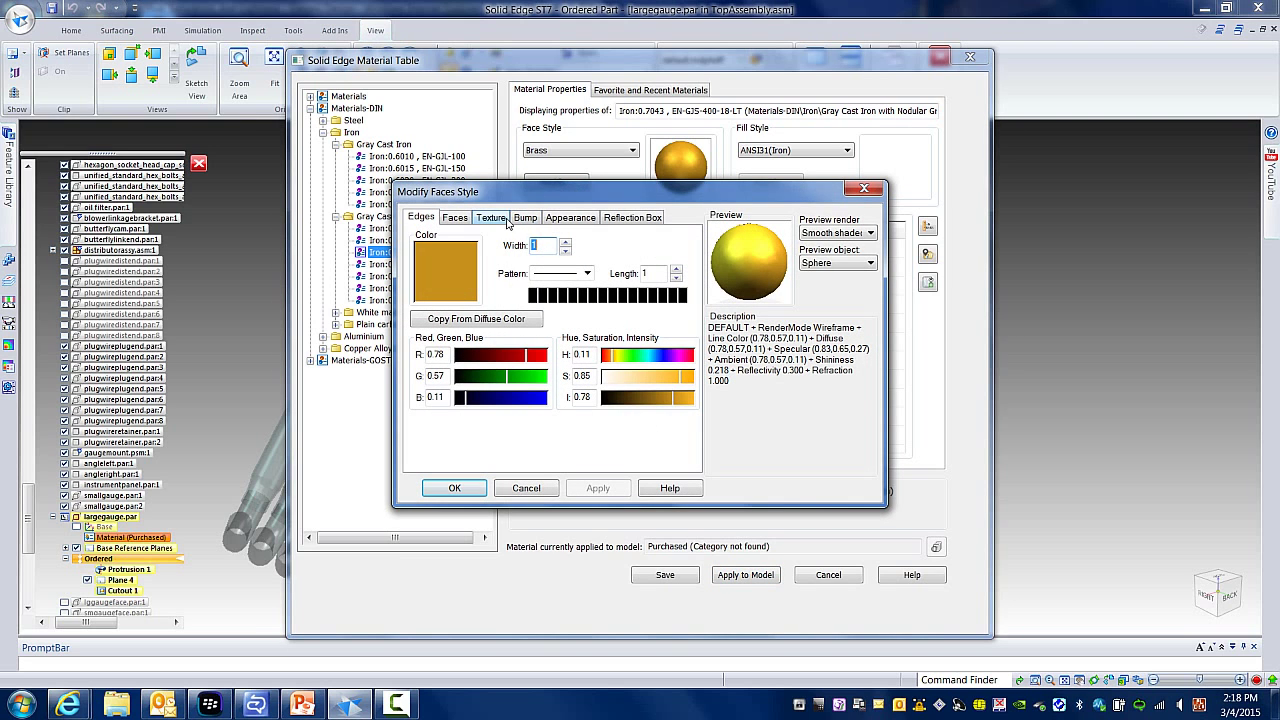
left_click(492, 216)
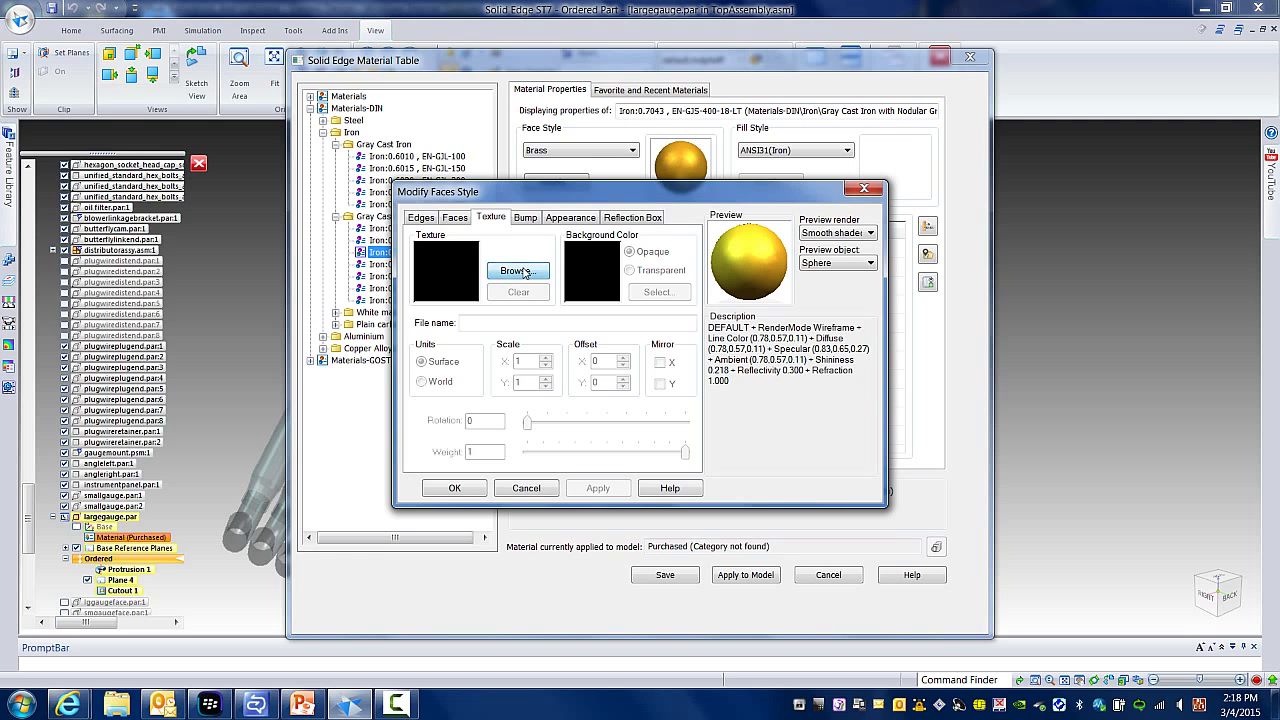
left_click(518, 272)
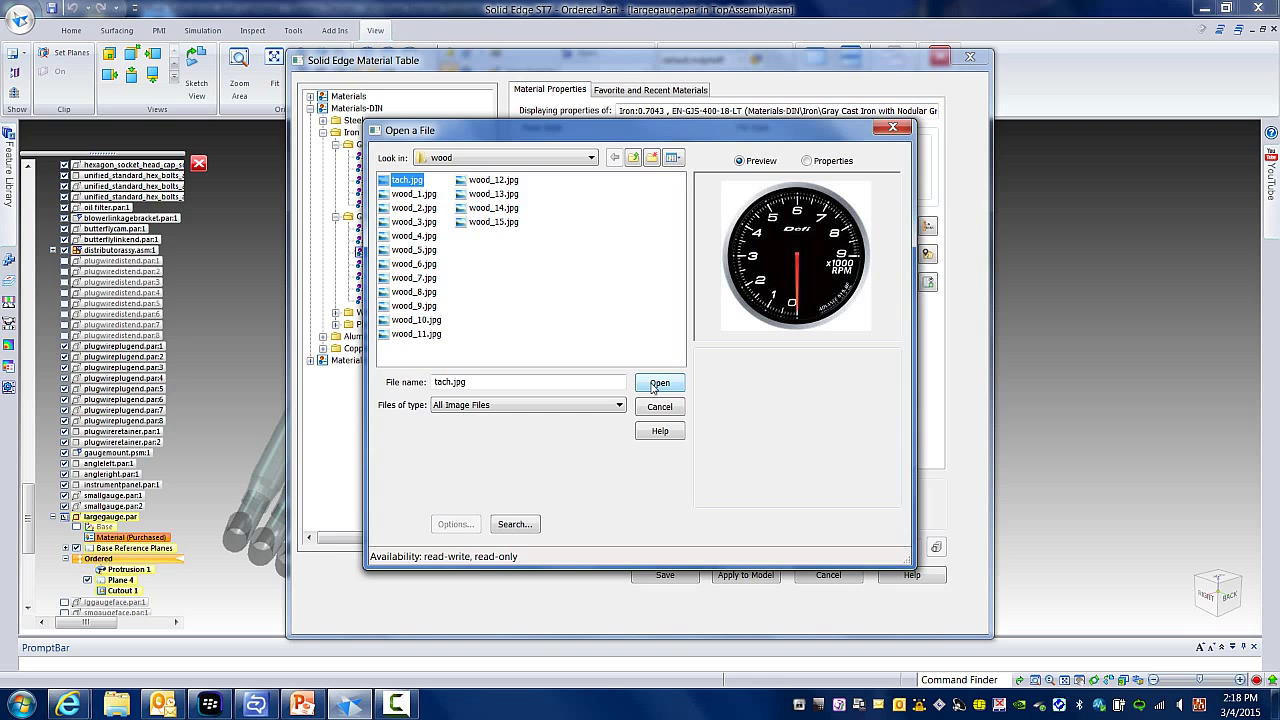
left_click(660, 384)
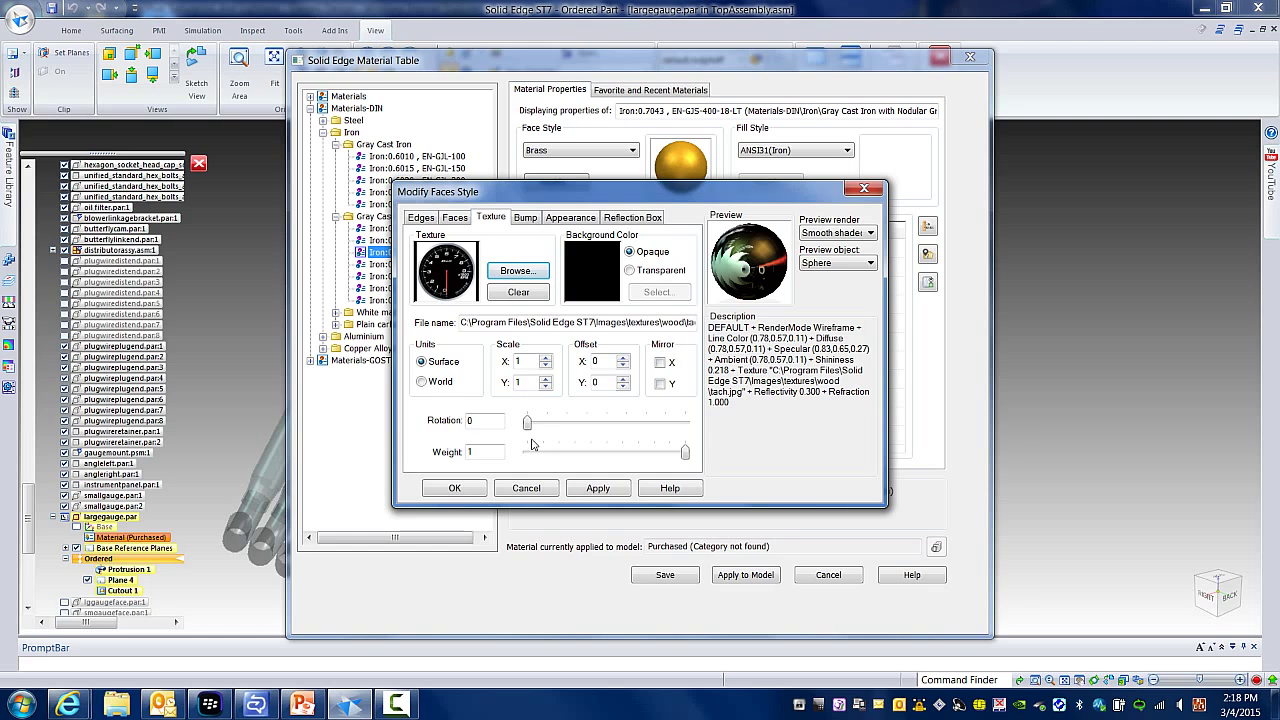
left_click(422, 360)
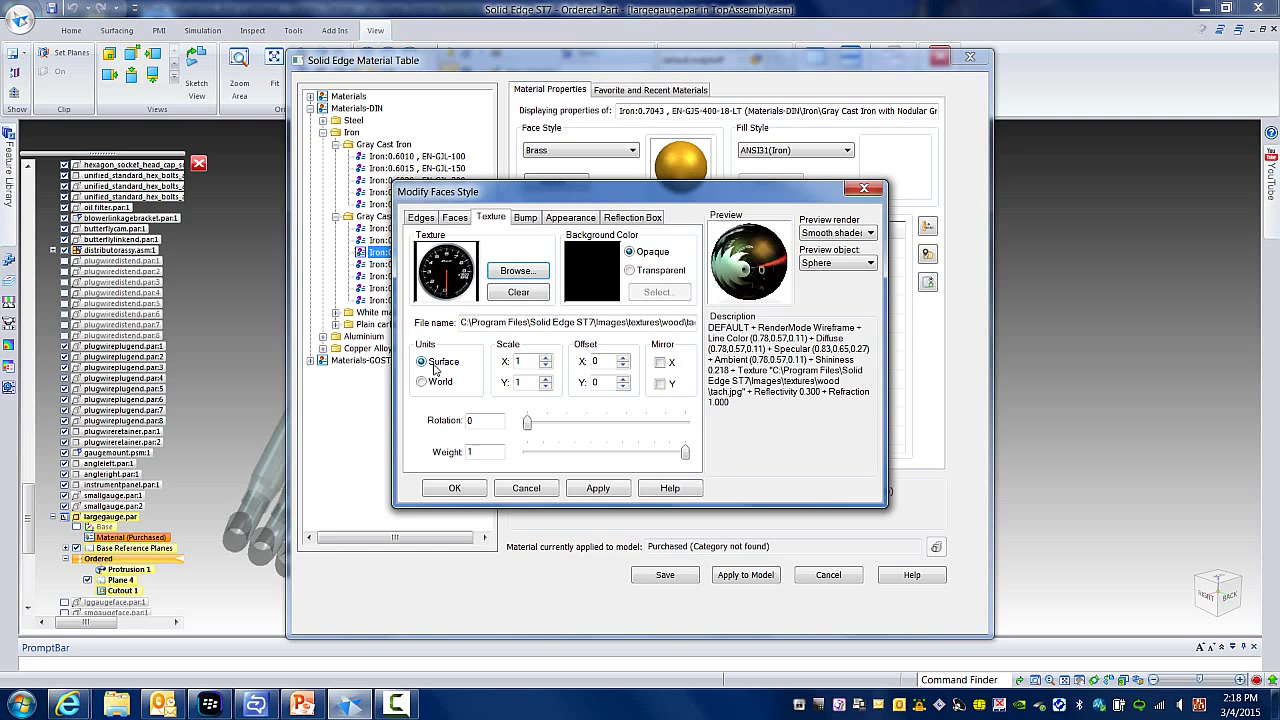
left_click(424, 380)
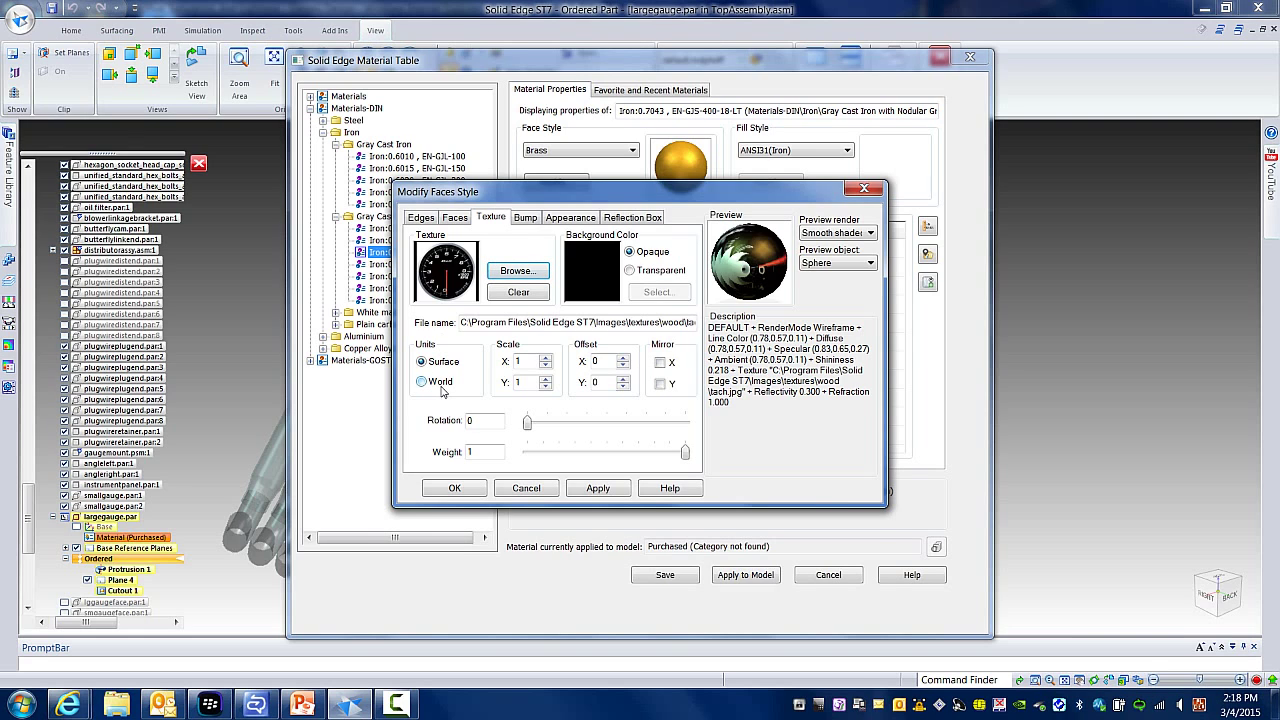
mouse_move(444, 410)
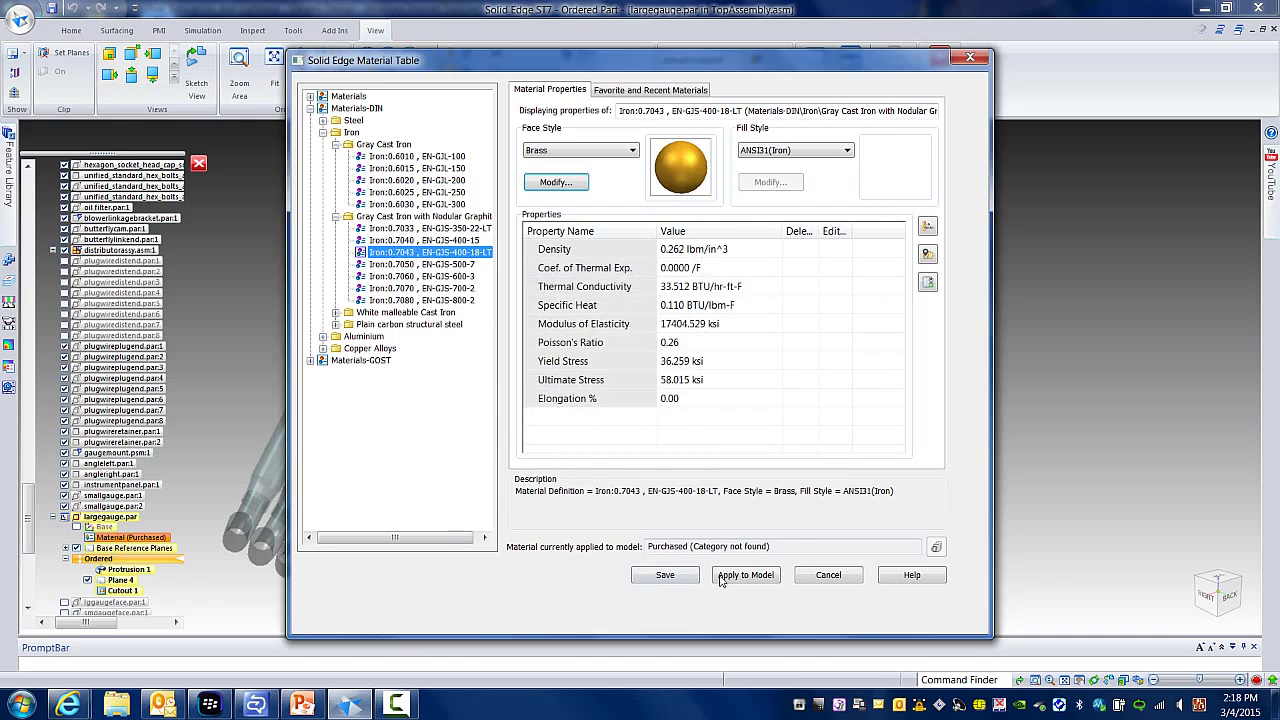
- Apply the tachometer brass material to the gauge and return to the dragster assembly
left_click(744, 574)
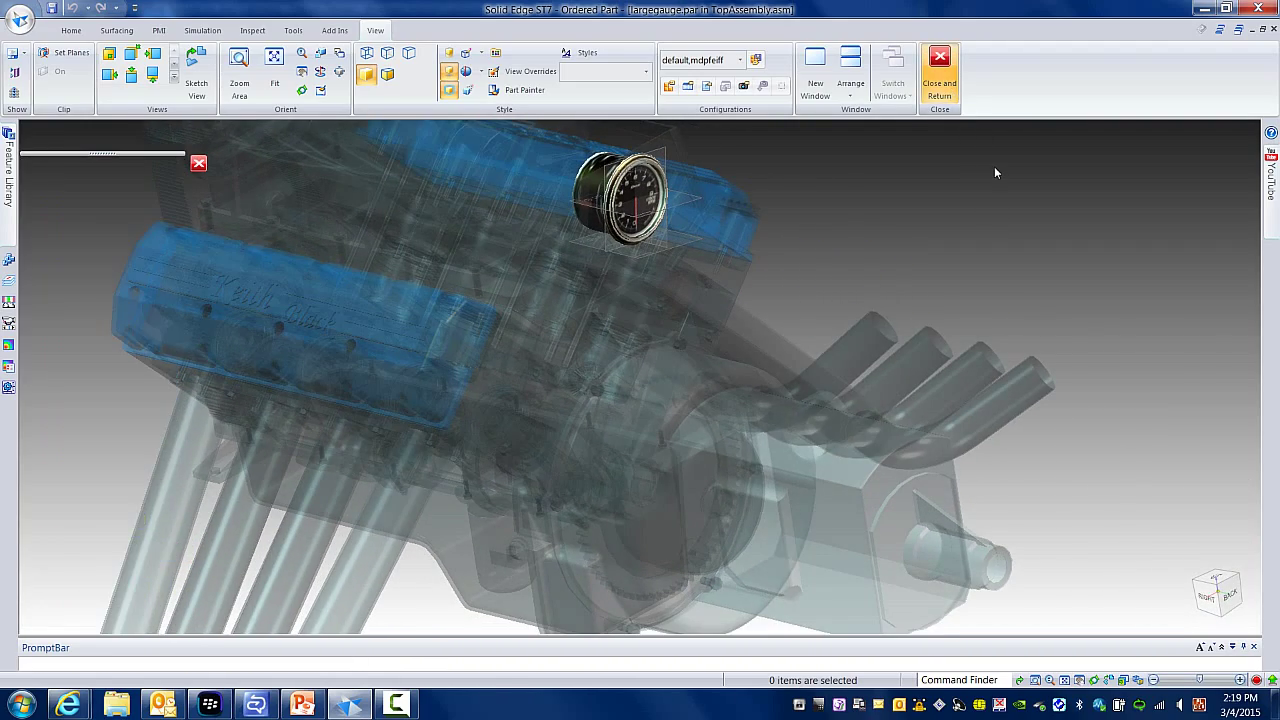
left_click(938, 64)
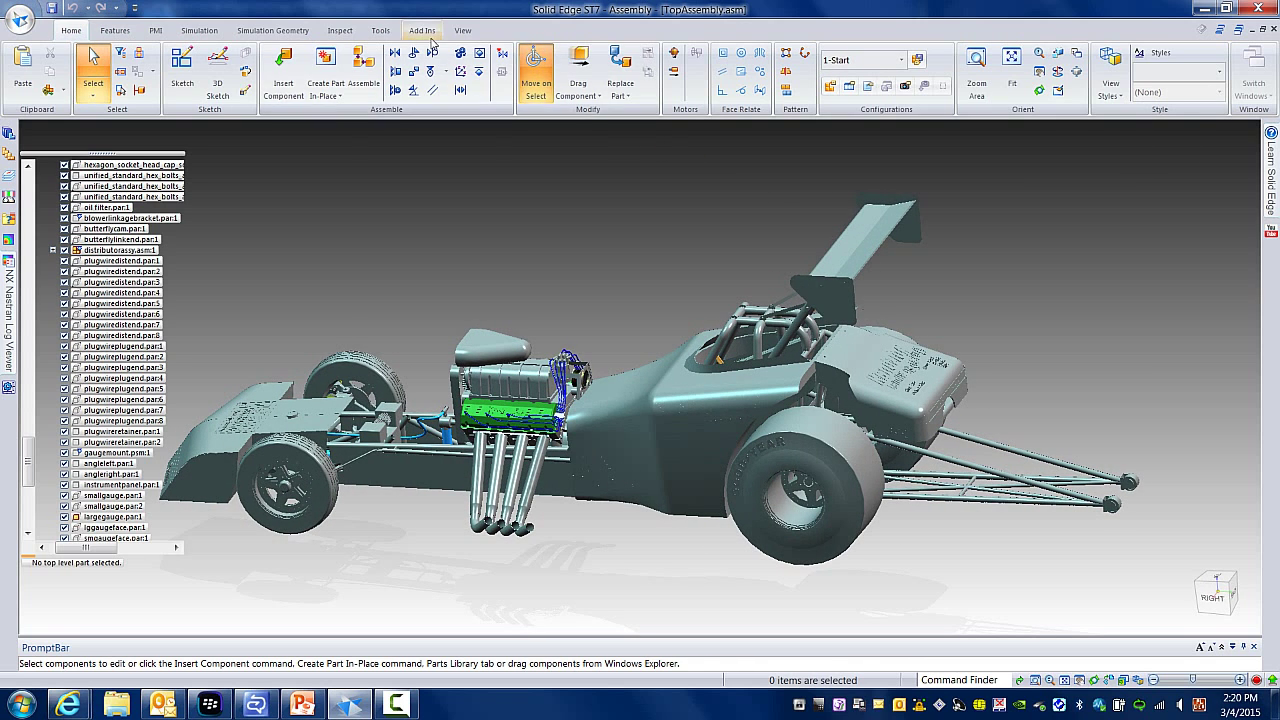
- Review and accept the View Overrides and Color Manager settings unchanged
left_click(522, 72)
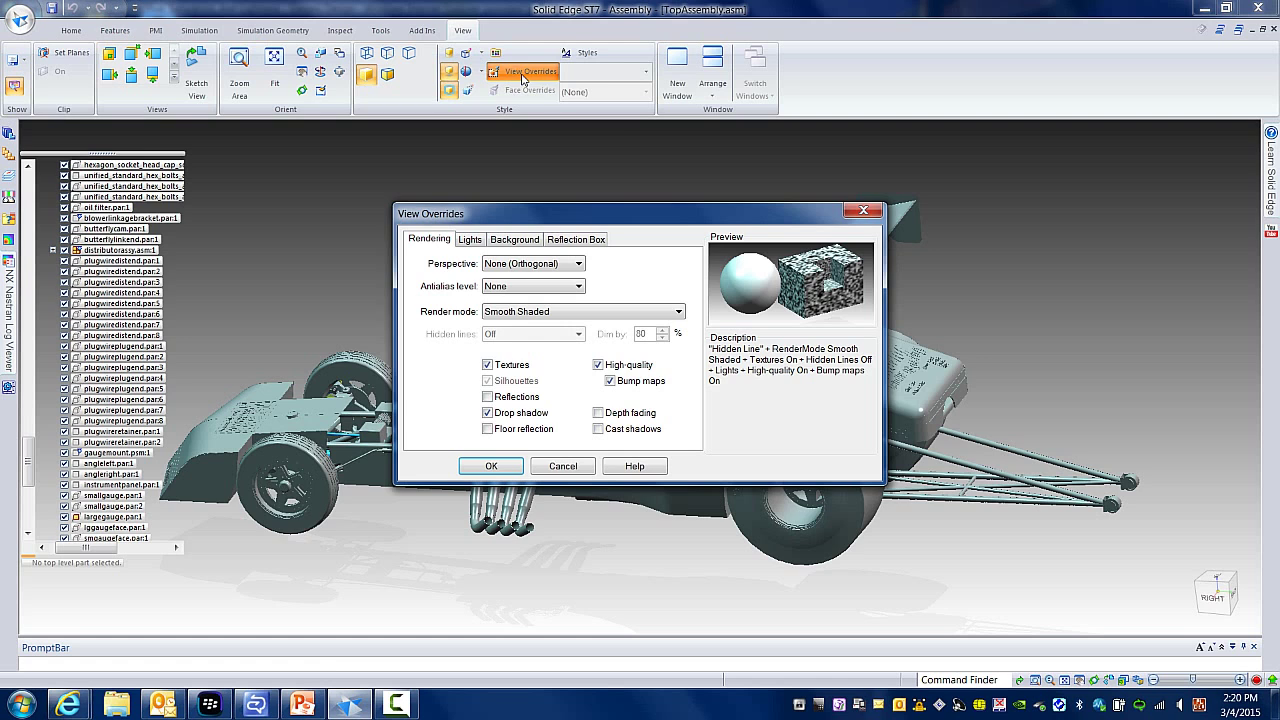
left_click(490, 466)
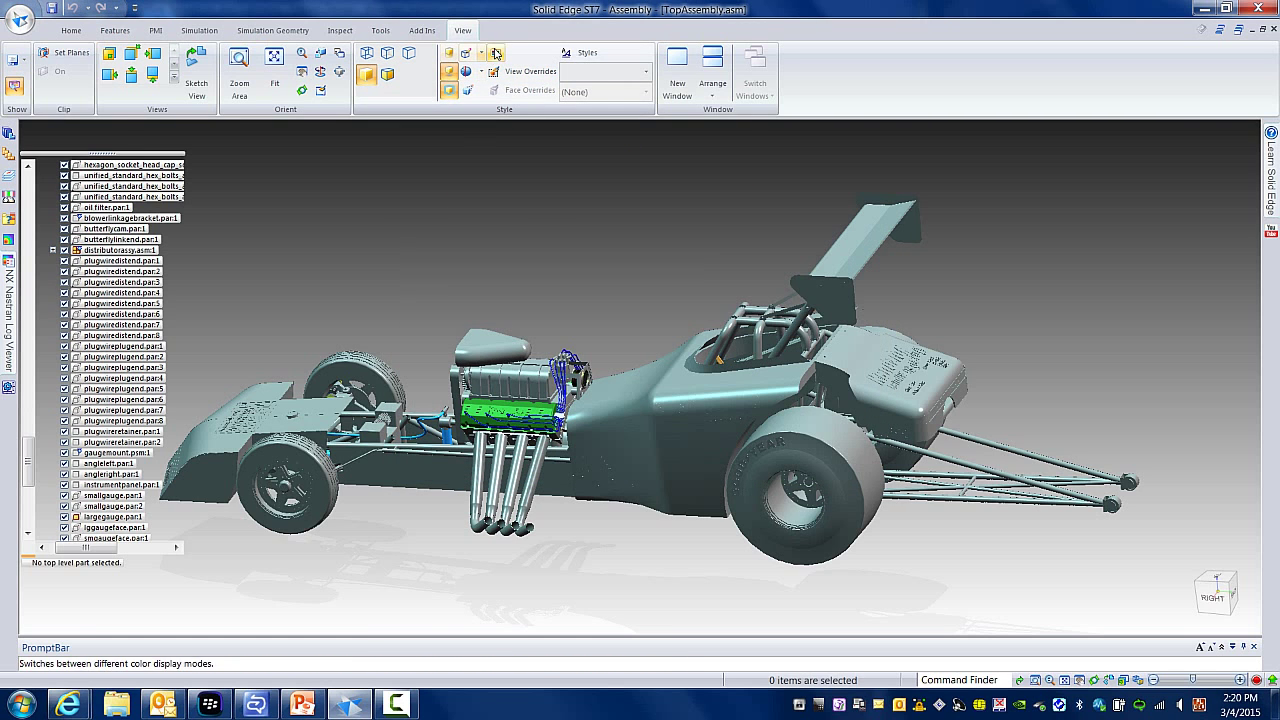
left_click(496, 52)
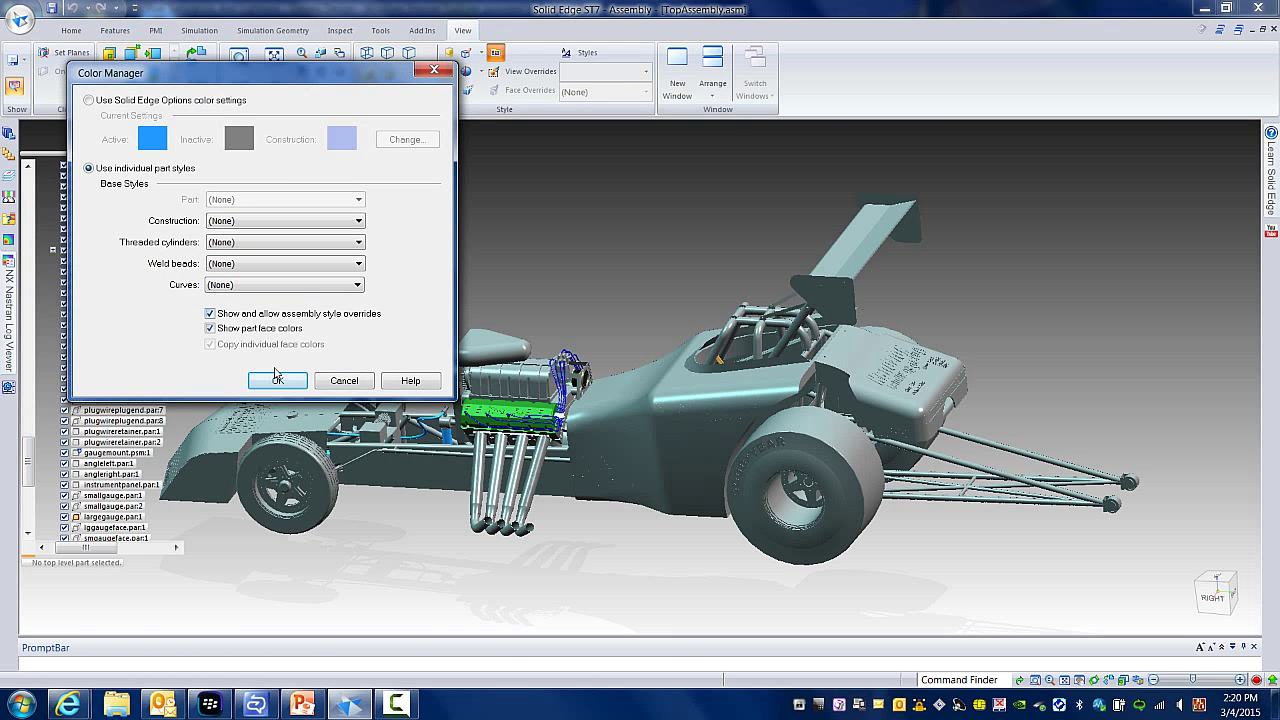
left_click(278, 380)
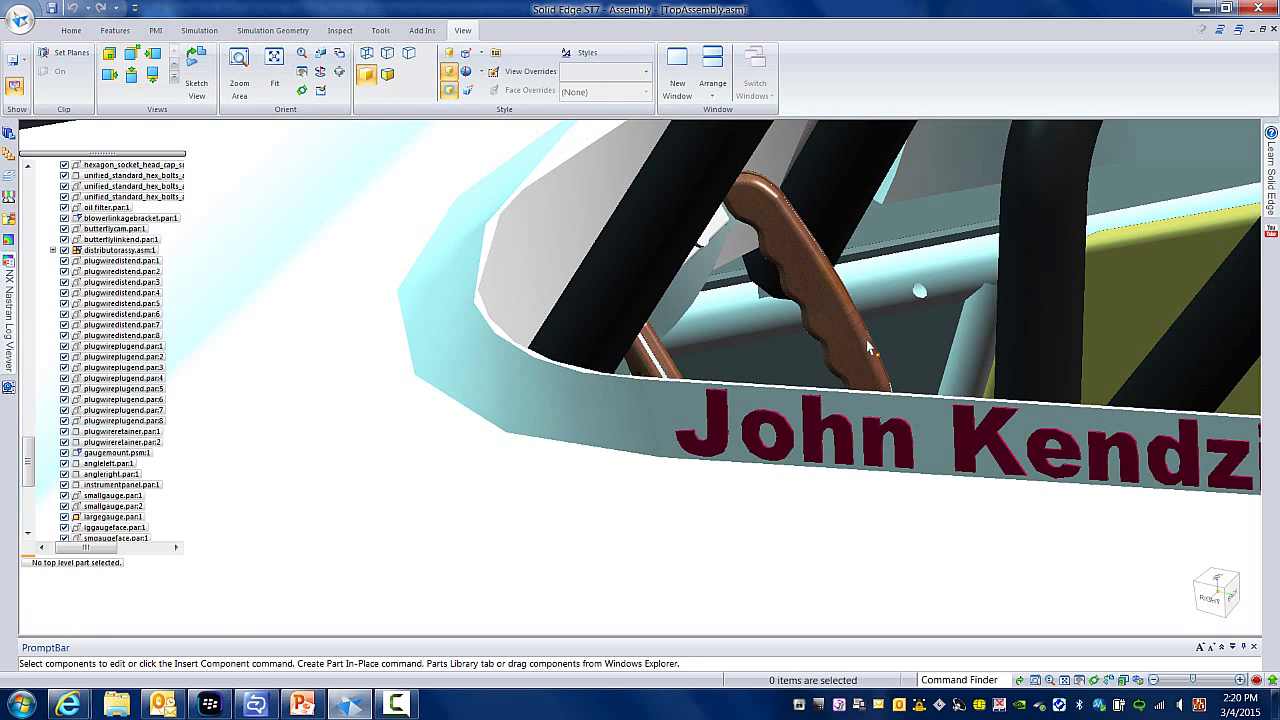
- Edit the steering wheel part and reach the texture image browser of its Gold face style
left_click(848, 332)
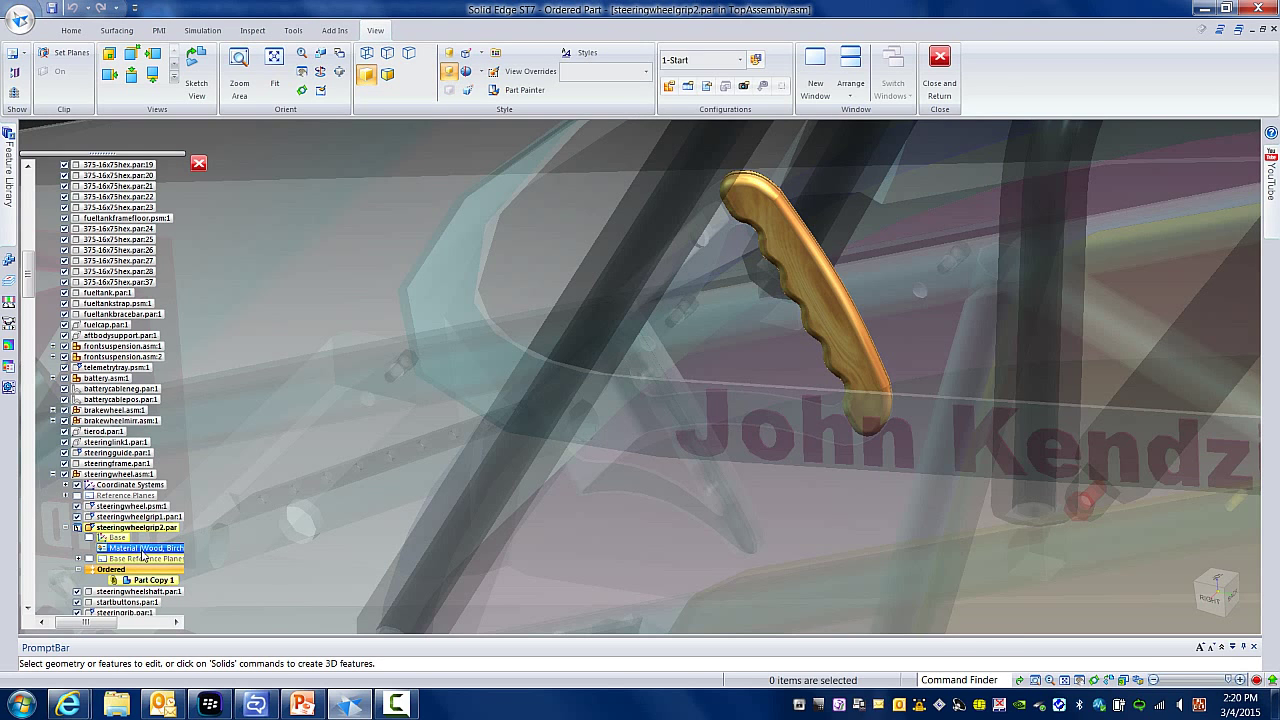
double_click(148, 548)
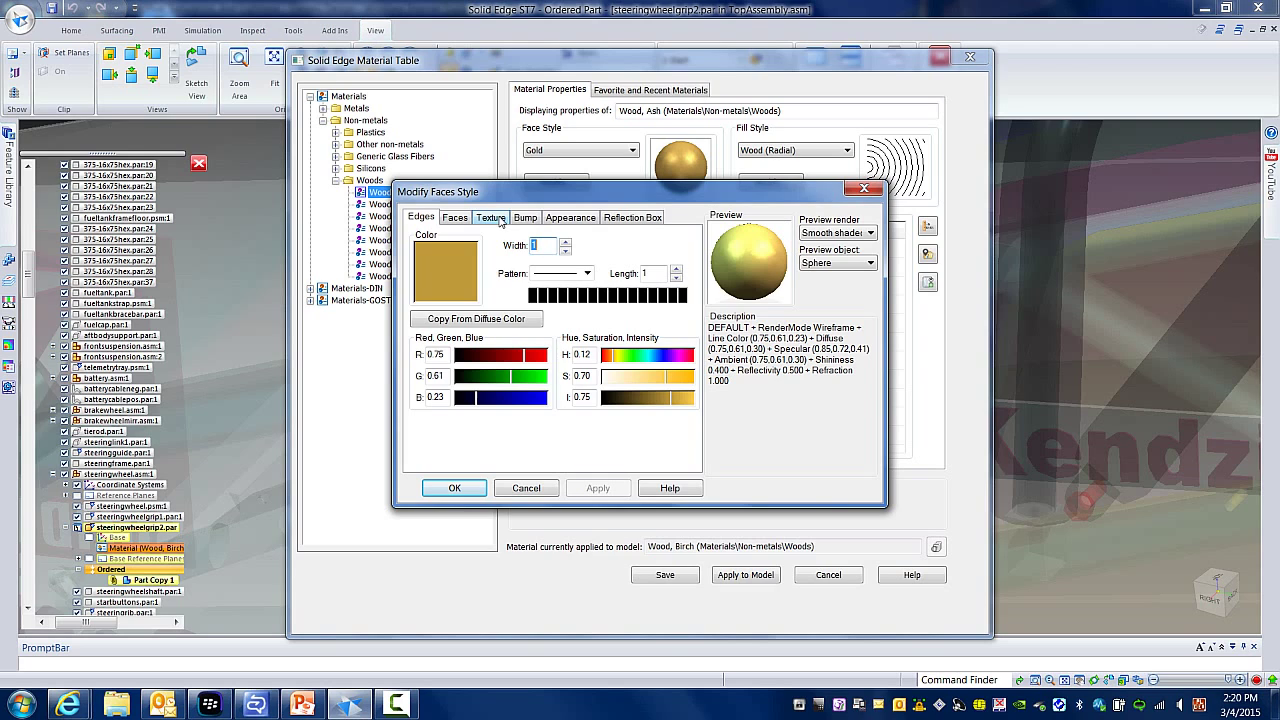
left_click(492, 216)
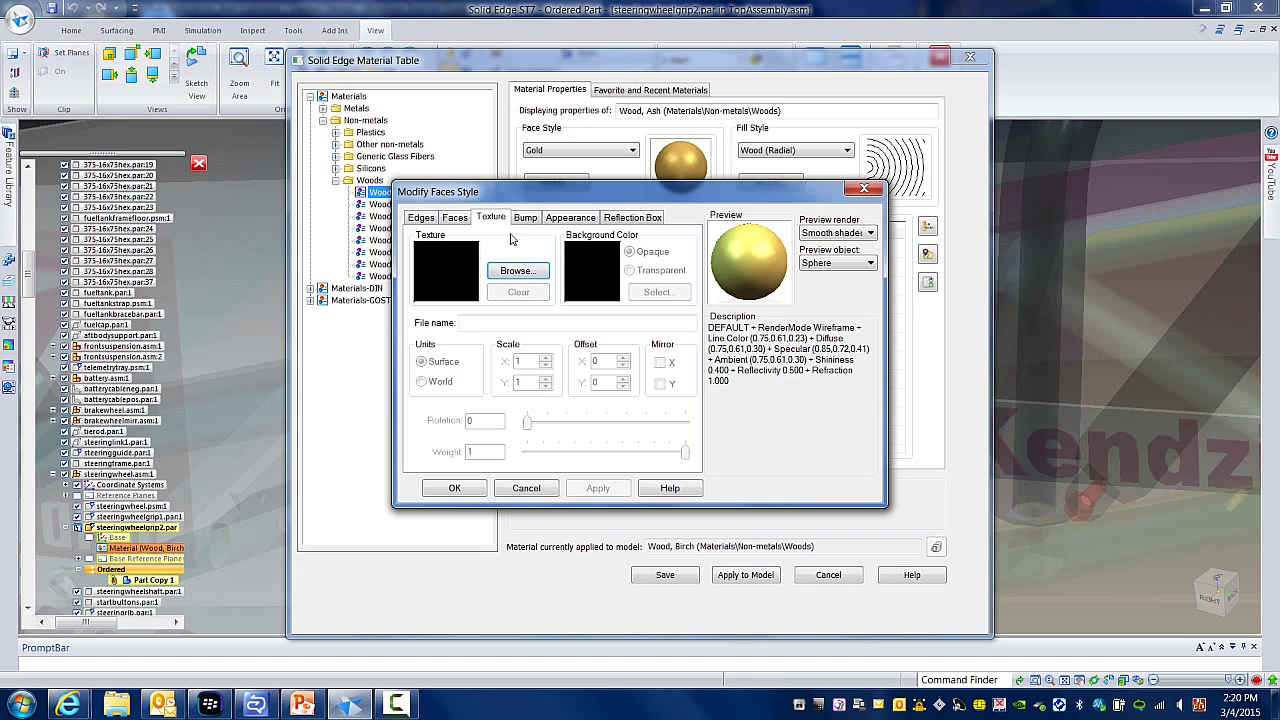
left_click(518, 272)
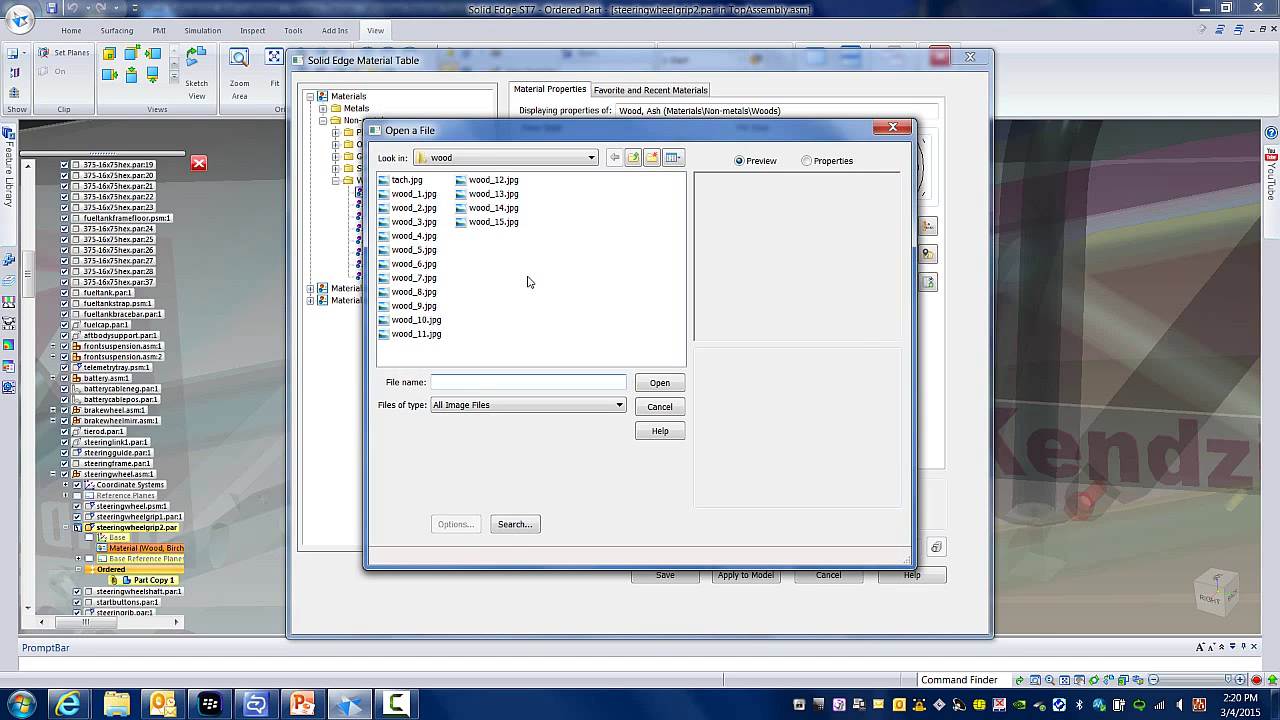
- Preview wood_1, wood_2 and wood_3 grain images, then apply wood_3.jpg as the texture
left_click(408, 192)
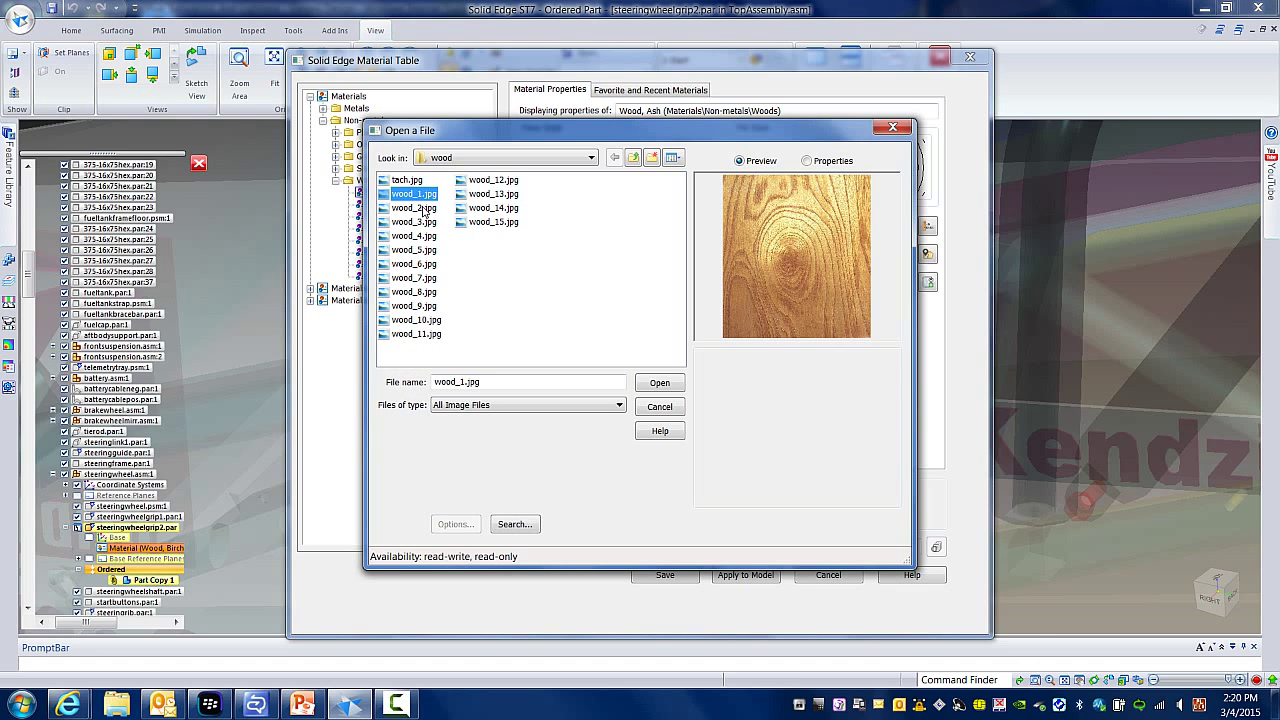
left_click(412, 208)
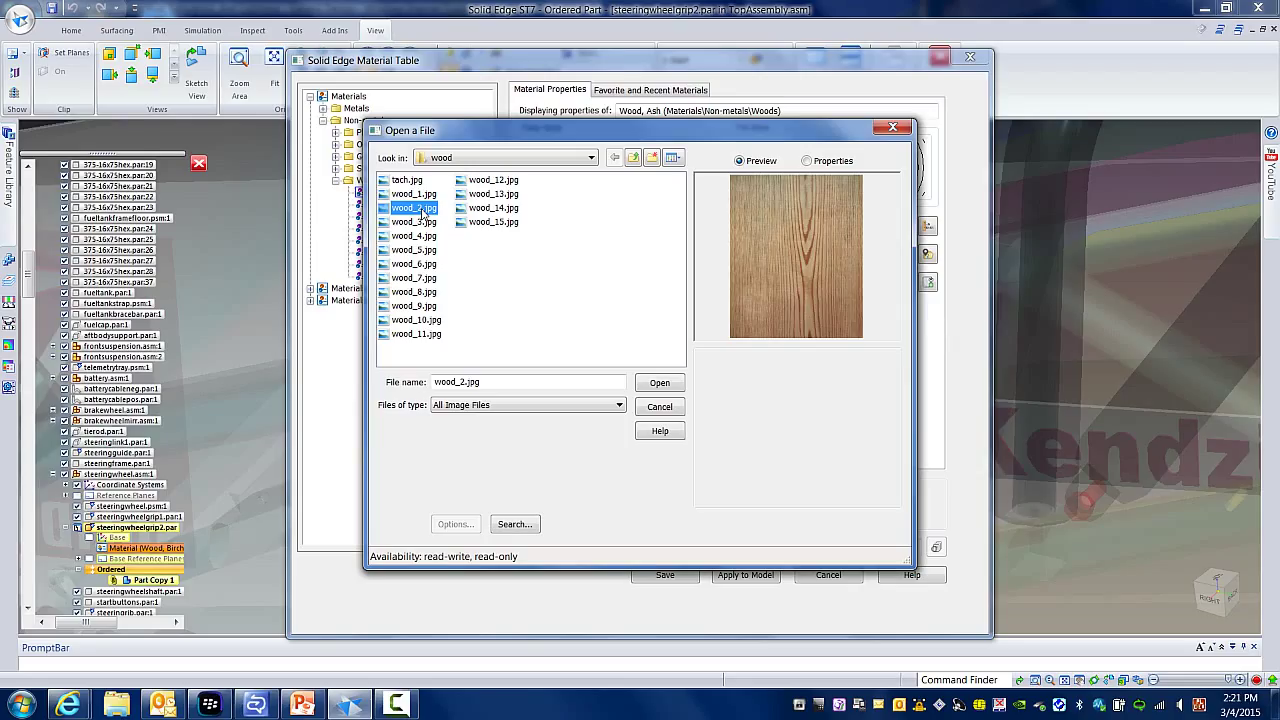
left_click(412, 192)
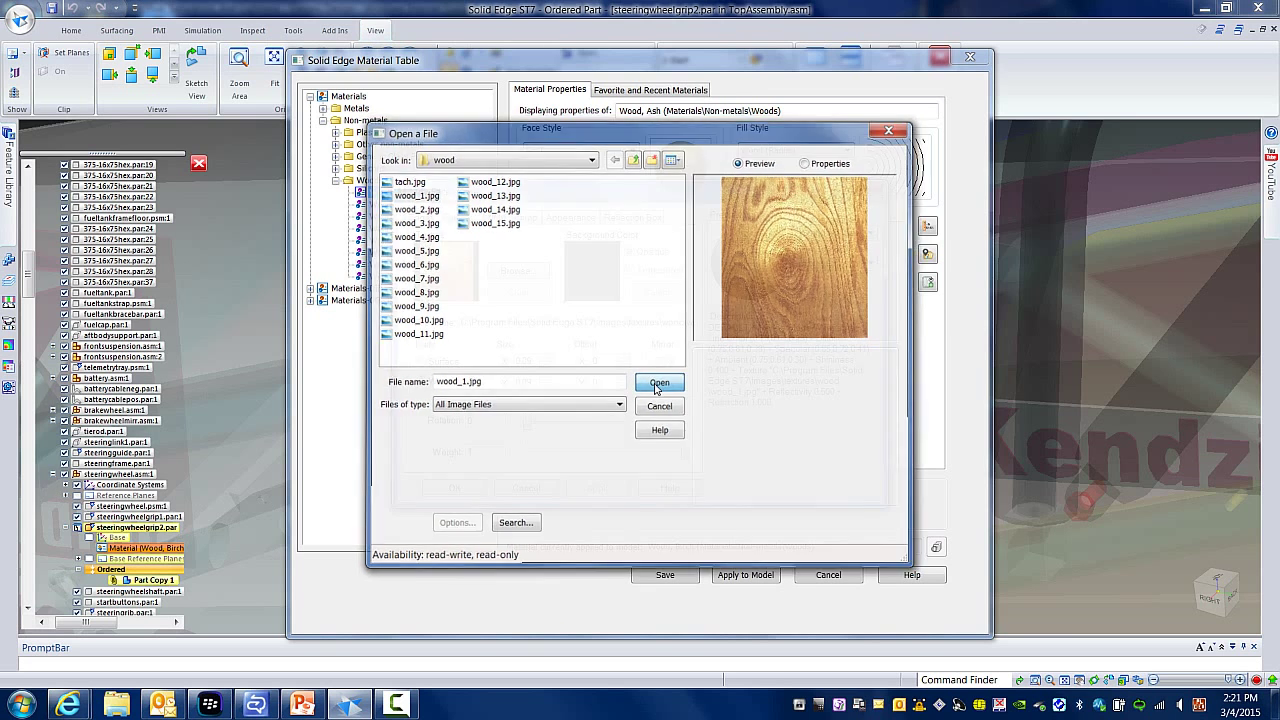
left_click(660, 384)
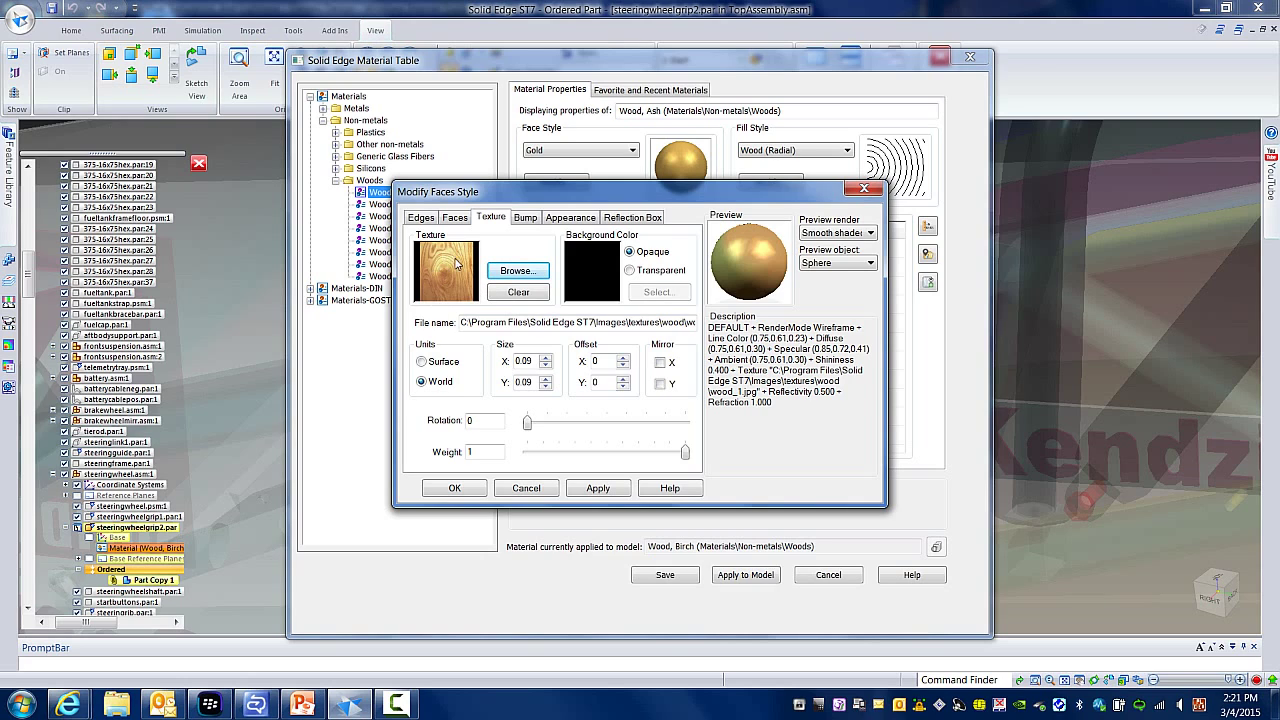
mouse_move(432, 304)
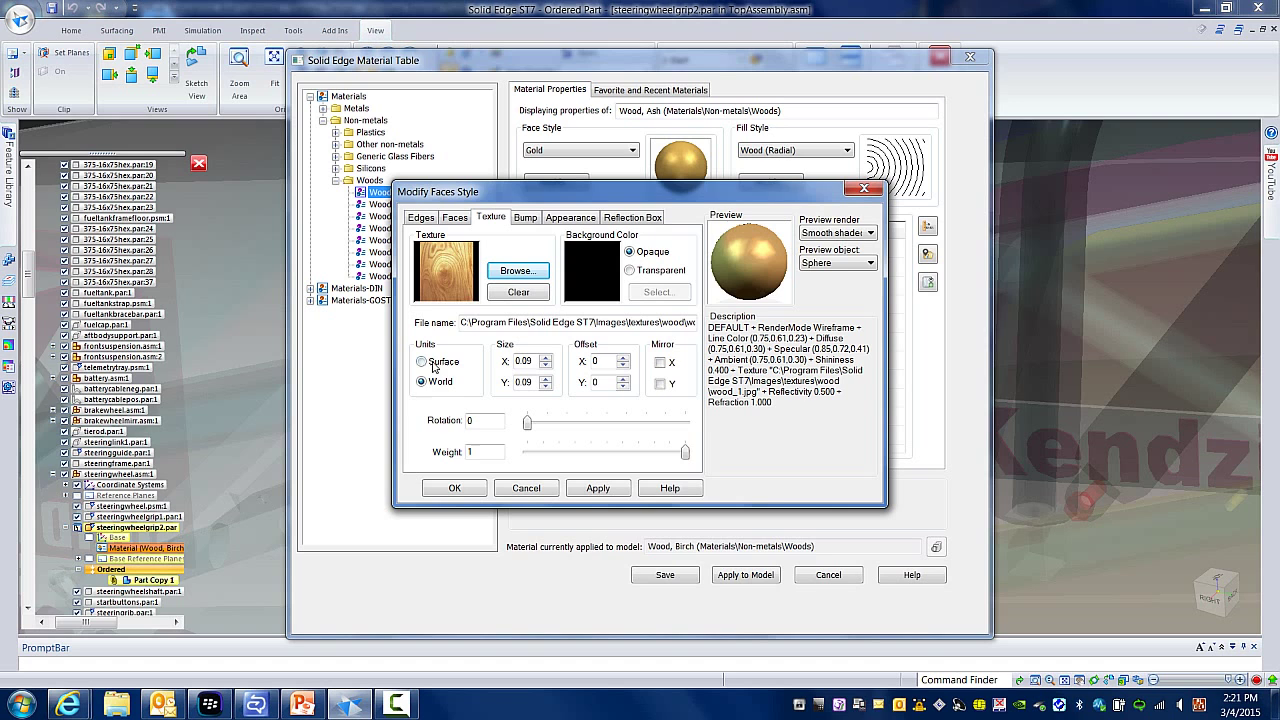
left_click(526, 488)
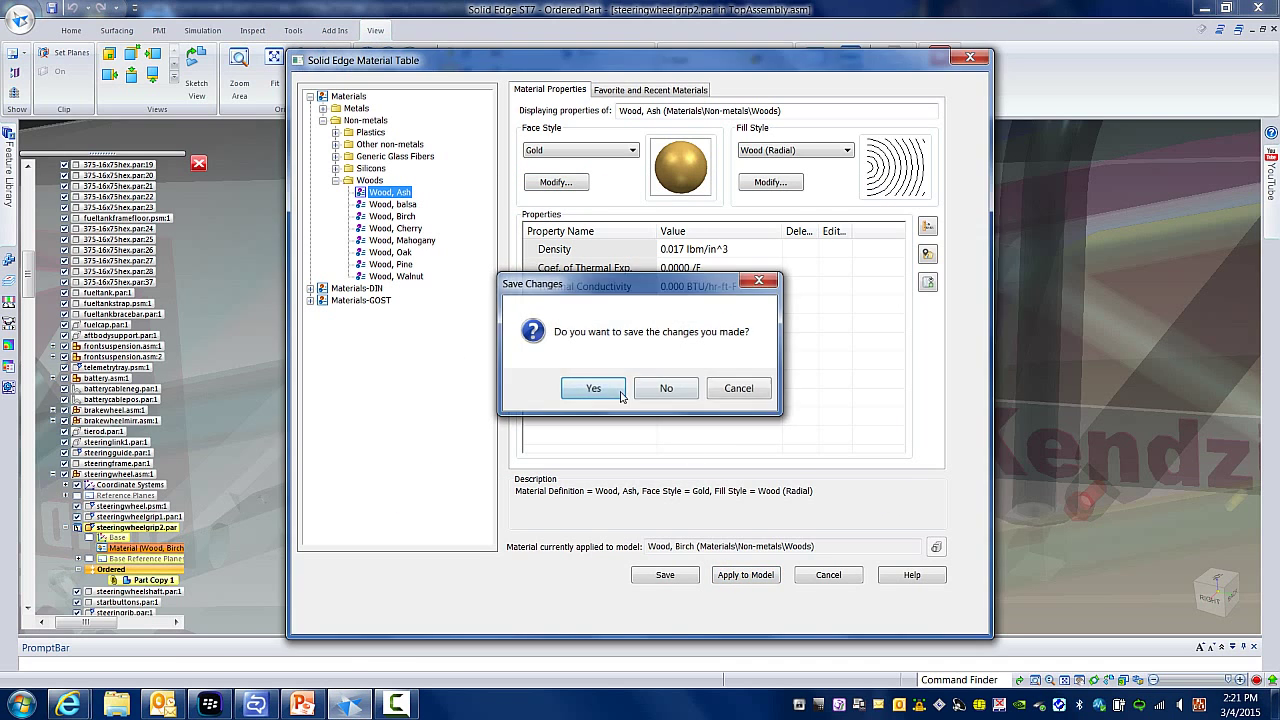
- Save the material changes and return to the dragster assembly
left_click(592, 388)
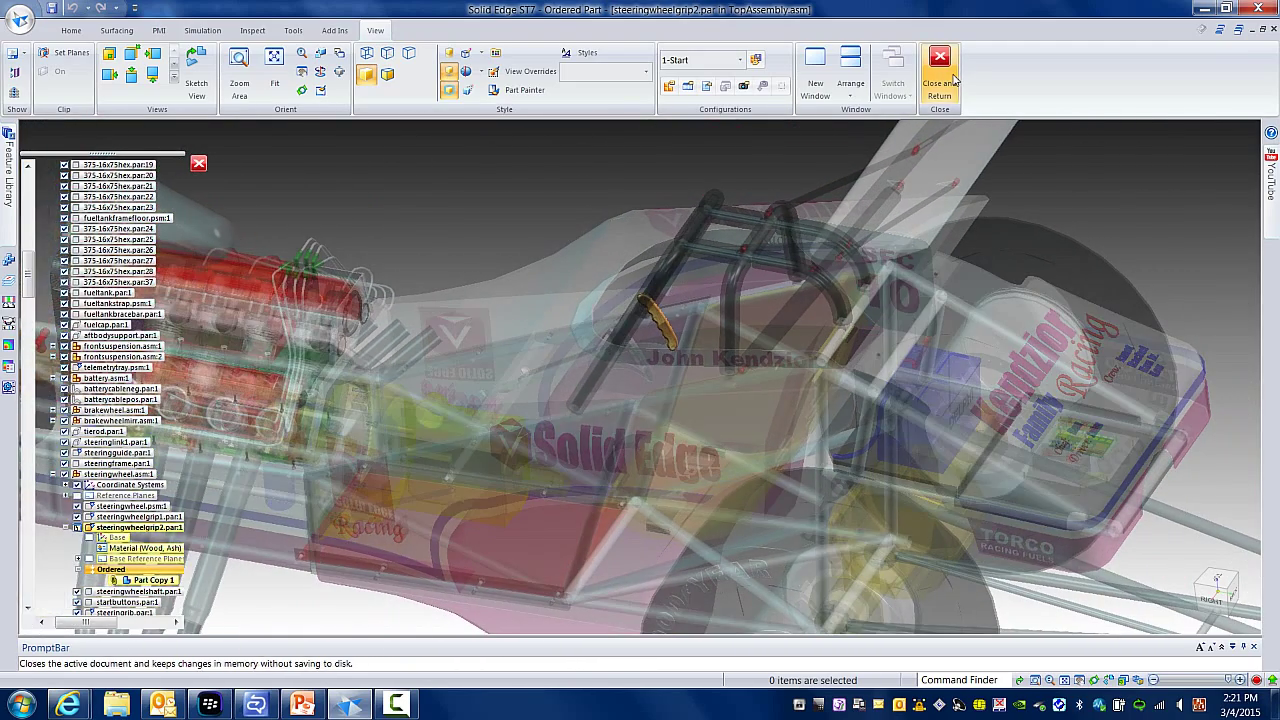
left_click(938, 76)
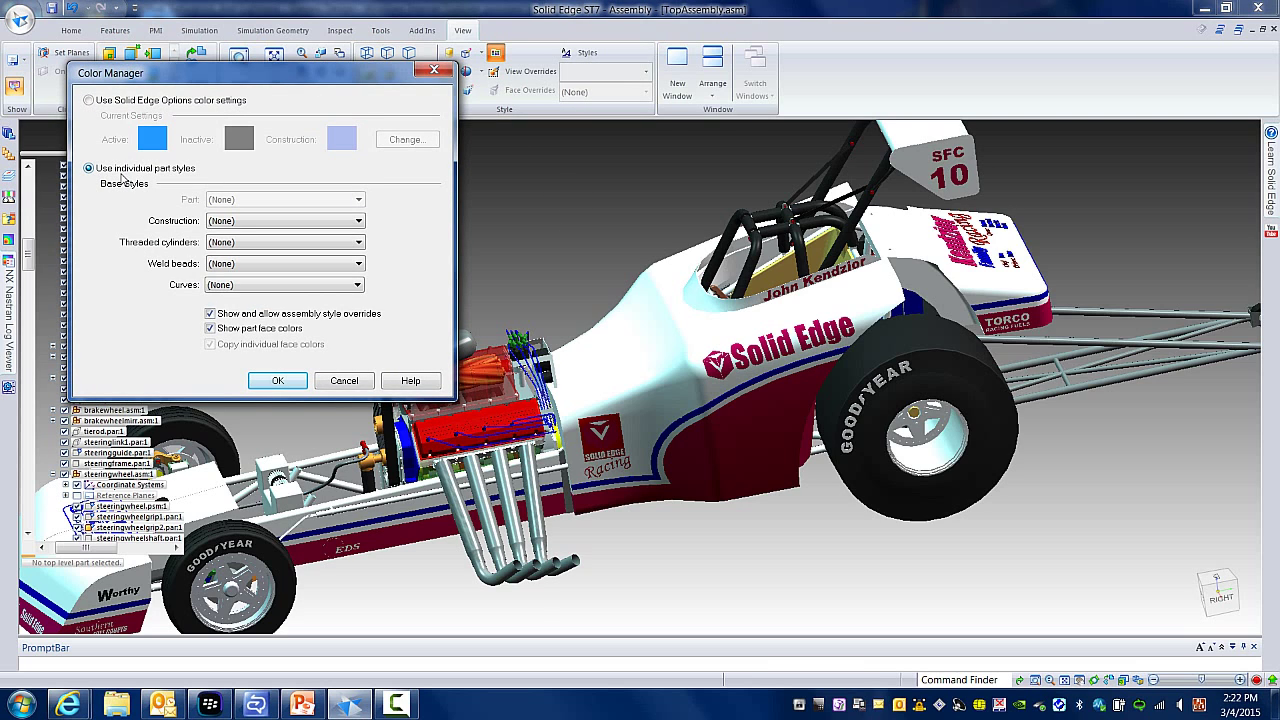
- Try the Use Solid Edge Options color setting, then revert to individual part styles
left_click(90, 100)
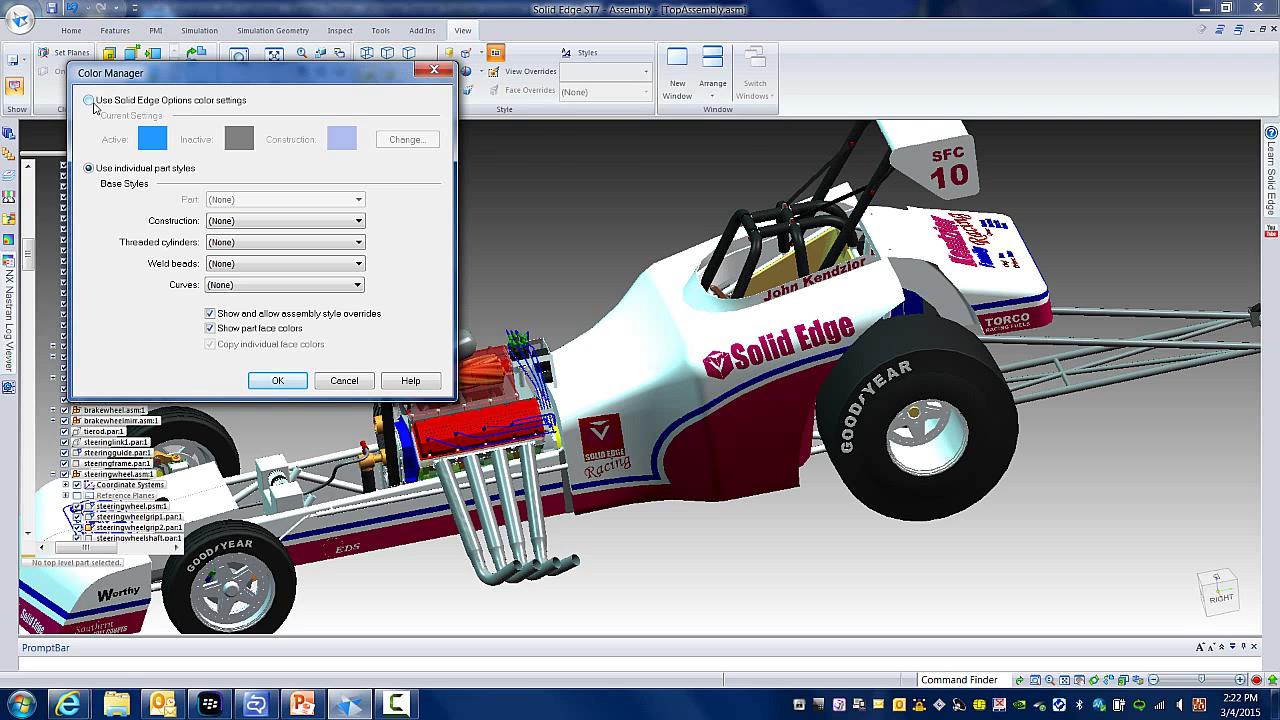
left_click(90, 100)
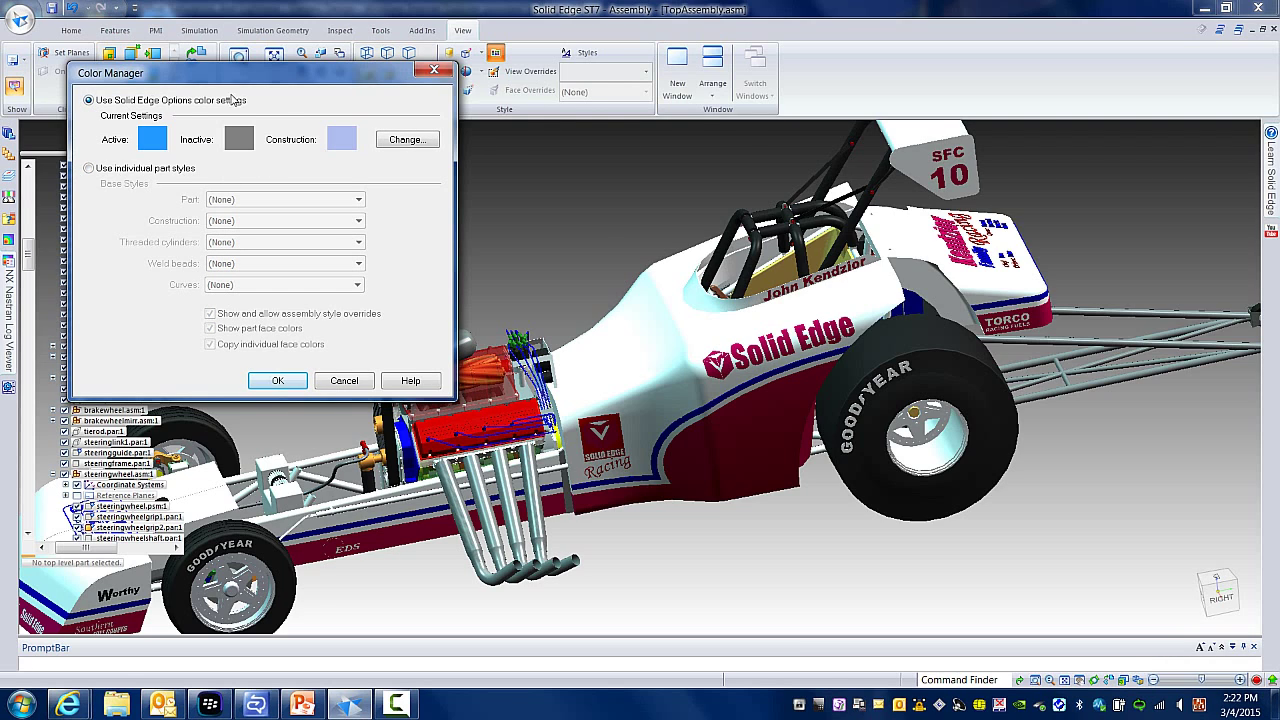
mouse_move(160, 188)
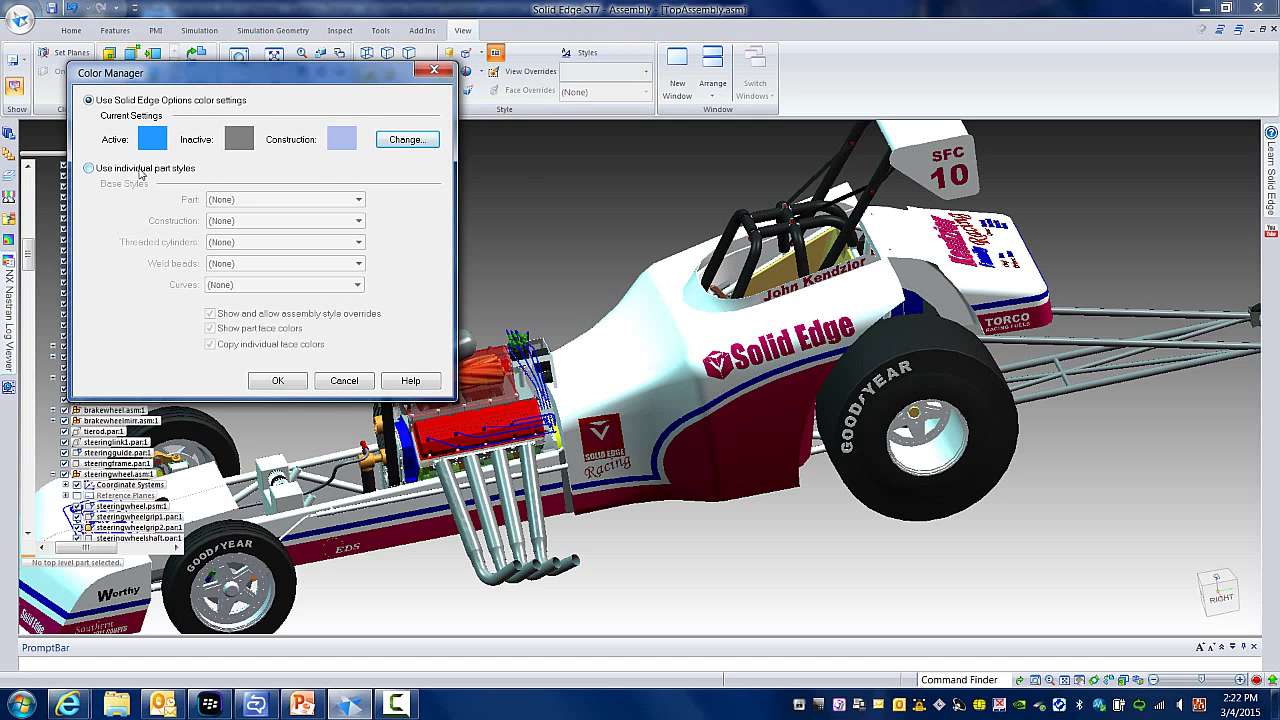
left_click(88, 168)
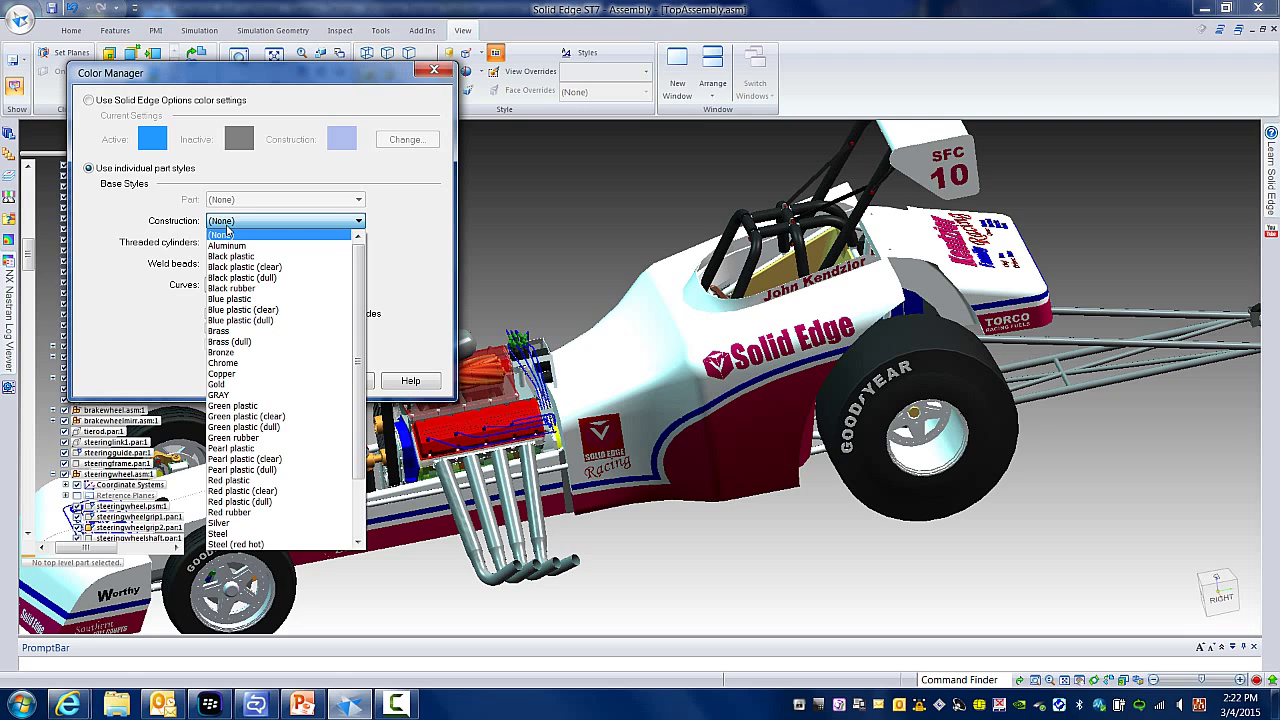
- Check the construction and curves style dropdowns and accept the Color Manager settings
left_click(222, 234)
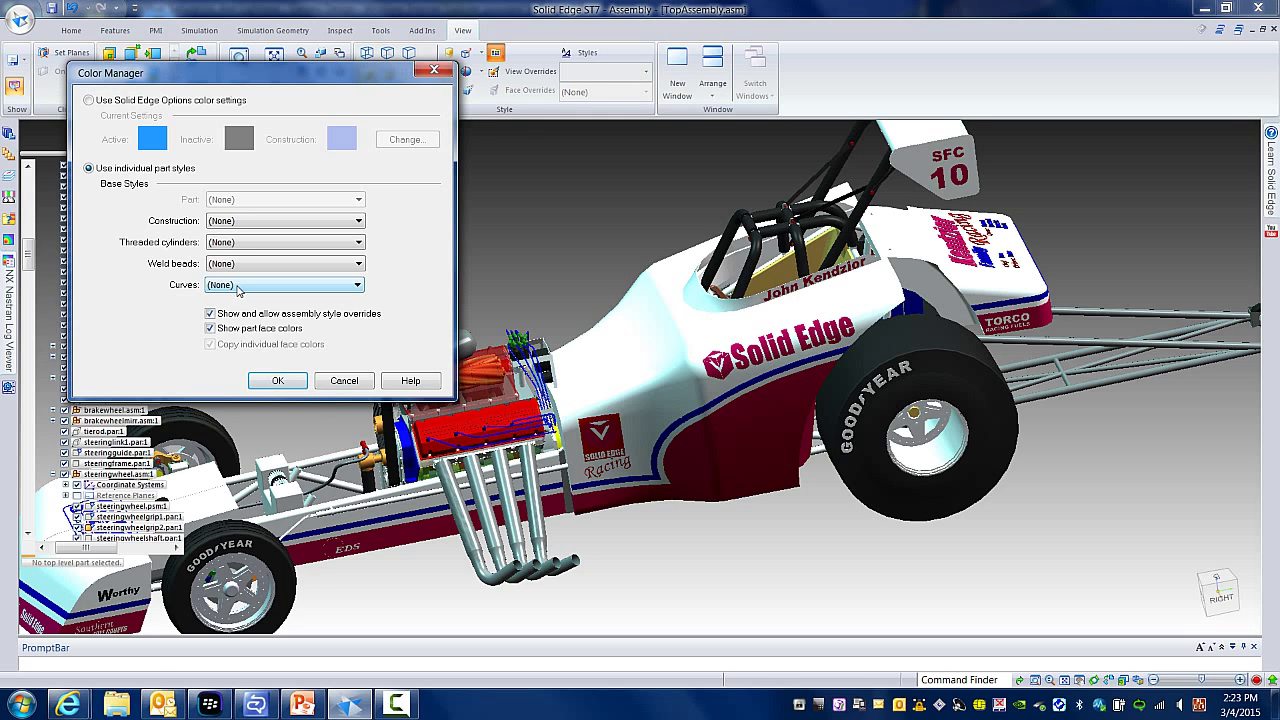
left_click(278, 380)
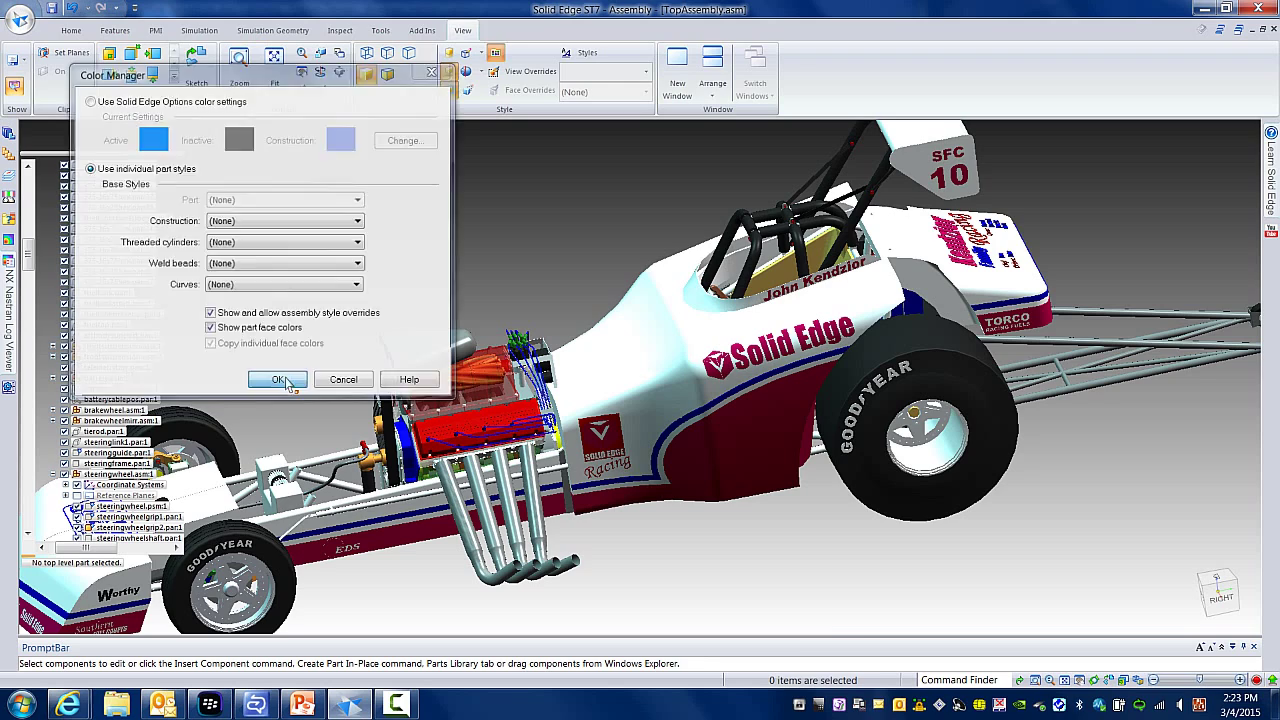
left_click(278, 380)
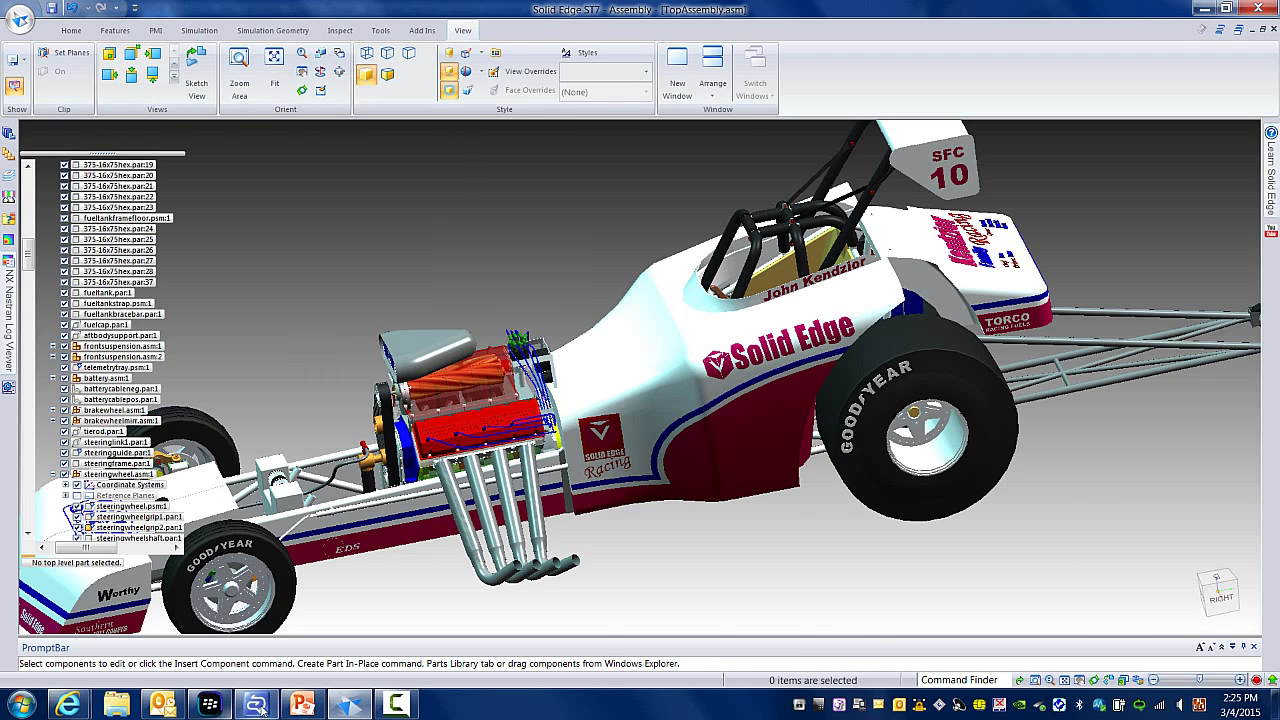